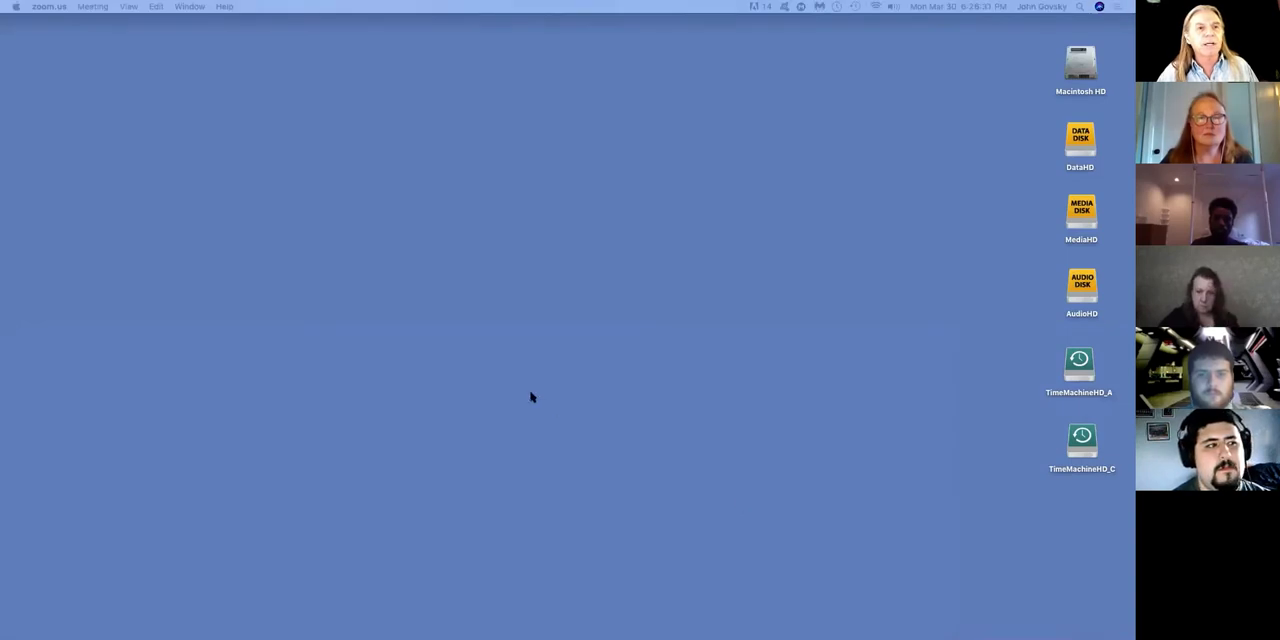
pyautogui.moveTo(543, 223)
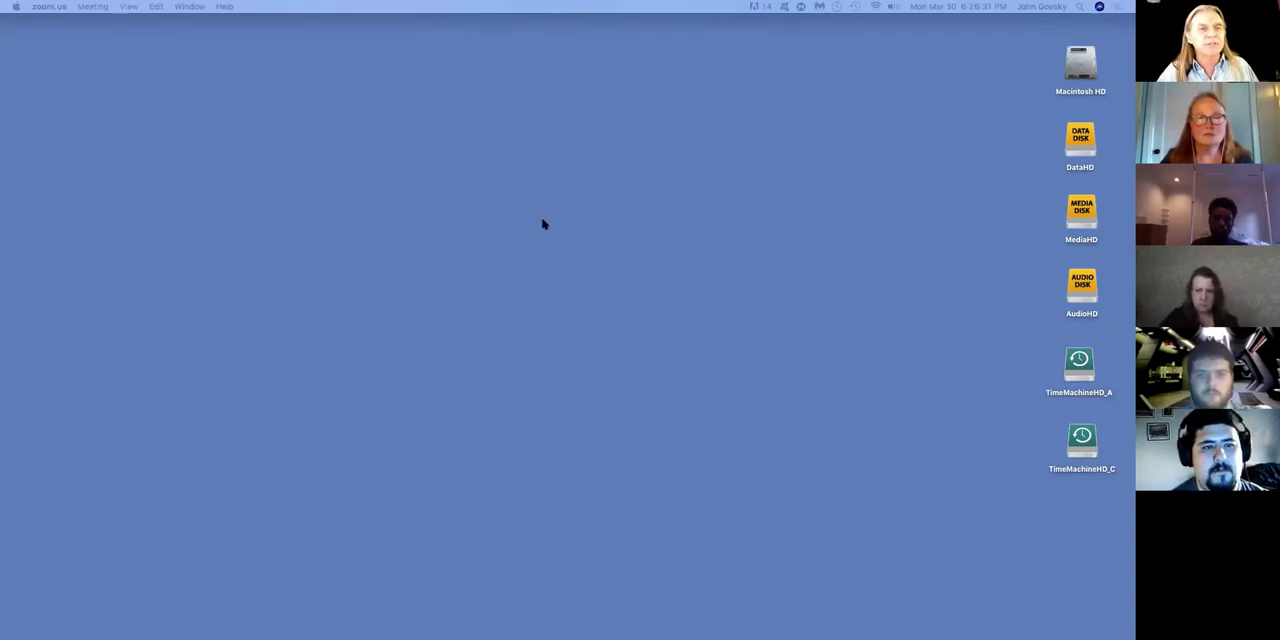
pyautogui.moveTo(560, 194)
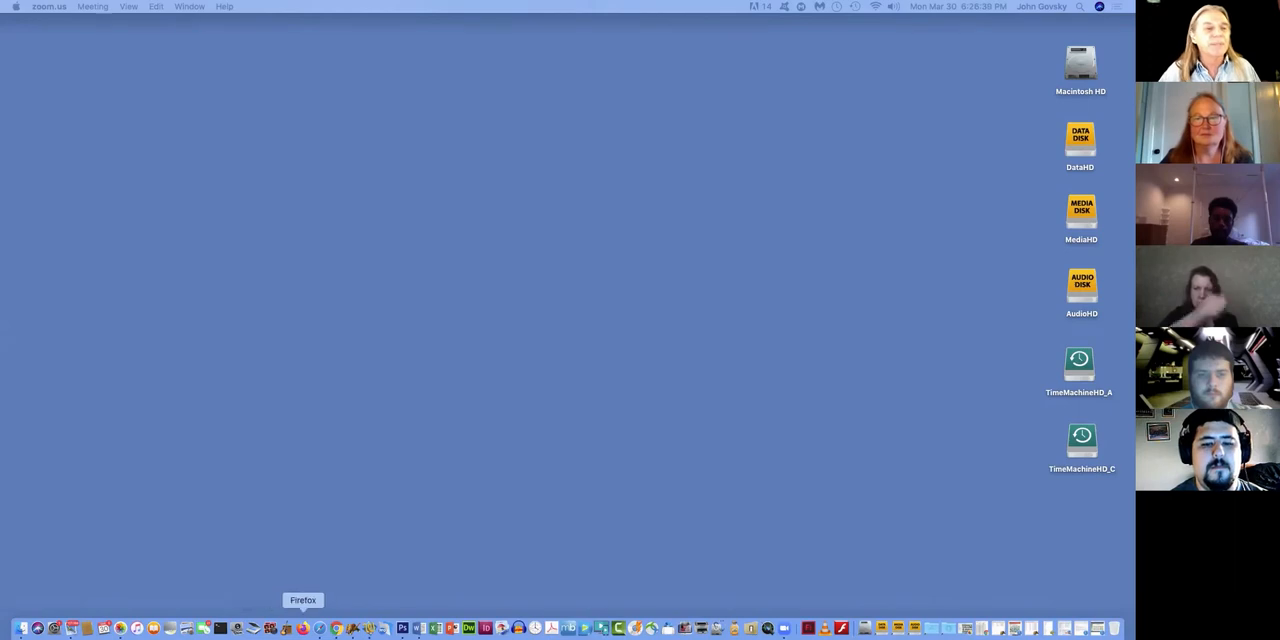
pyautogui.moveTo(318, 625)
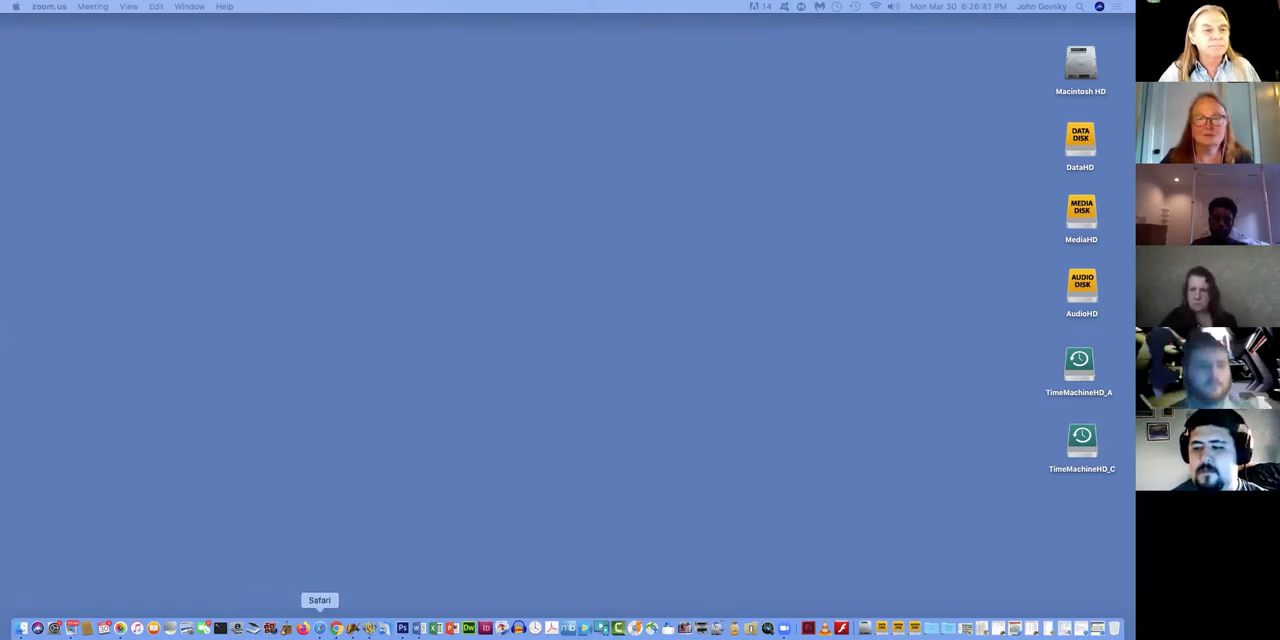
# - Bring up a Safari window from the Dock and go to teacherjohn.com
pyautogui.rightClick(319, 626)
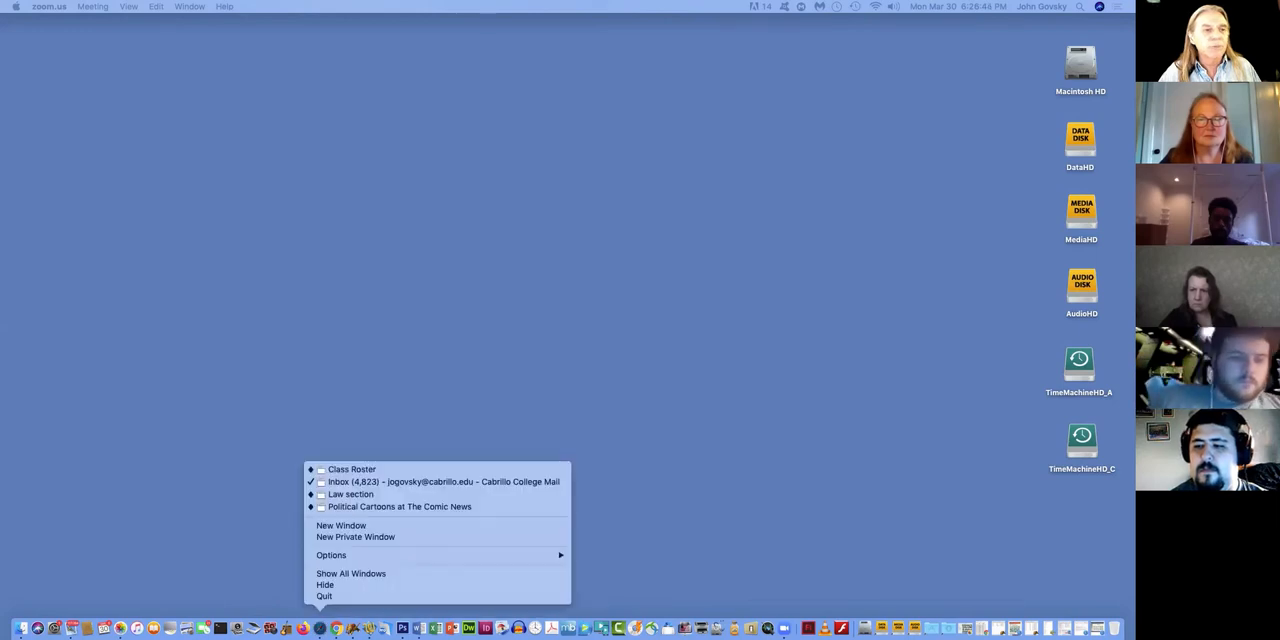
pyautogui.moveTo(349, 574)
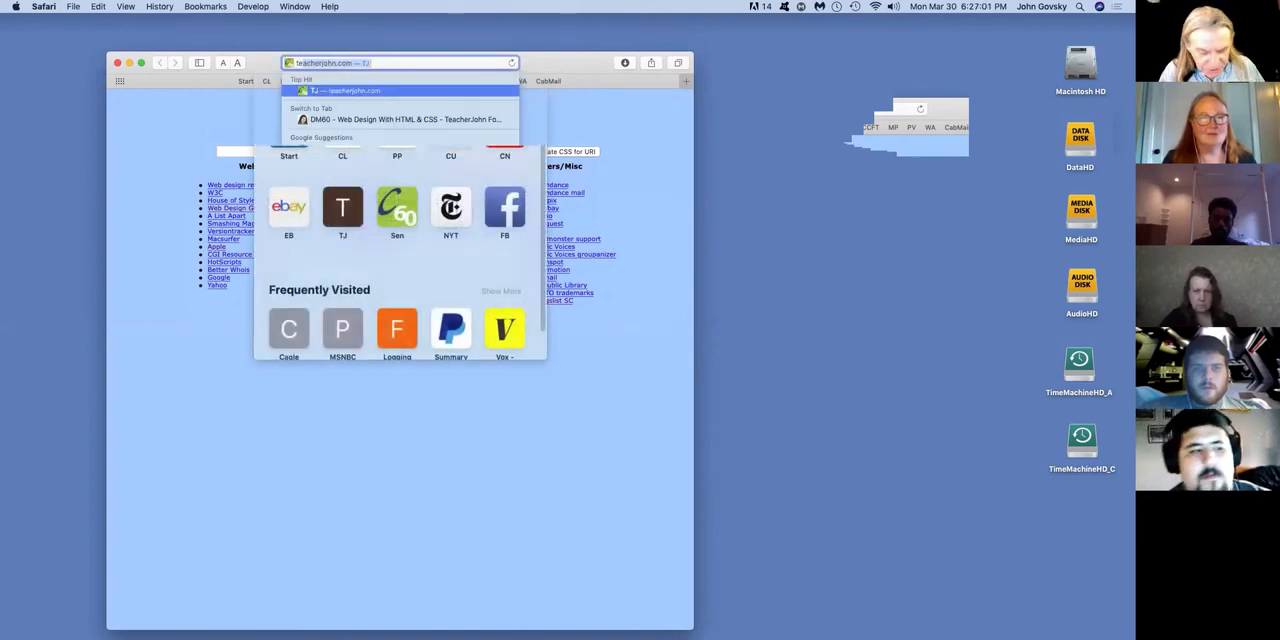
pyautogui.write('teacherjohn.com')
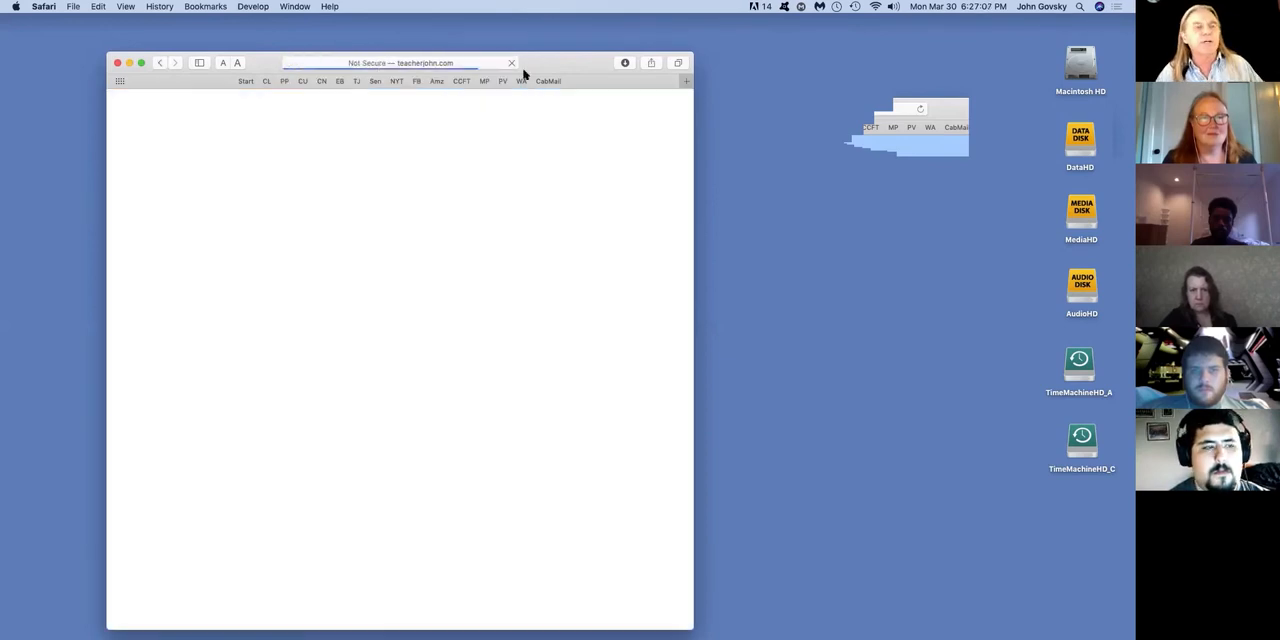
pyautogui.moveTo(547, 406)
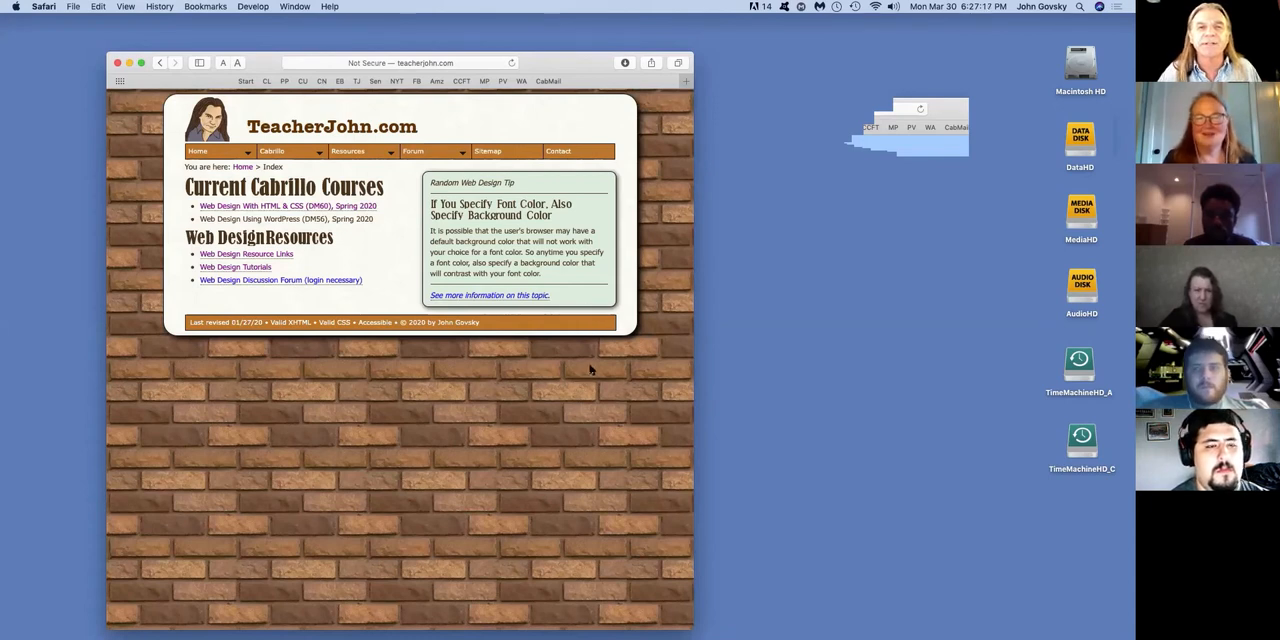
pyautogui.moveTo(507, 350)
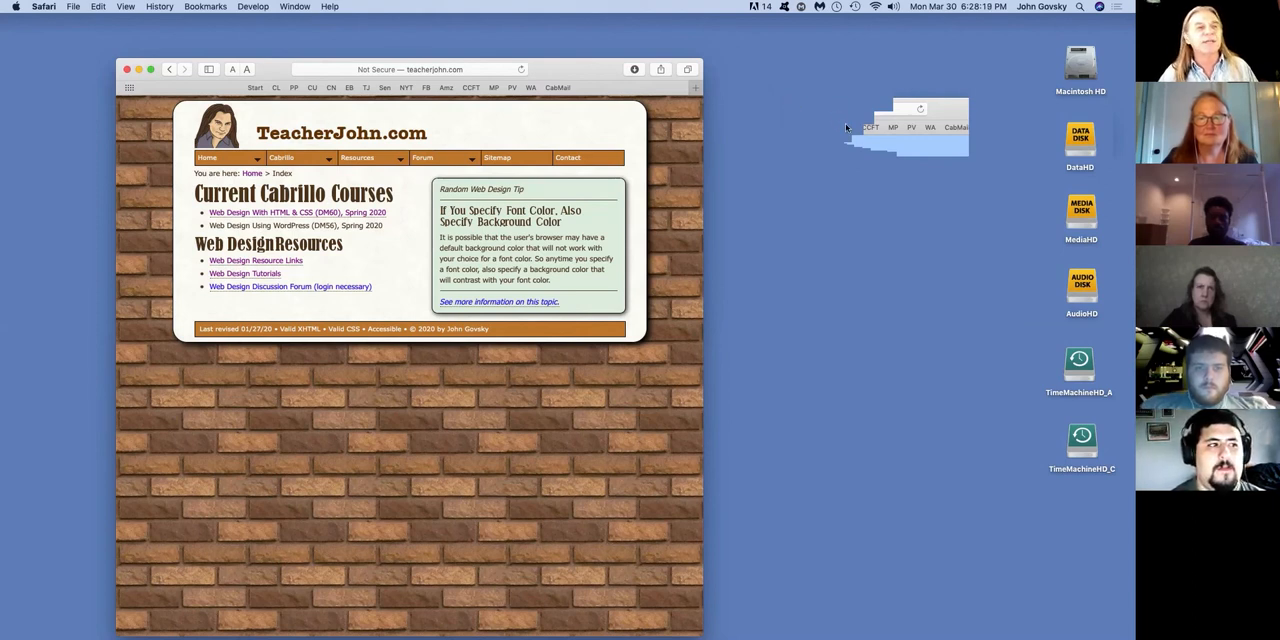
# - Go to Resources > Tutorials and open the Image File Formats for the Web link
pyautogui.click(357, 157)
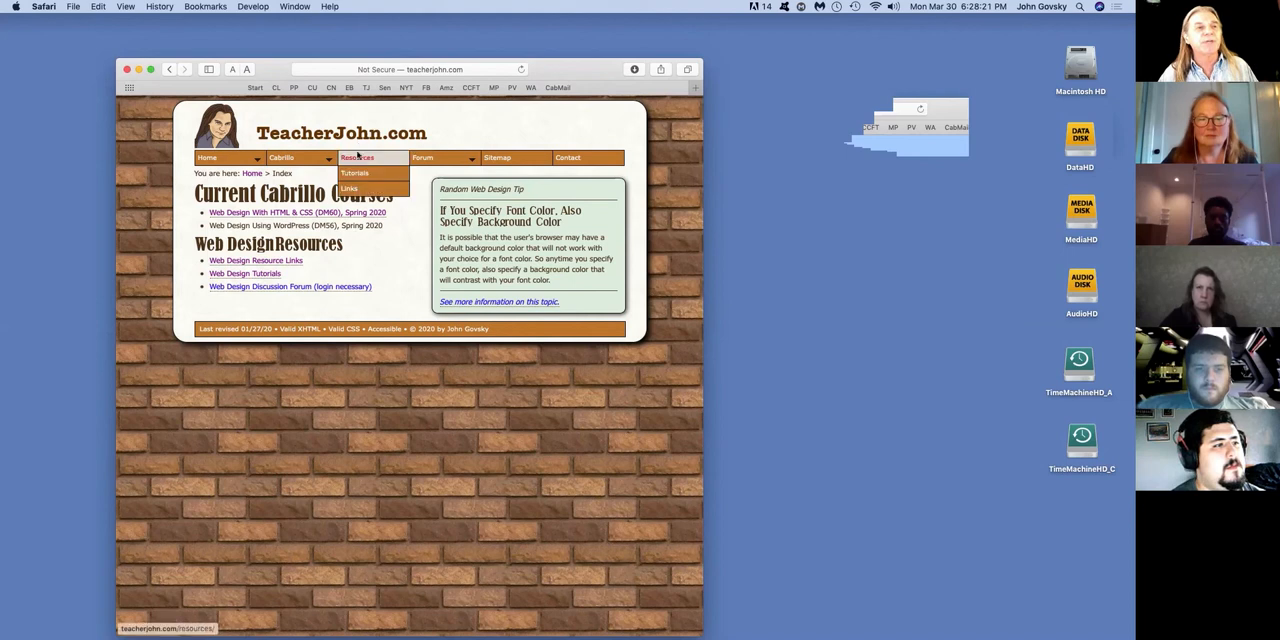
pyautogui.click(355, 173)
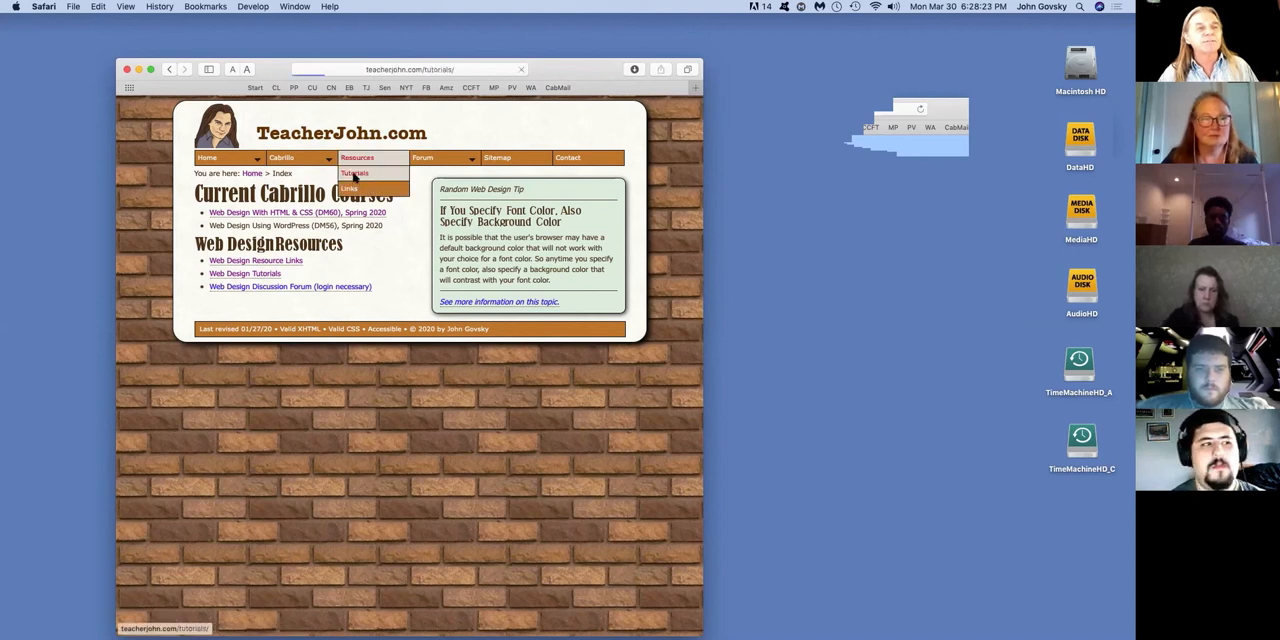
pyautogui.click(355, 173)
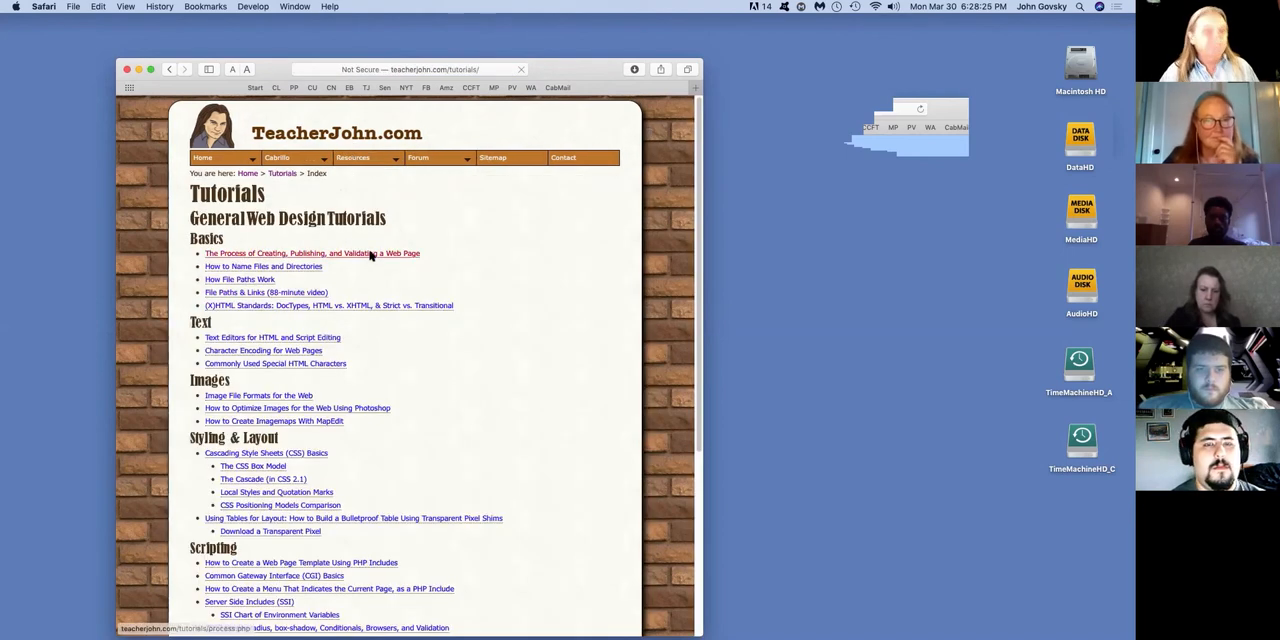
pyautogui.click(259, 395)
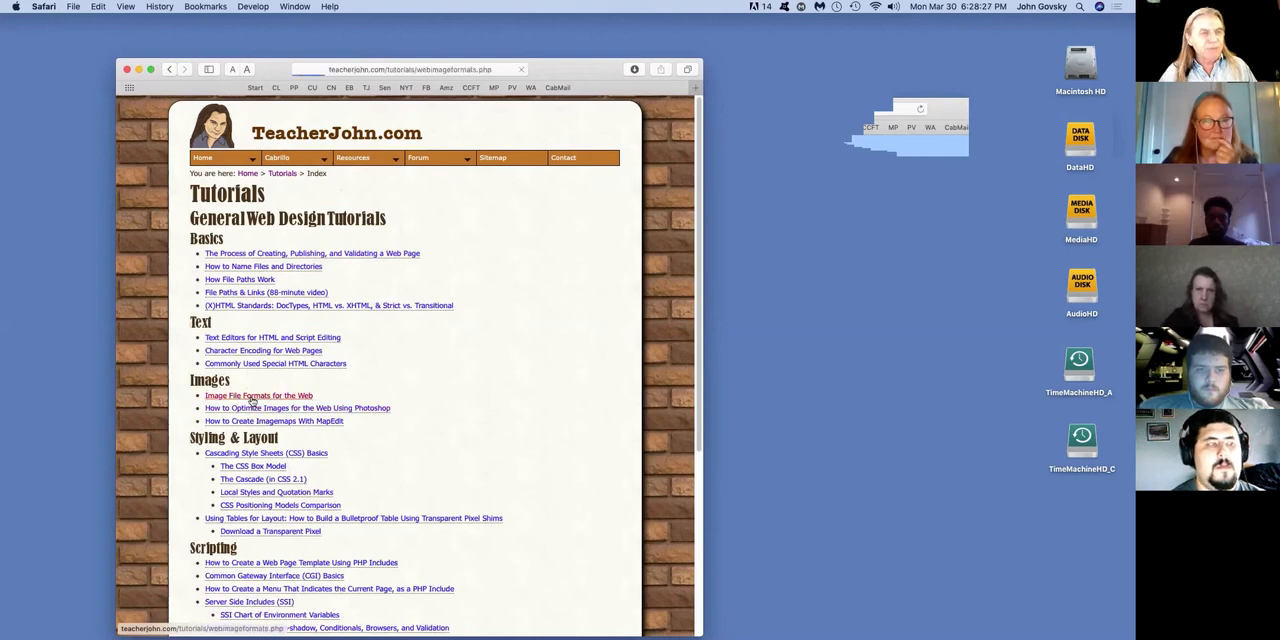
pyautogui.click(259, 395)
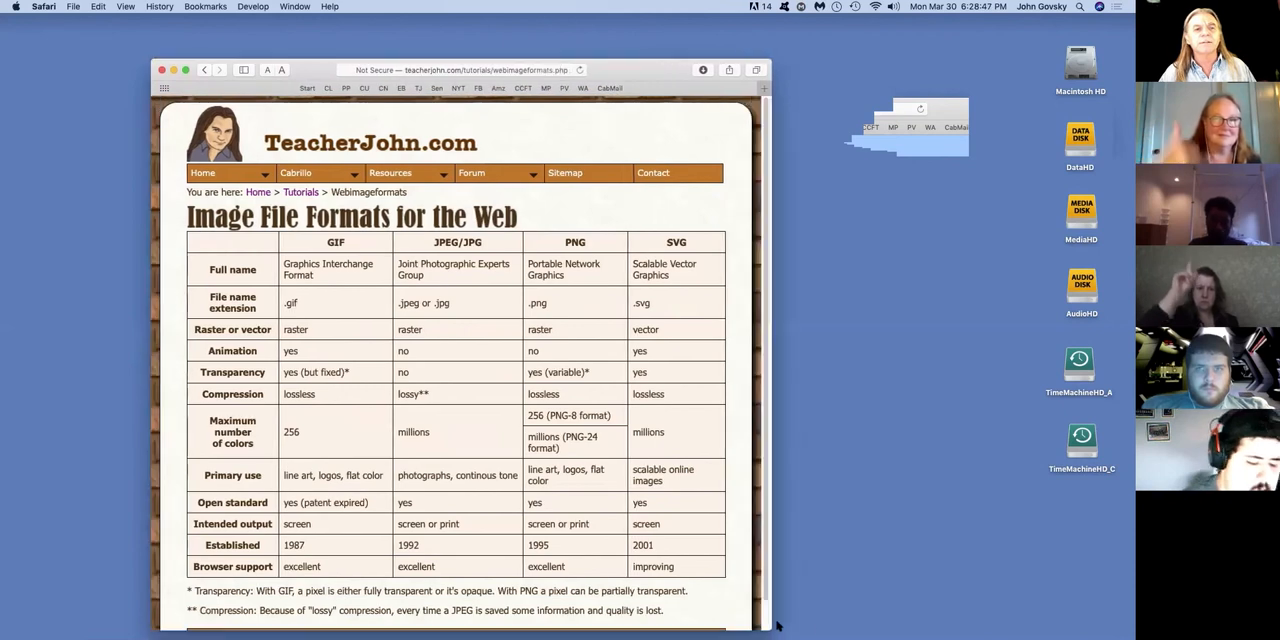
# - Enlarge the comparison page's text with Safari's larger-text A button
pyautogui.click(281, 70)
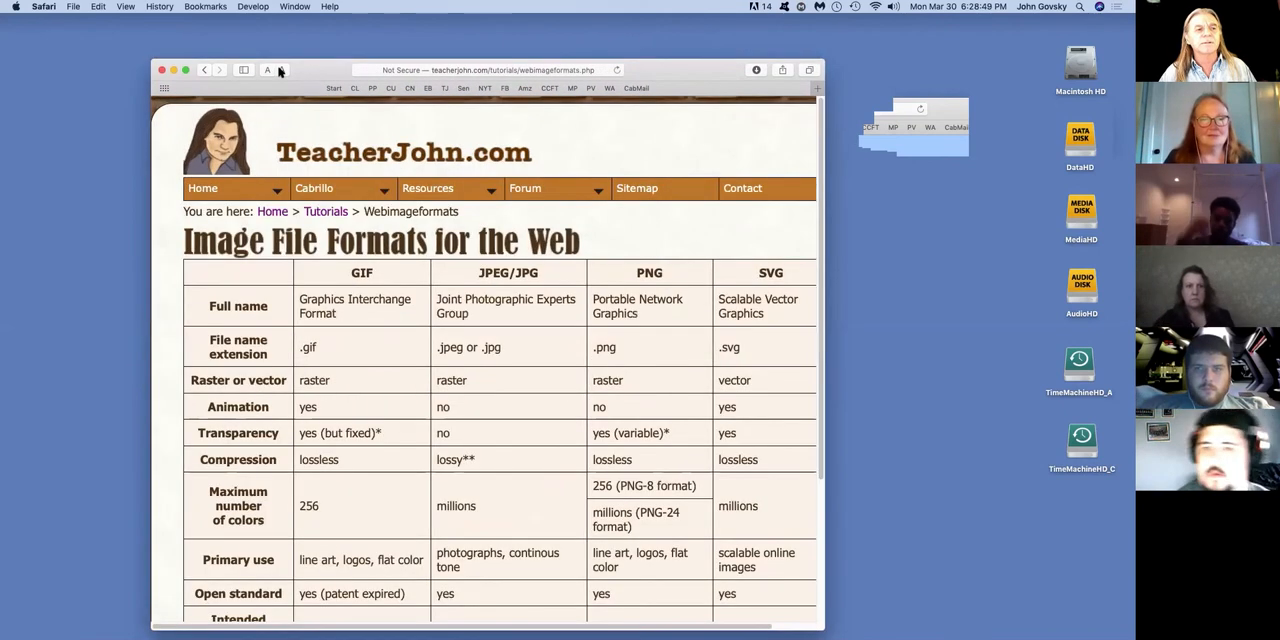
pyautogui.moveTo(258, 568)
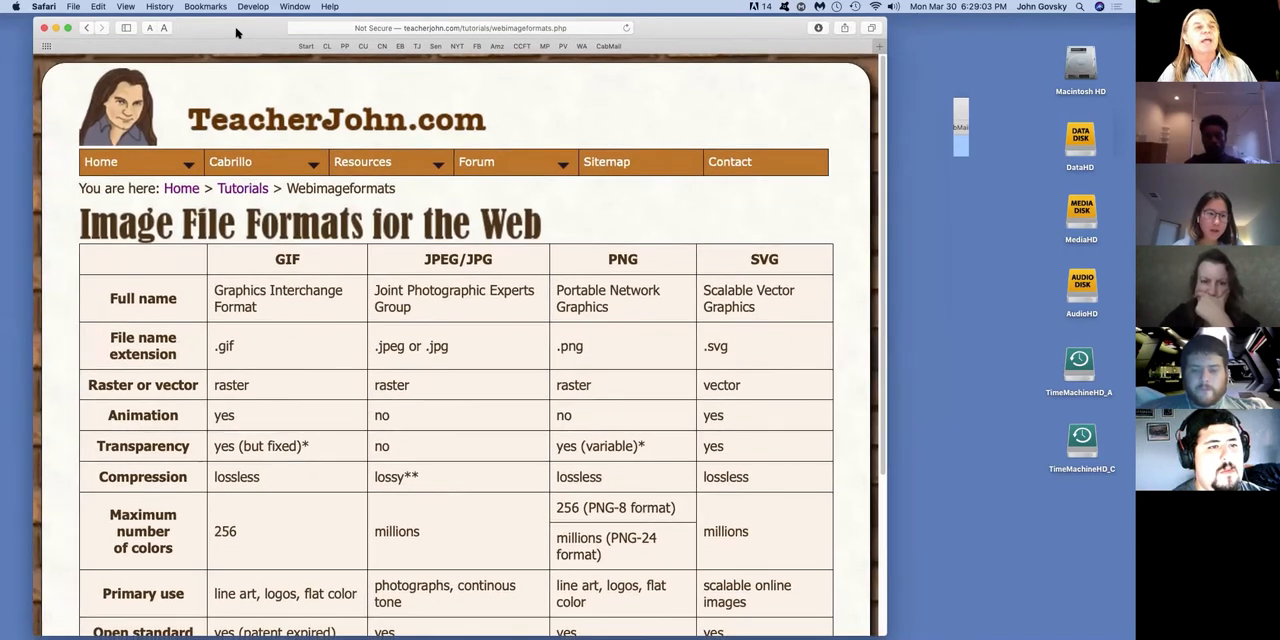
pyautogui.click(362, 161)
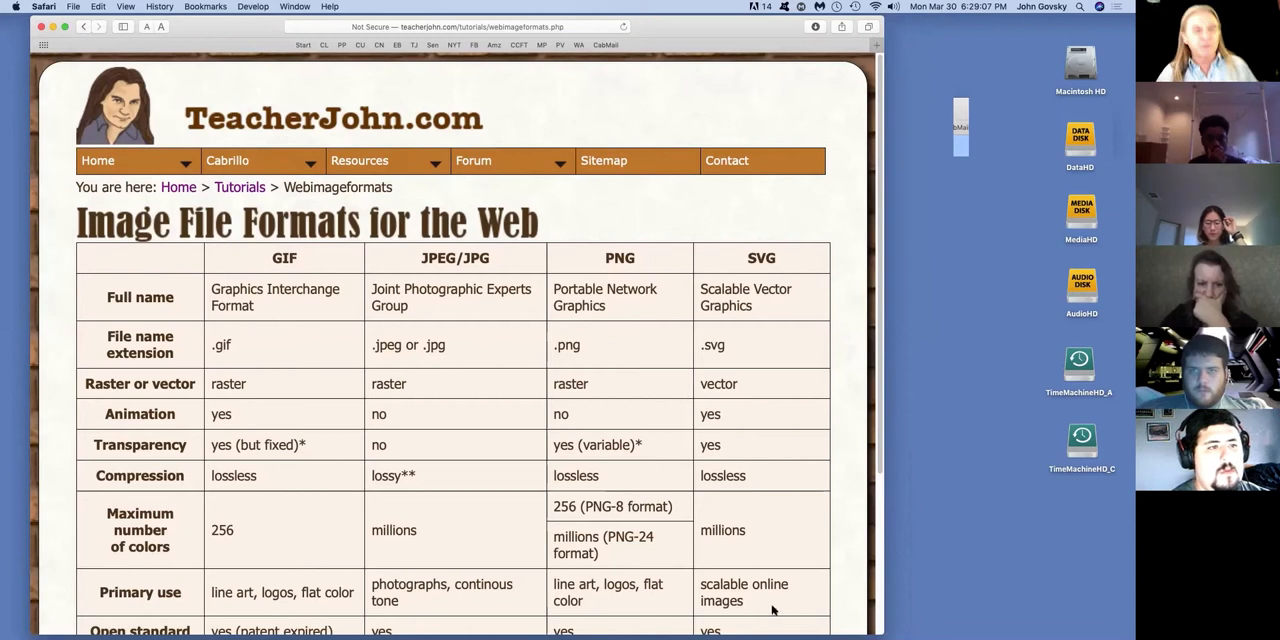
pyautogui.moveTo(787, 224)
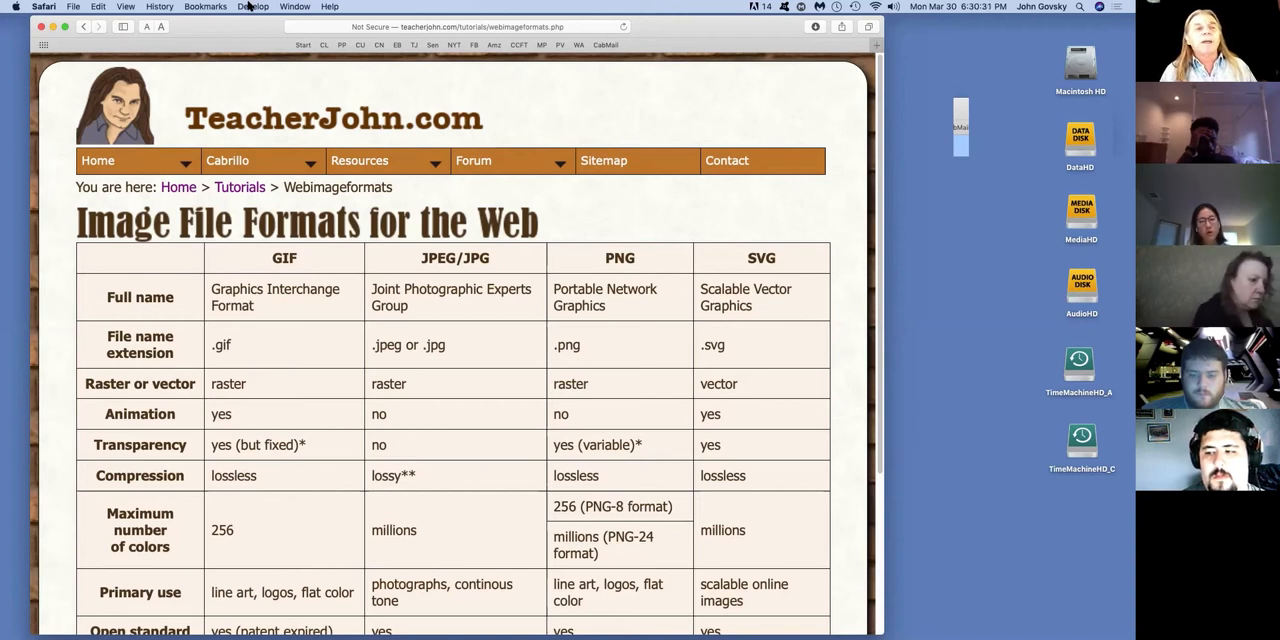
pyautogui.scroll(-3)
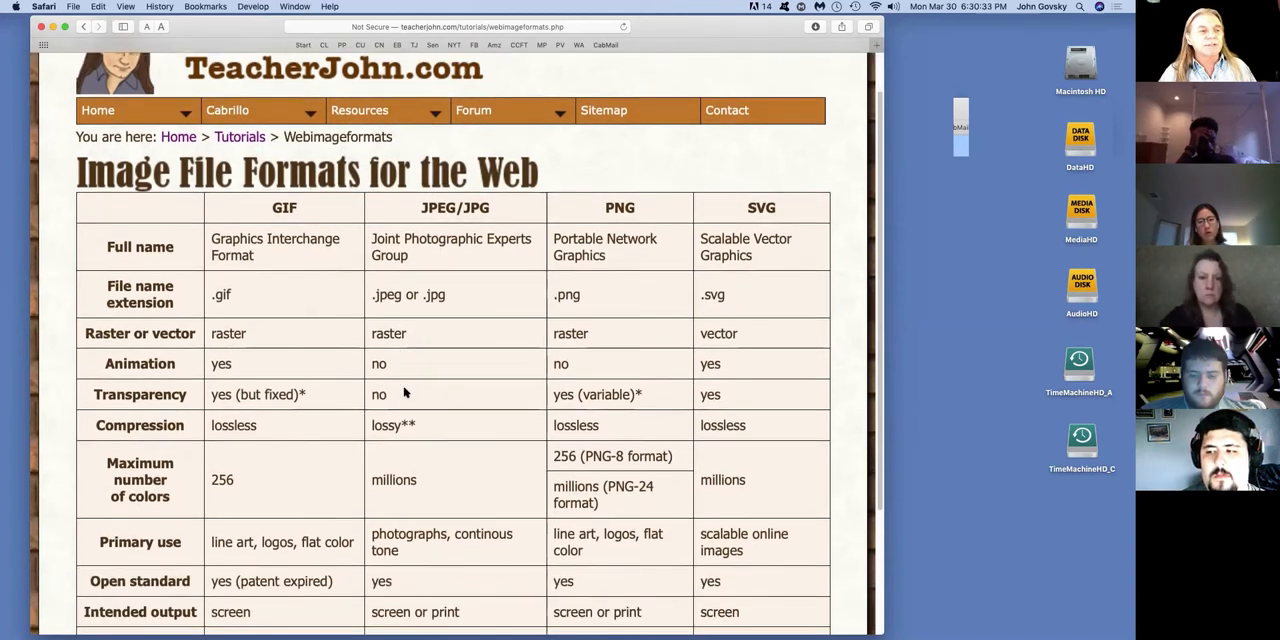
pyautogui.scroll(-3)
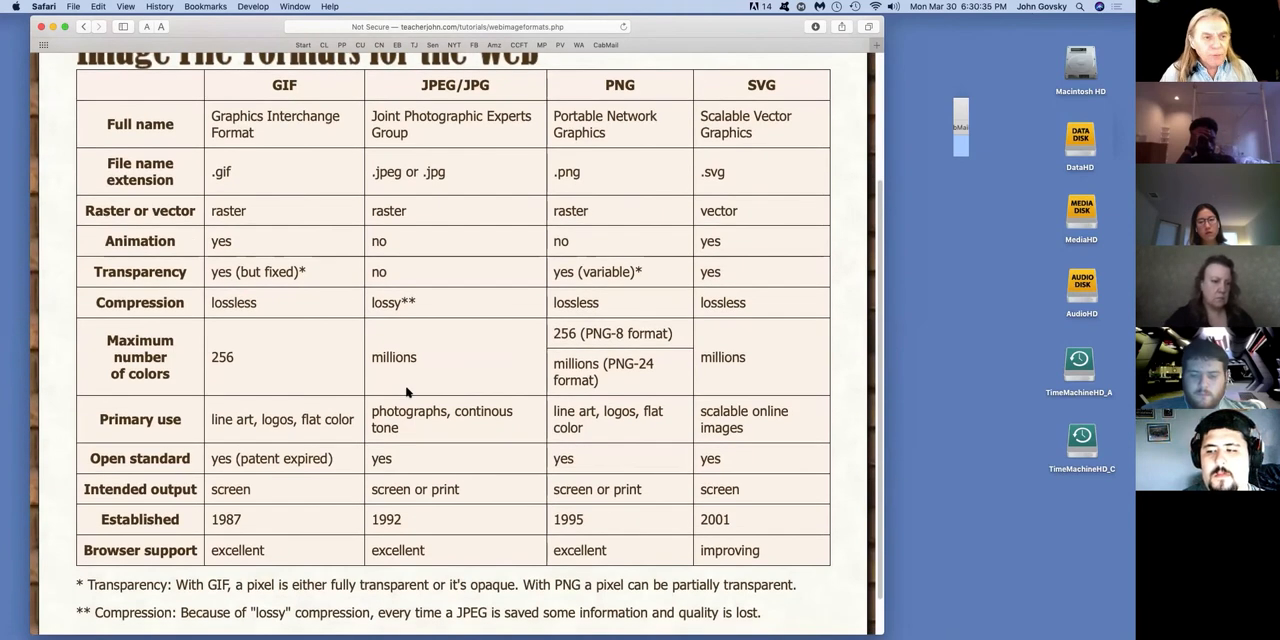
pyautogui.moveTo(218, 551)
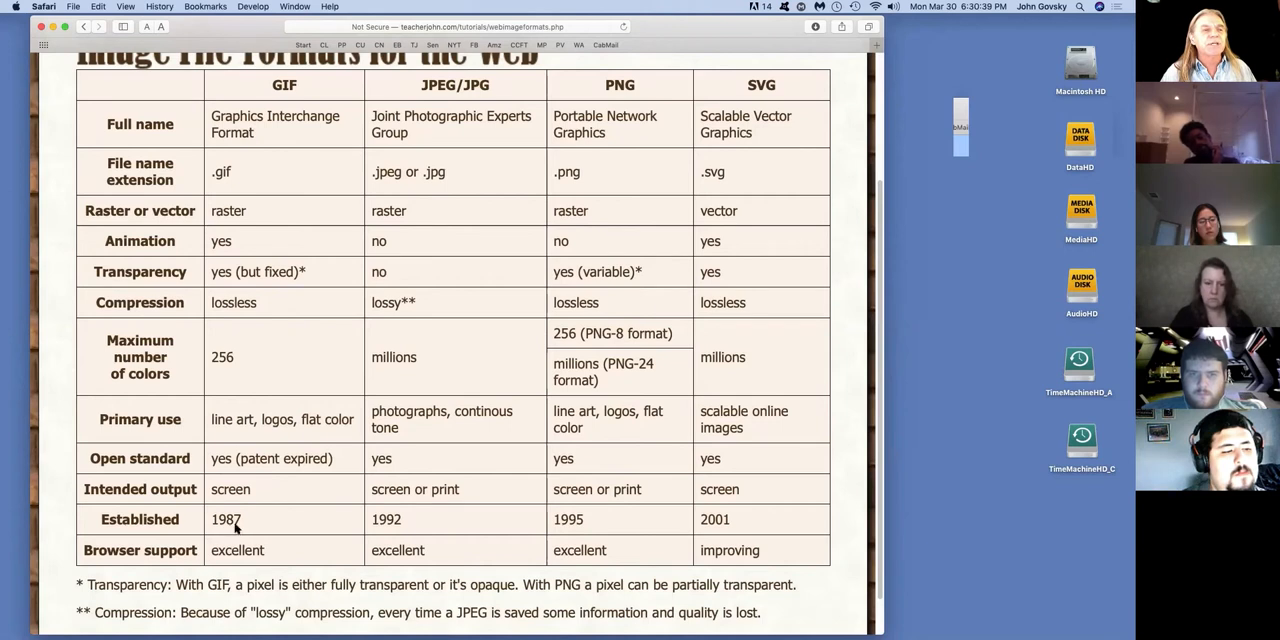
pyautogui.moveTo(243, 523)
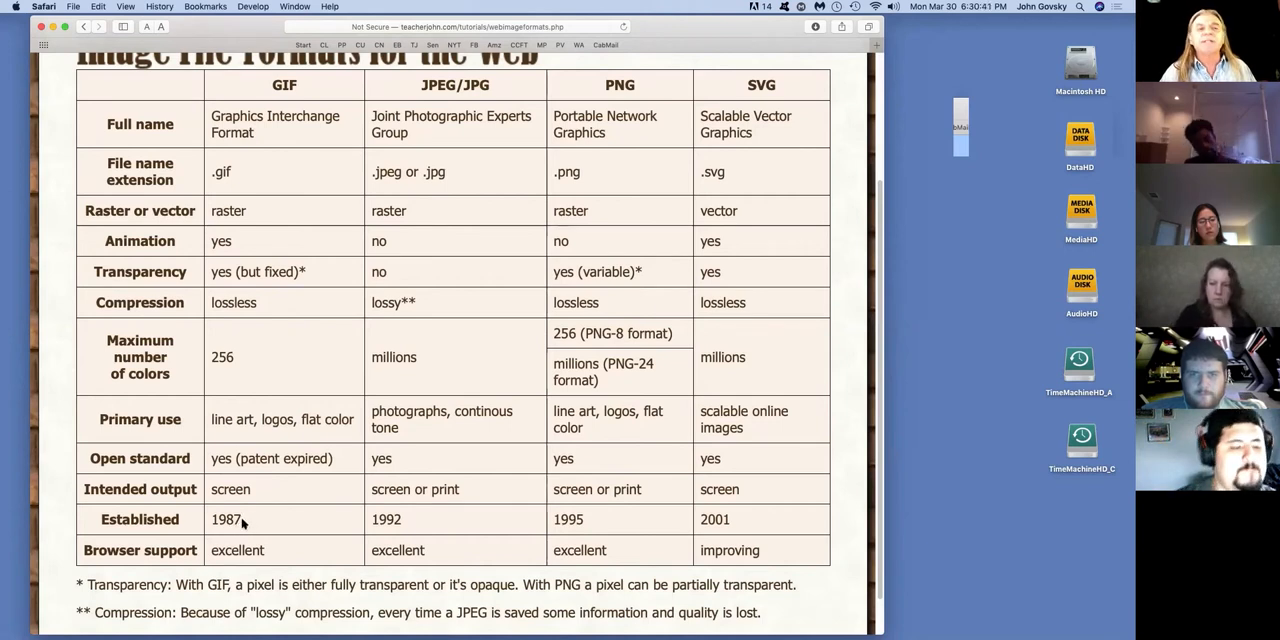
pyautogui.moveTo(418, 521)
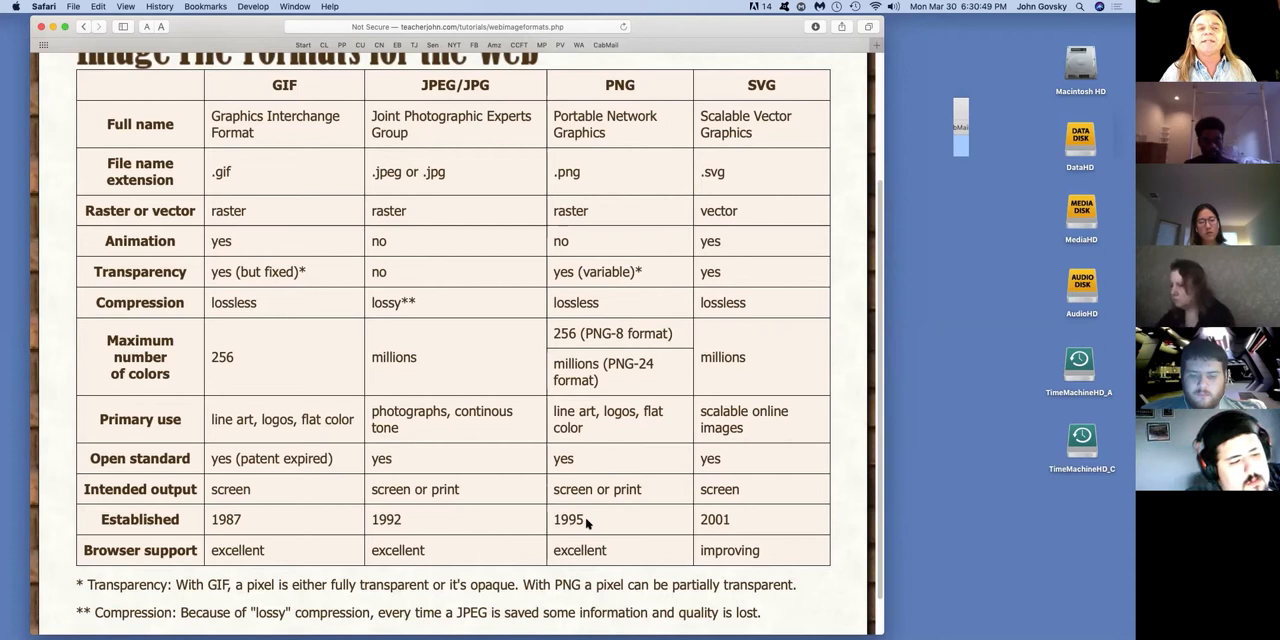
pyautogui.moveTo(750, 521)
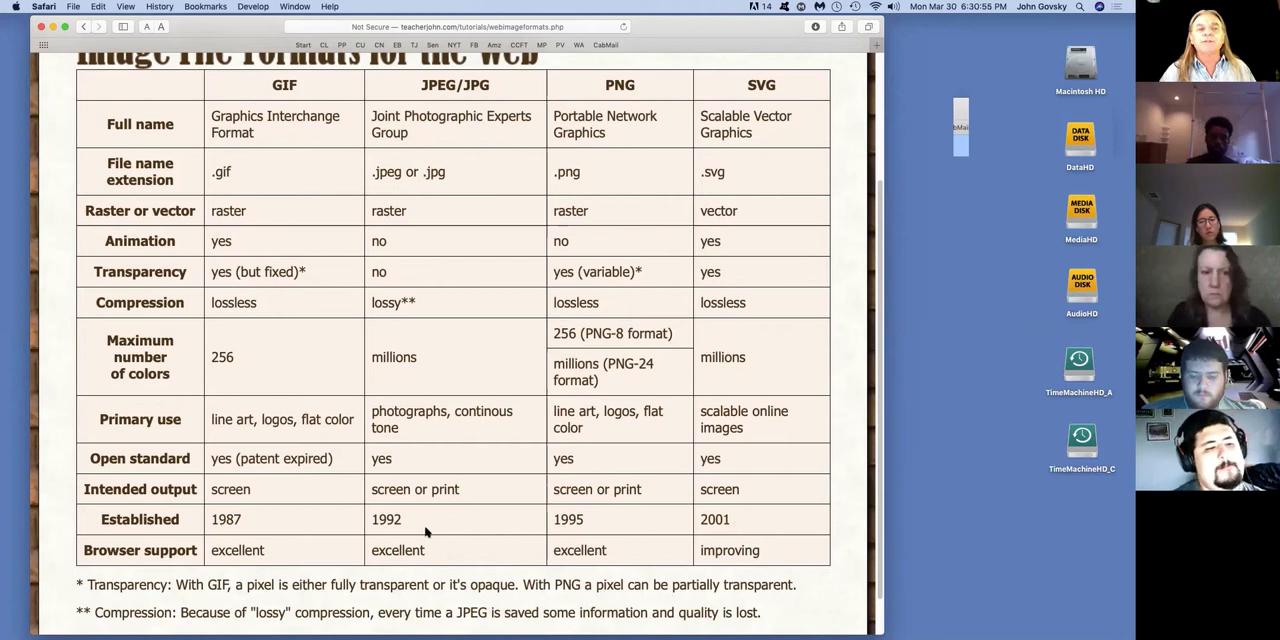
pyautogui.moveTo(794, 526)
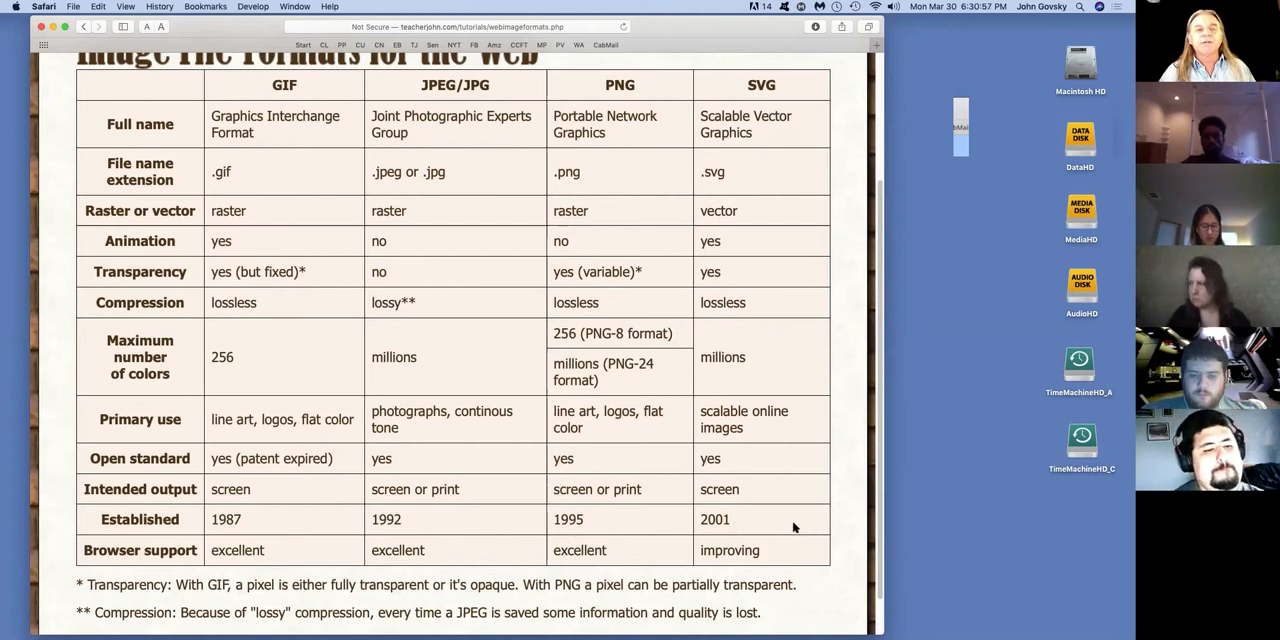
pyautogui.moveTo(762, 460)
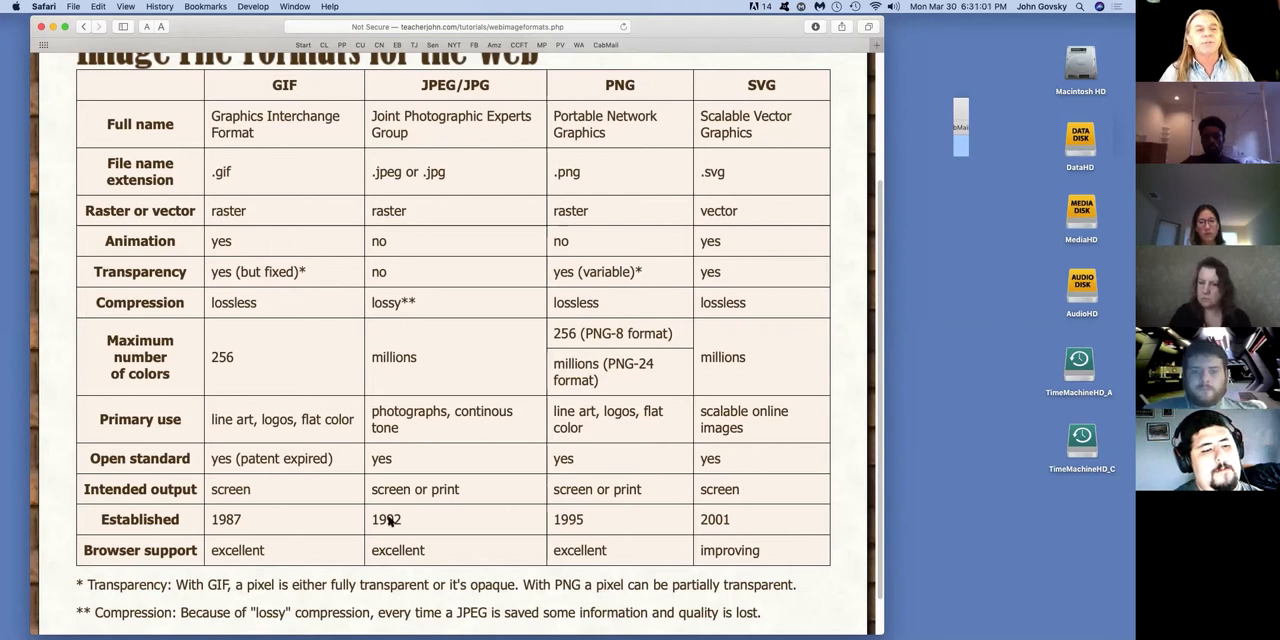
pyautogui.moveTo(324, 530)
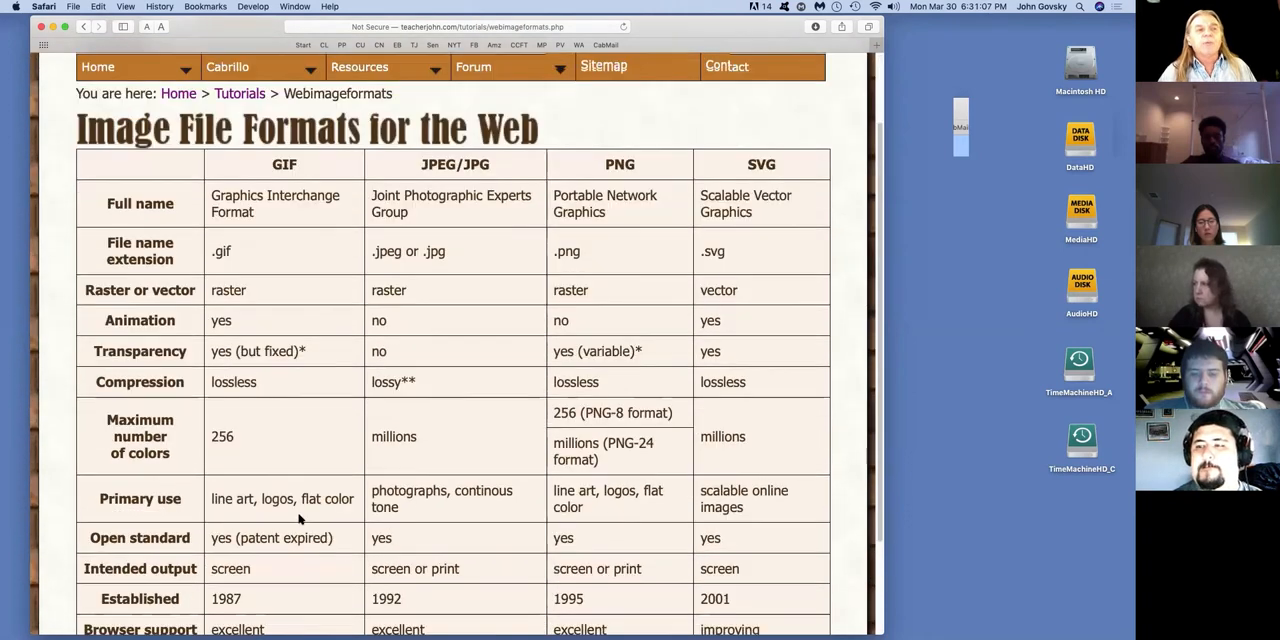
pyautogui.scroll(-3)
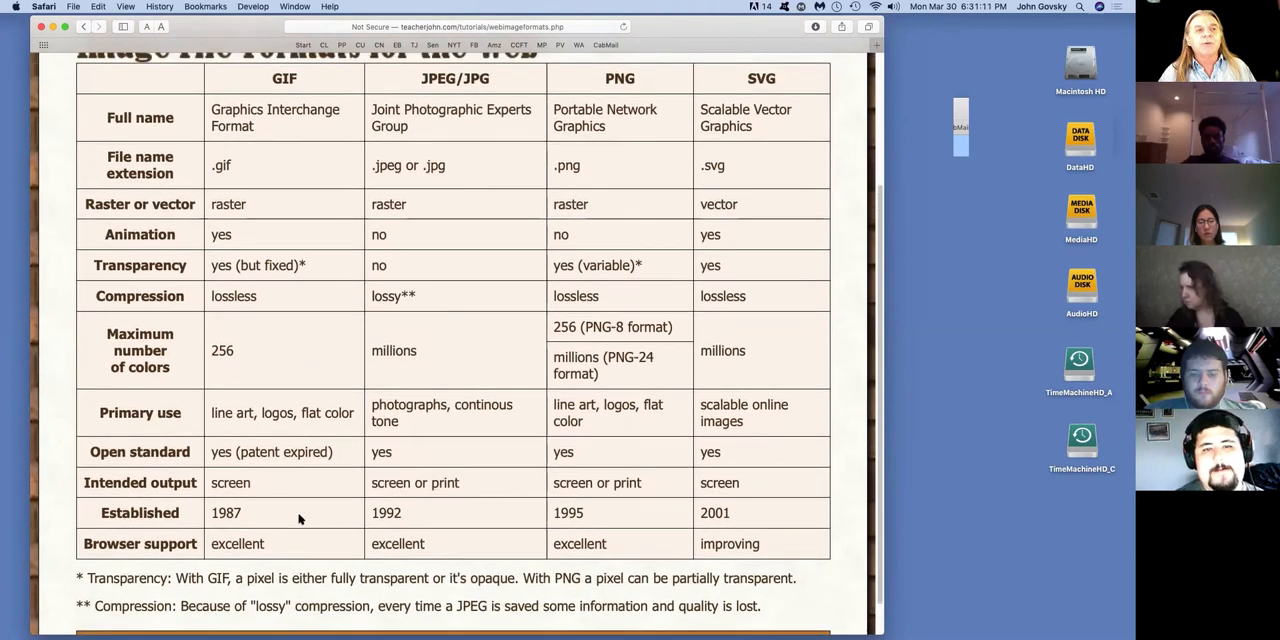
pyautogui.moveTo(1090, 118)
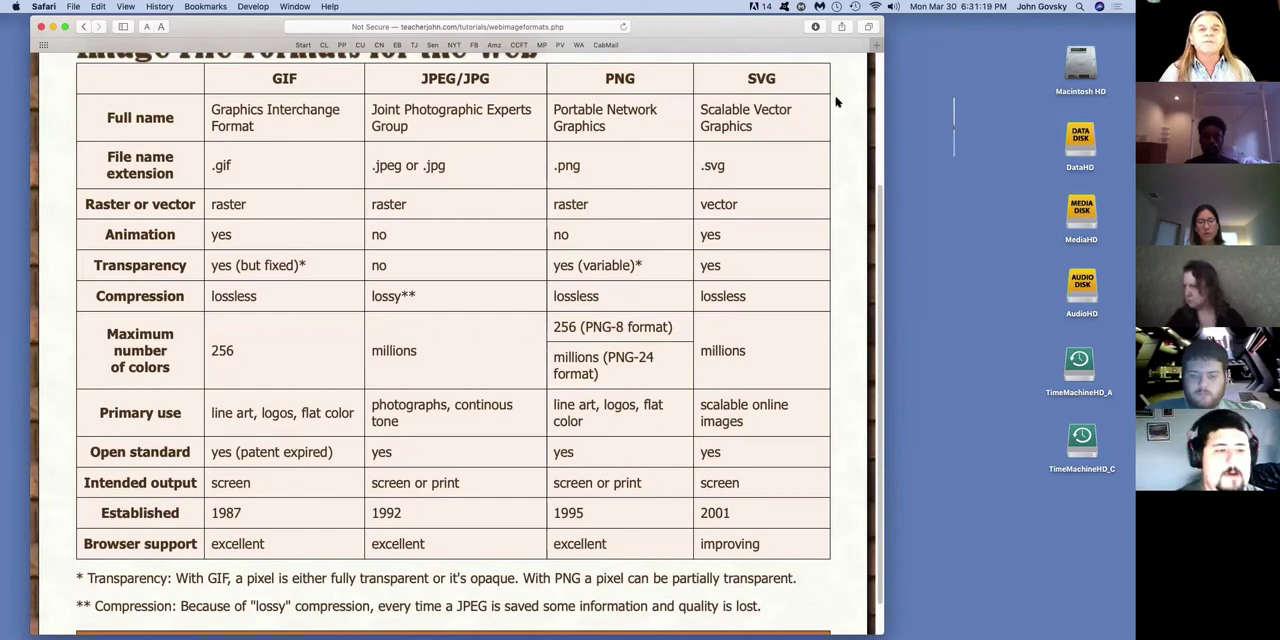
pyautogui.moveTo(848, 100)
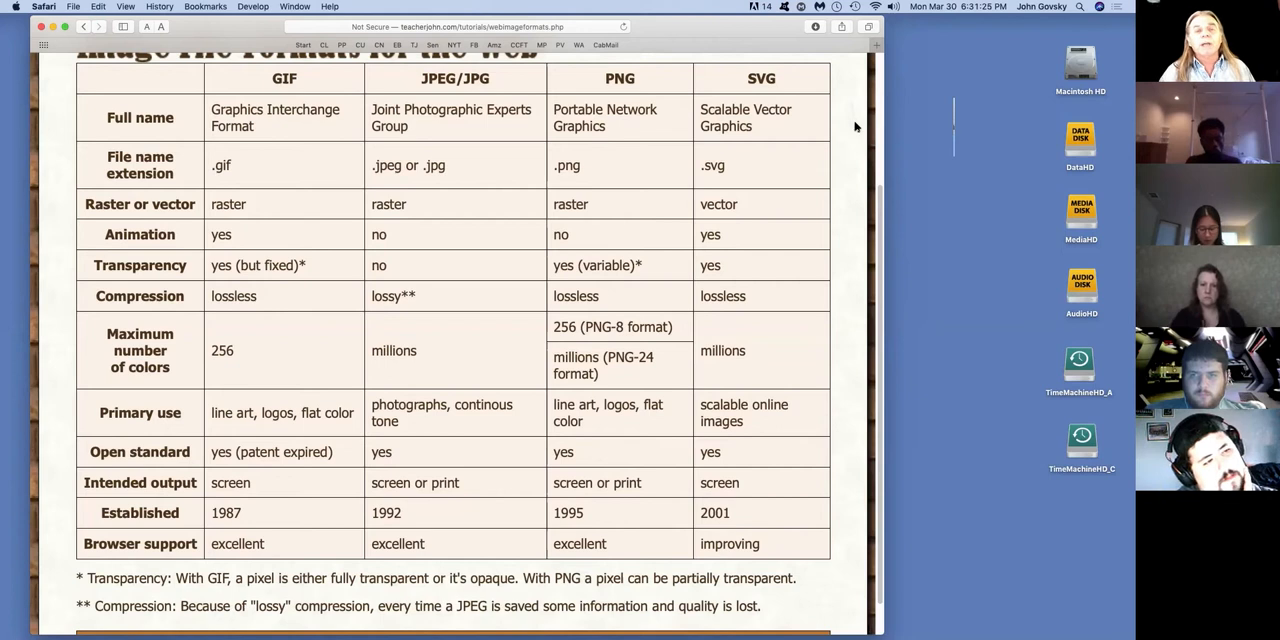
pyautogui.moveTo(676, 82)
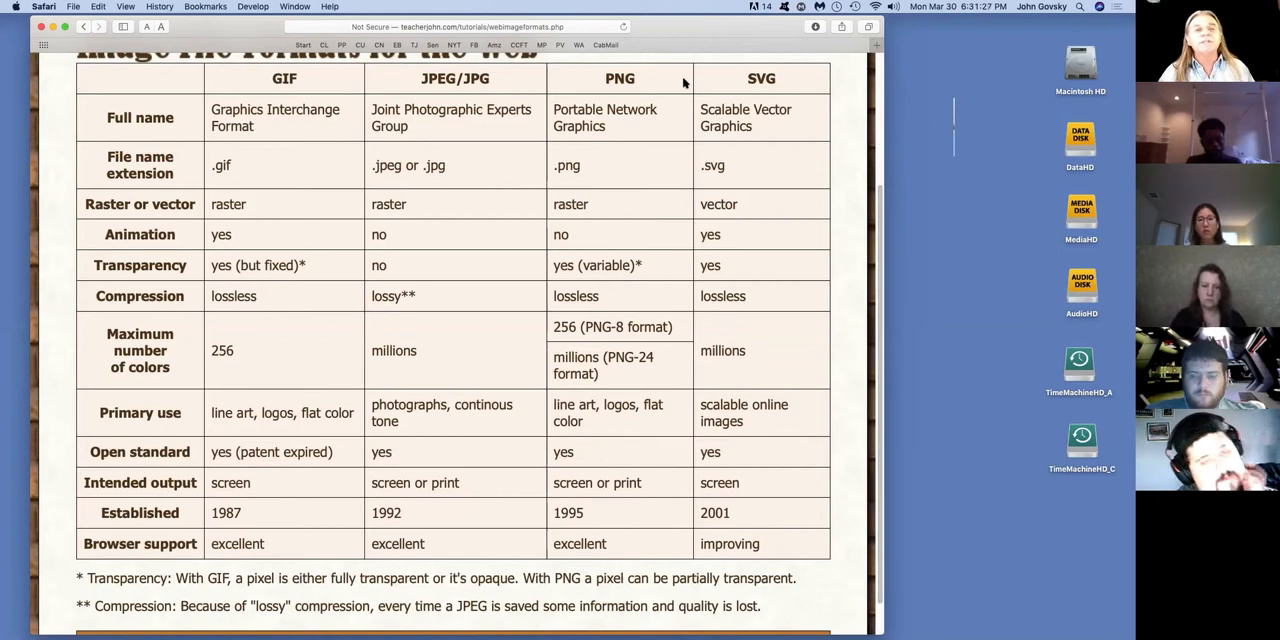
pyautogui.moveTo(876, 117)
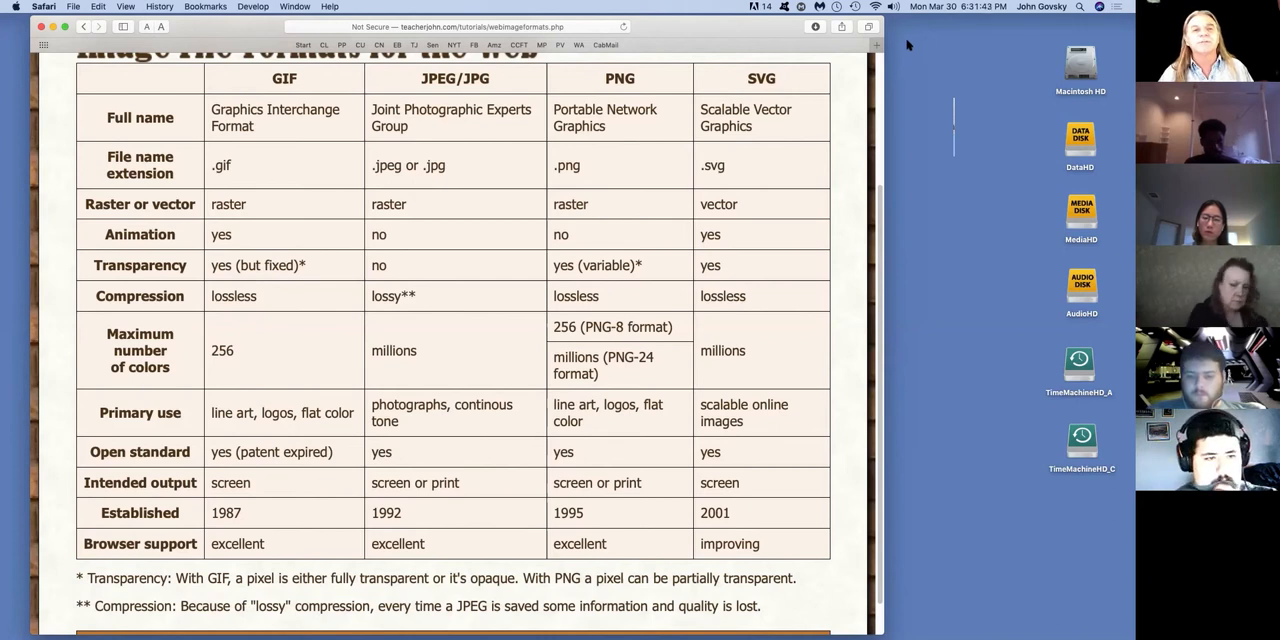
pyautogui.moveTo(928, 40)
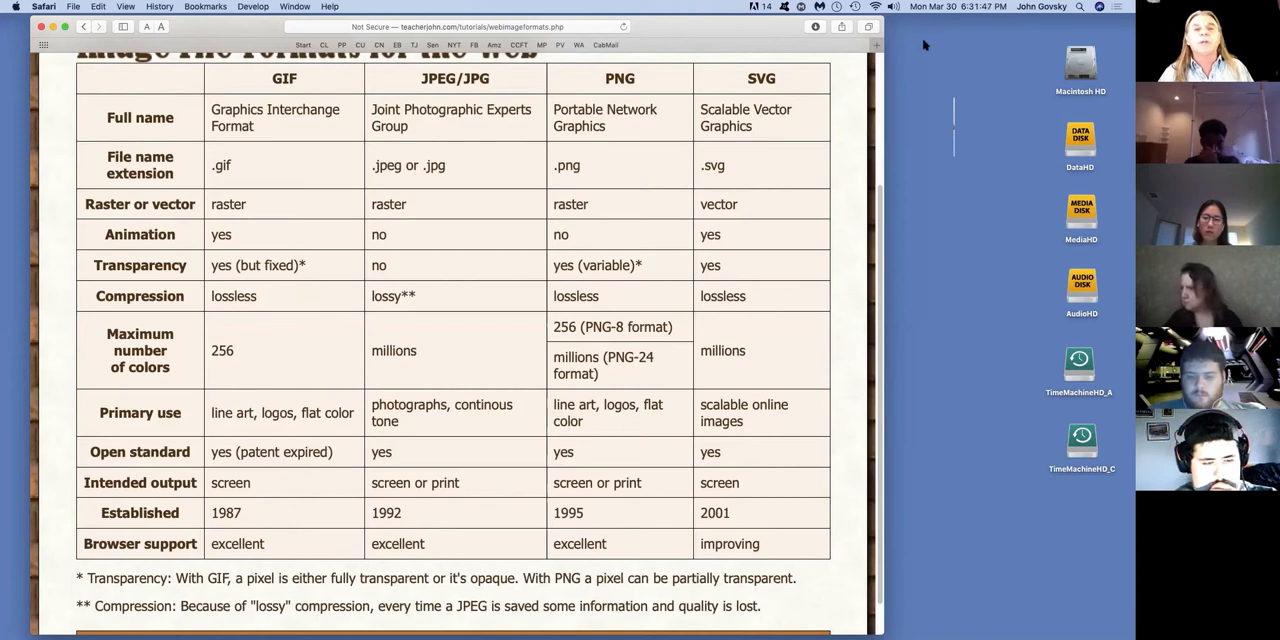
pyautogui.moveTo(916, 62)
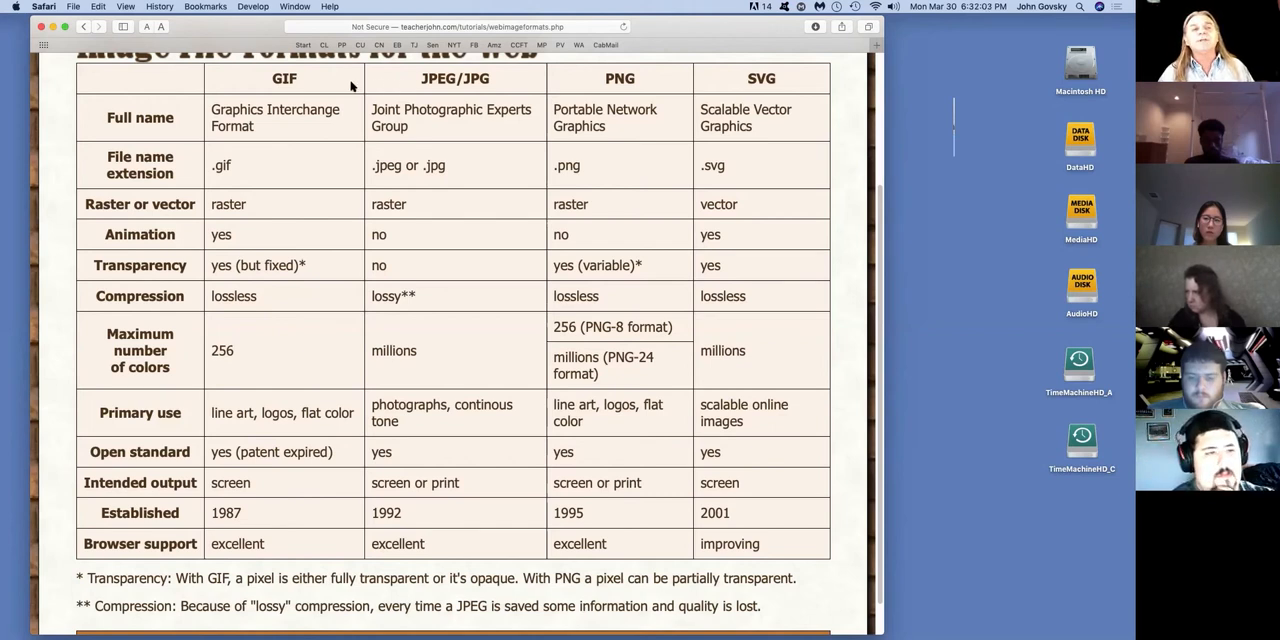
pyautogui.moveTo(324, 85)
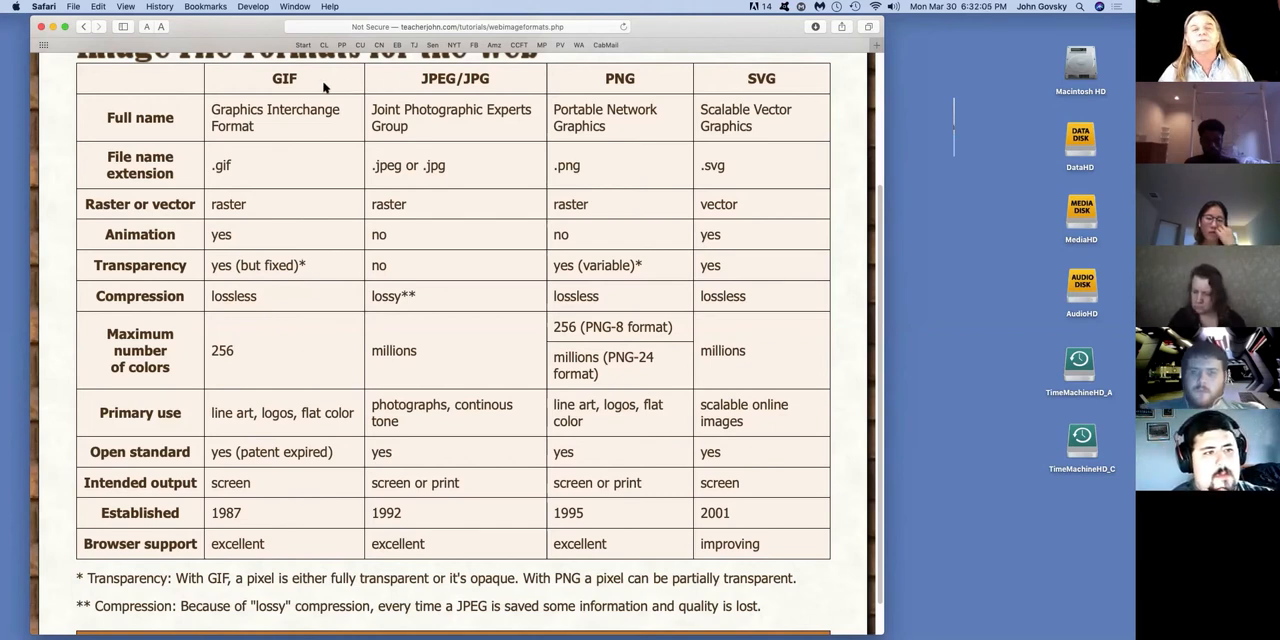
pyautogui.moveTo(331, 80)
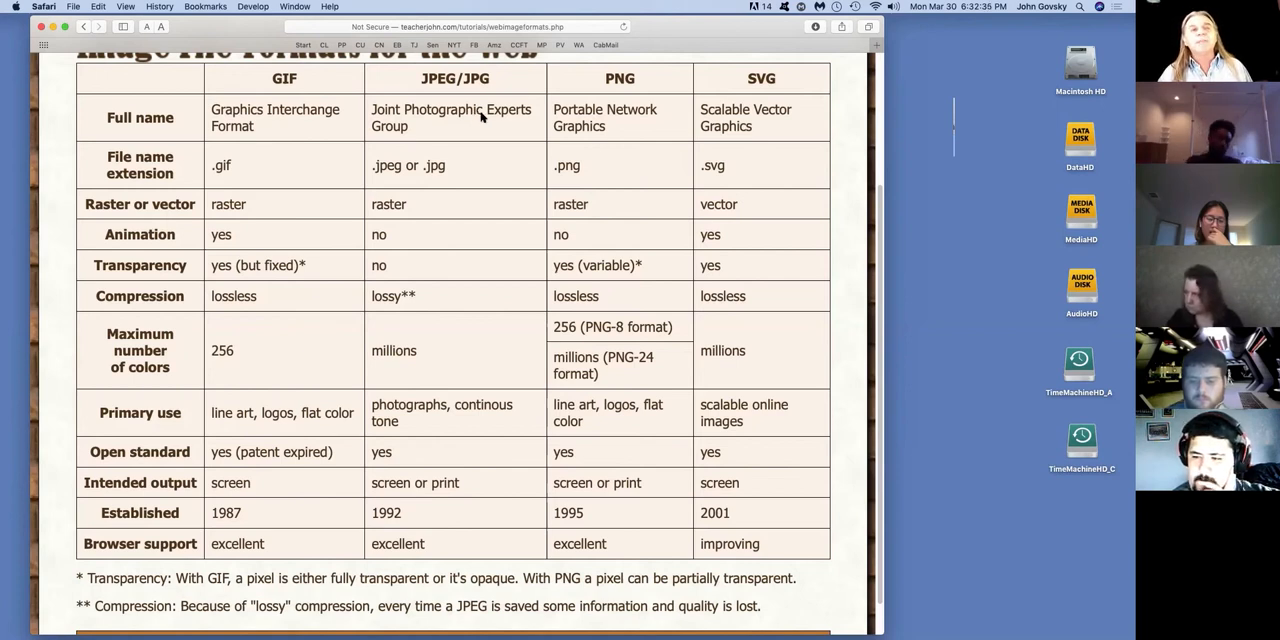
pyautogui.moveTo(588, 153)
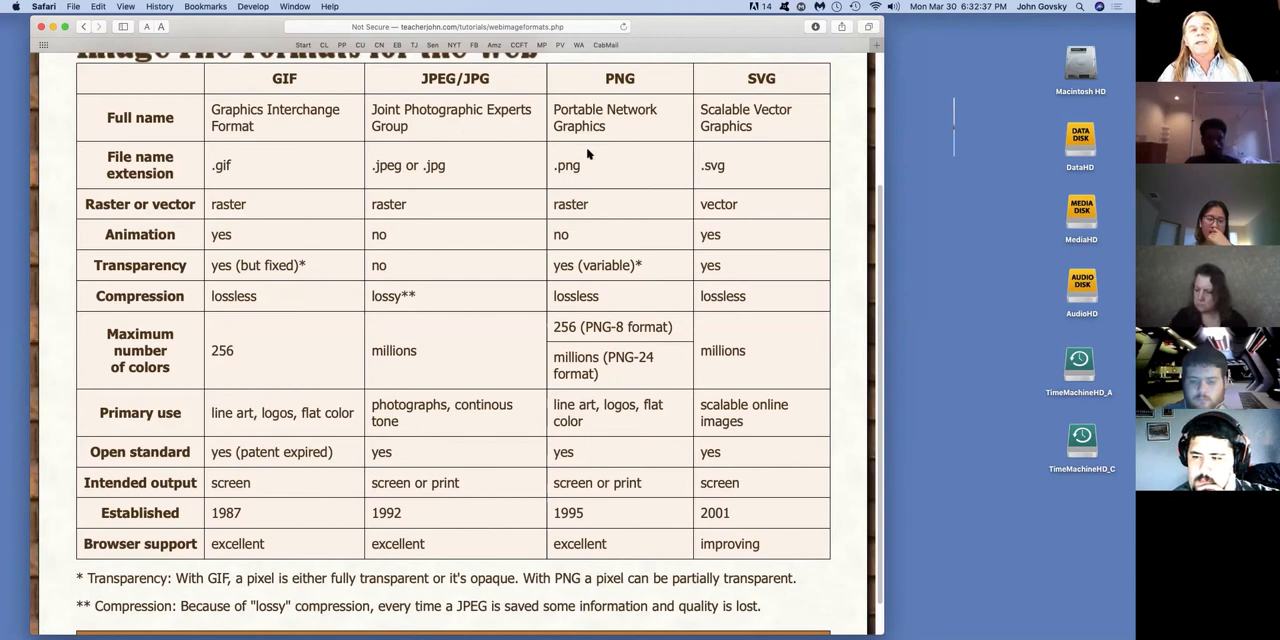
pyautogui.moveTo(648, 131)
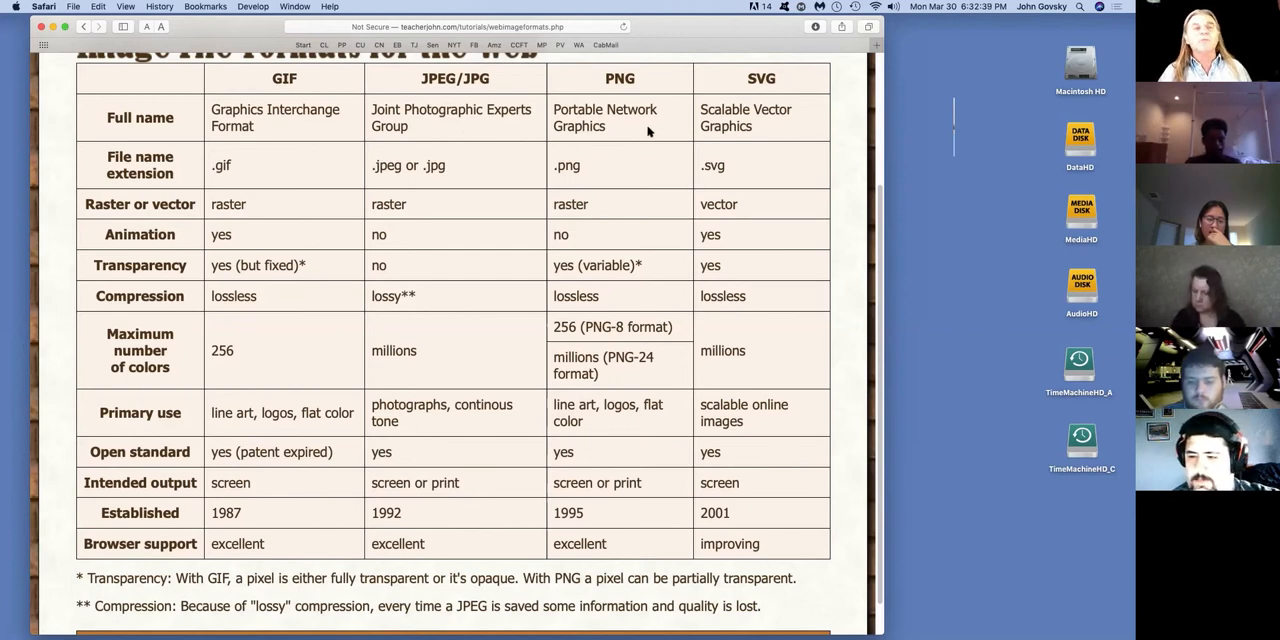
pyautogui.moveTo(639, 131)
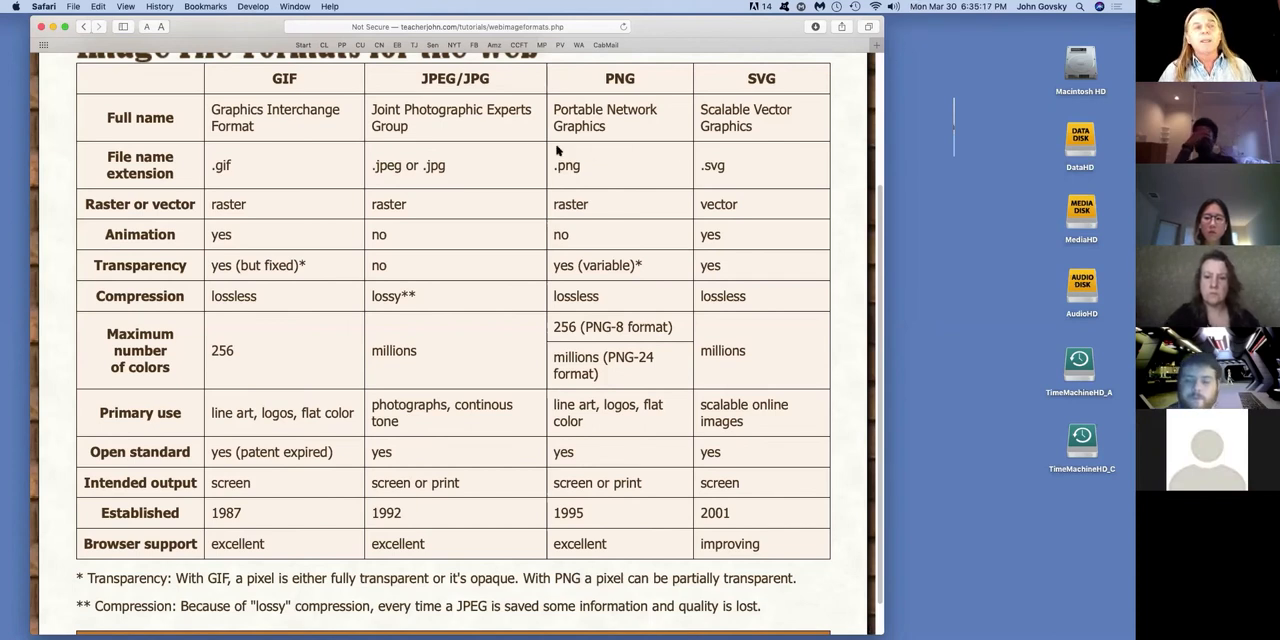
pyautogui.moveTo(627, 152)
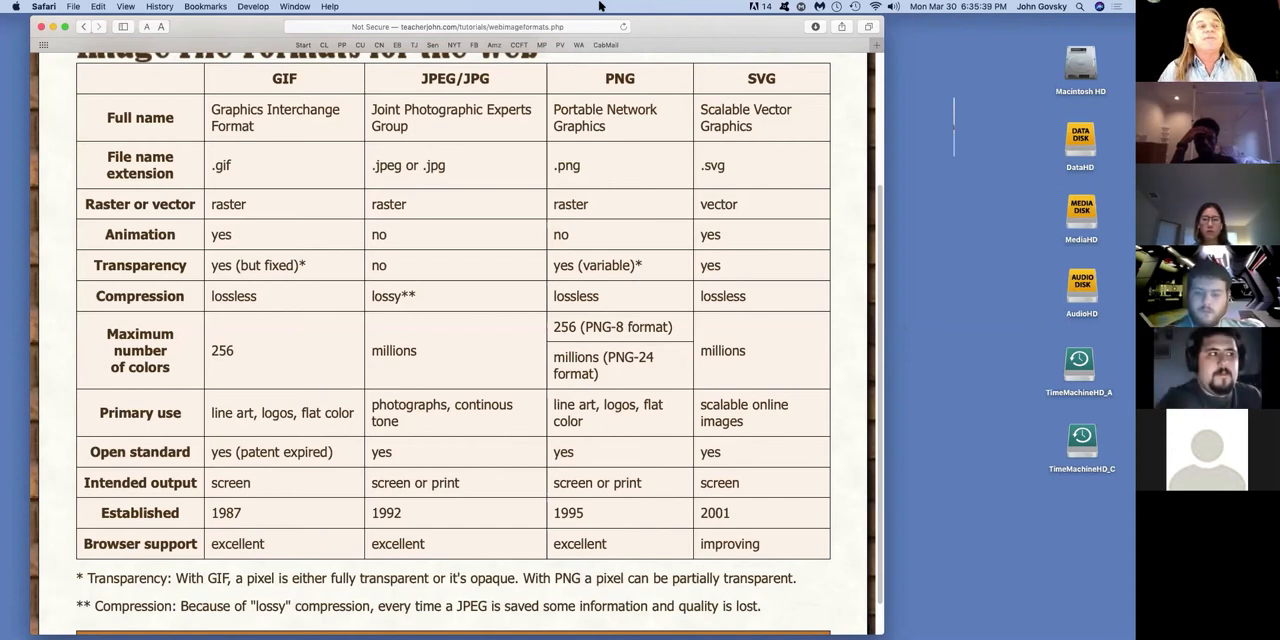
pyautogui.moveTo(967, 567)
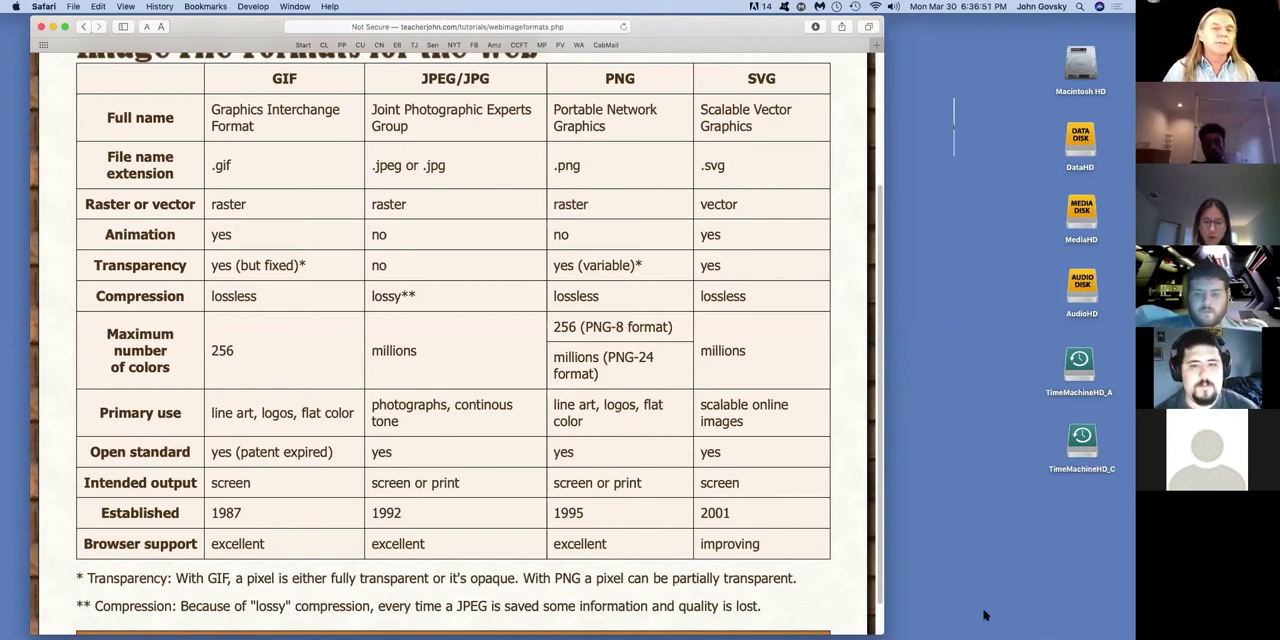
pyautogui.moveTo(1058, 521)
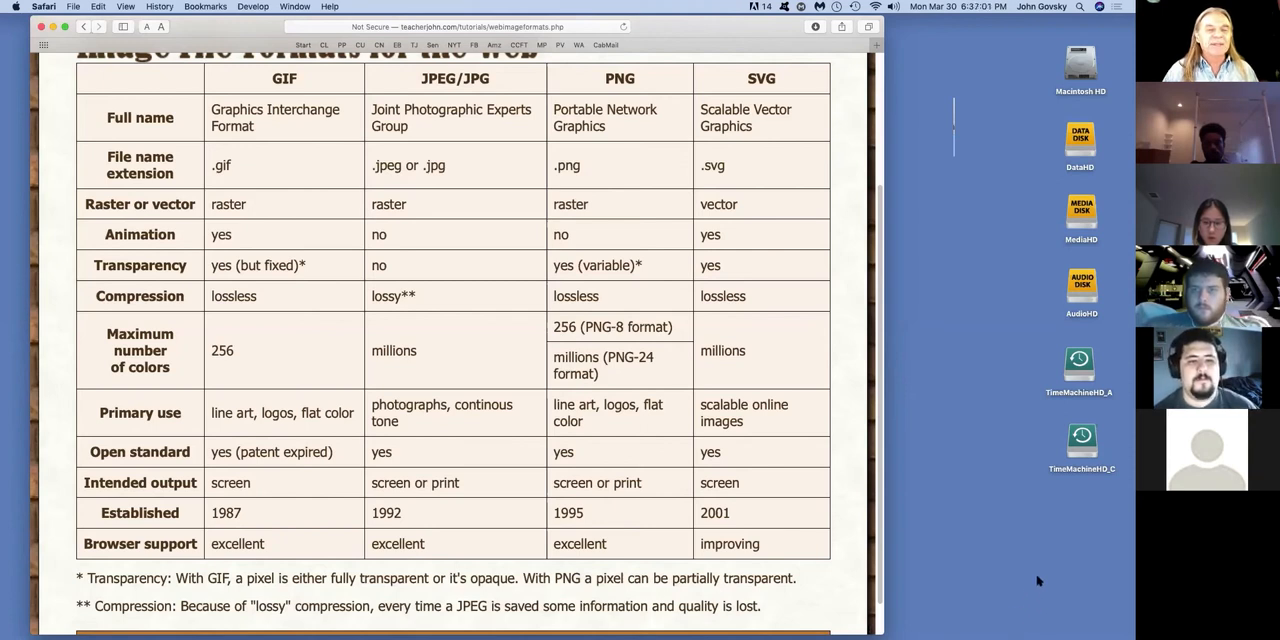
pyautogui.moveTo(1013, 575)
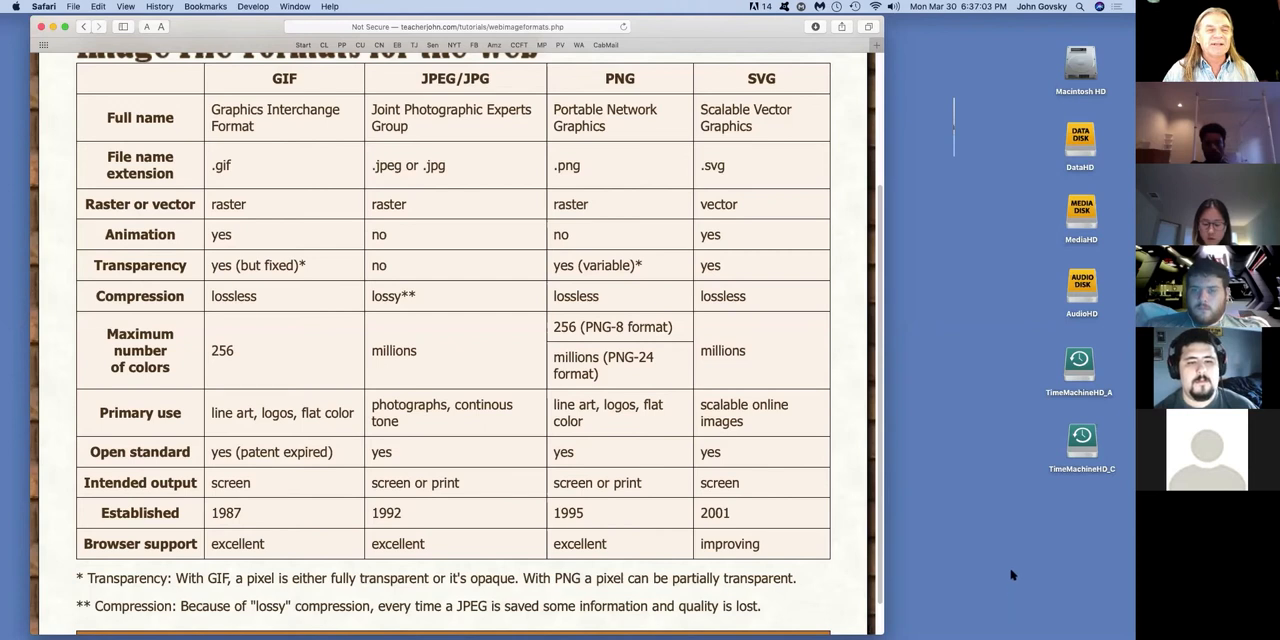
pyautogui.moveTo(1040, 537)
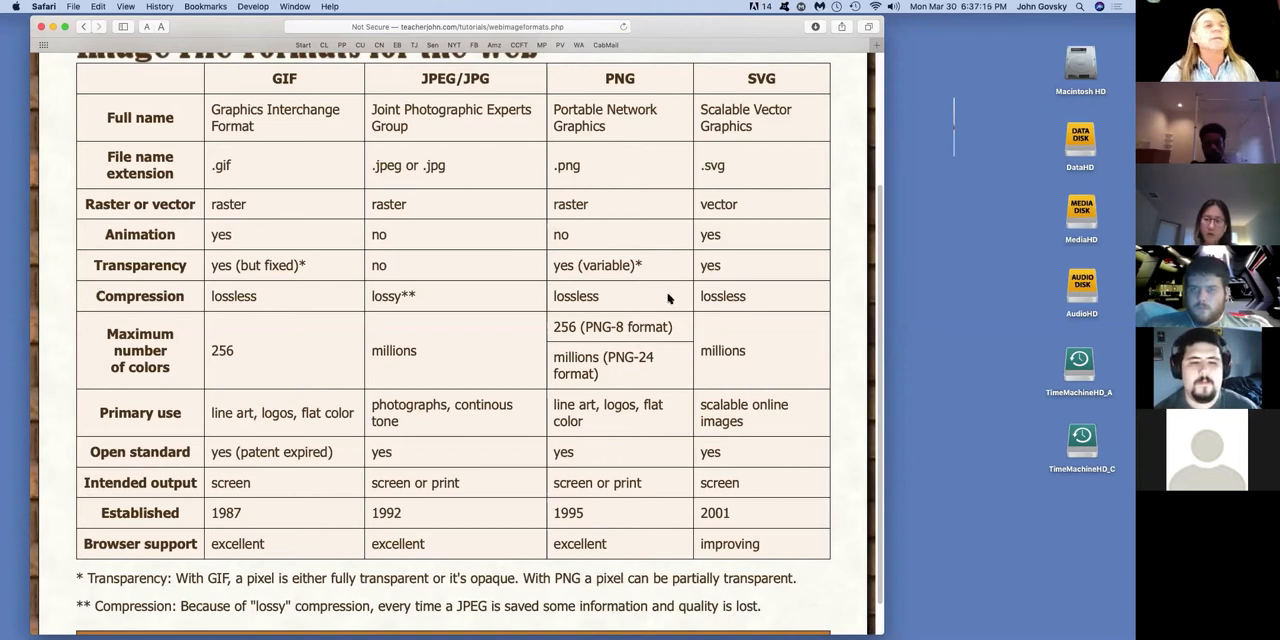
pyautogui.moveTo(340, 519)
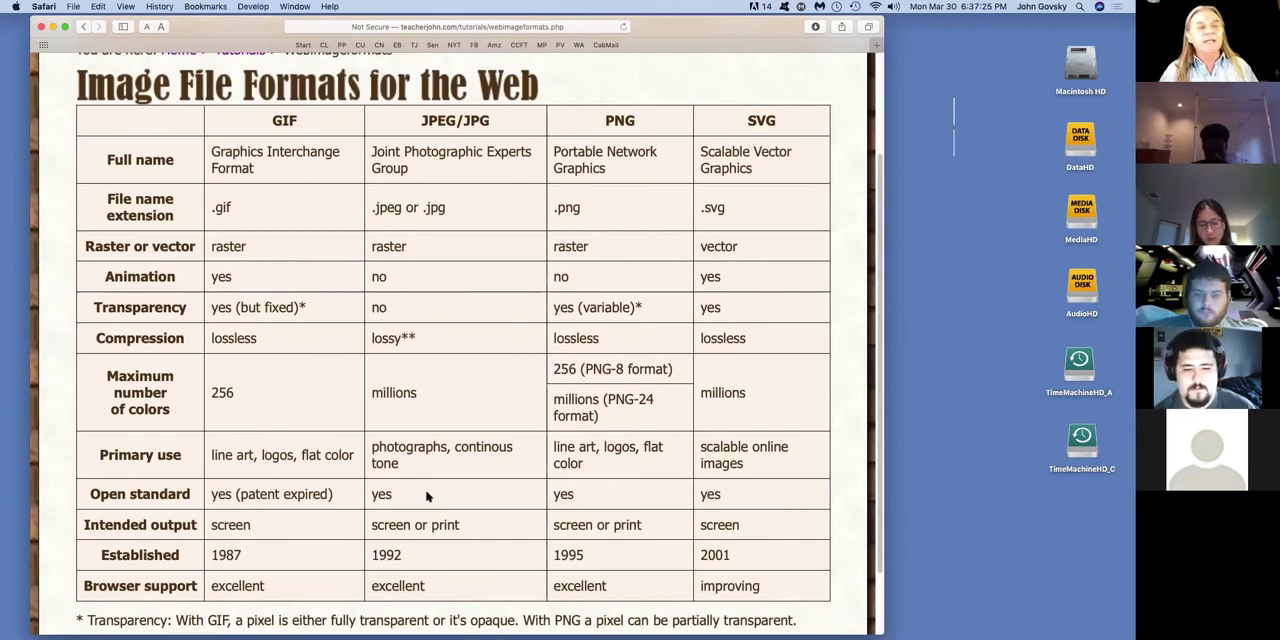
pyautogui.moveTo(478, 498)
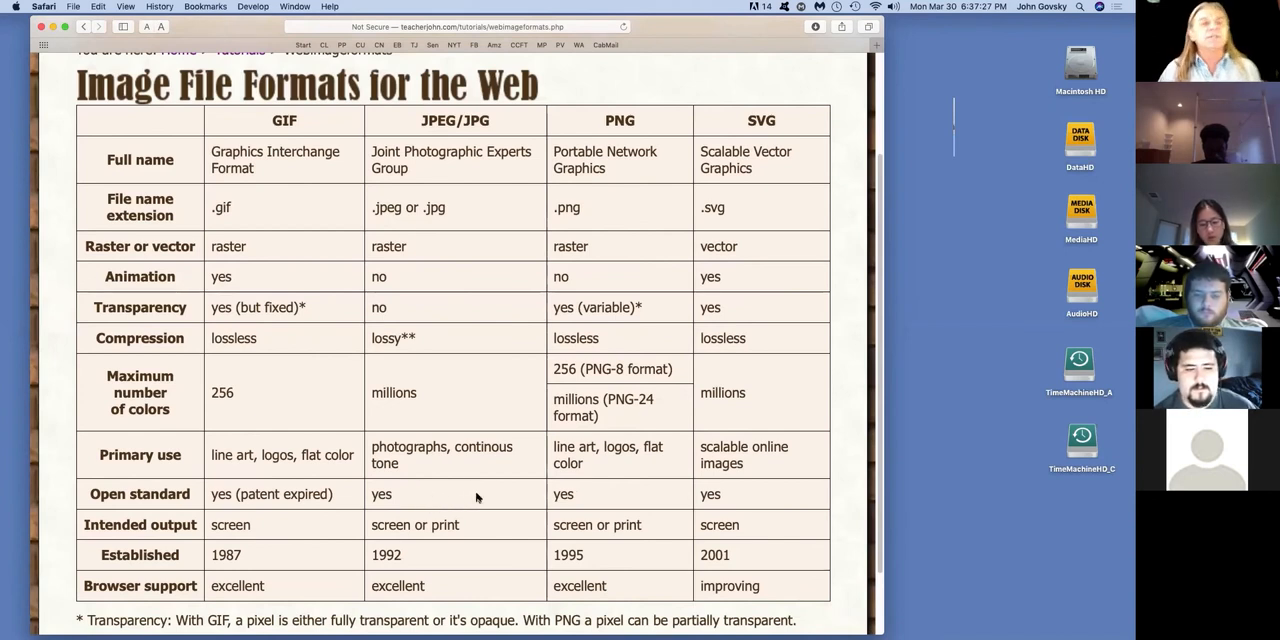
pyautogui.moveTo(484, 485)
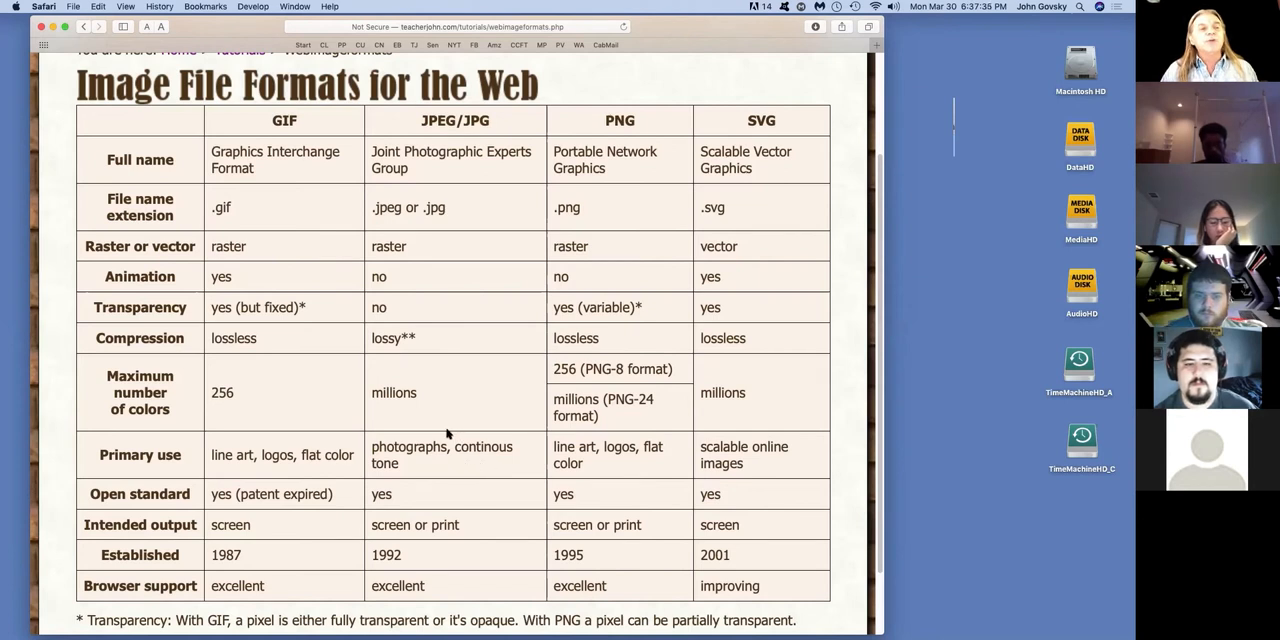
pyautogui.moveTo(467, 420)
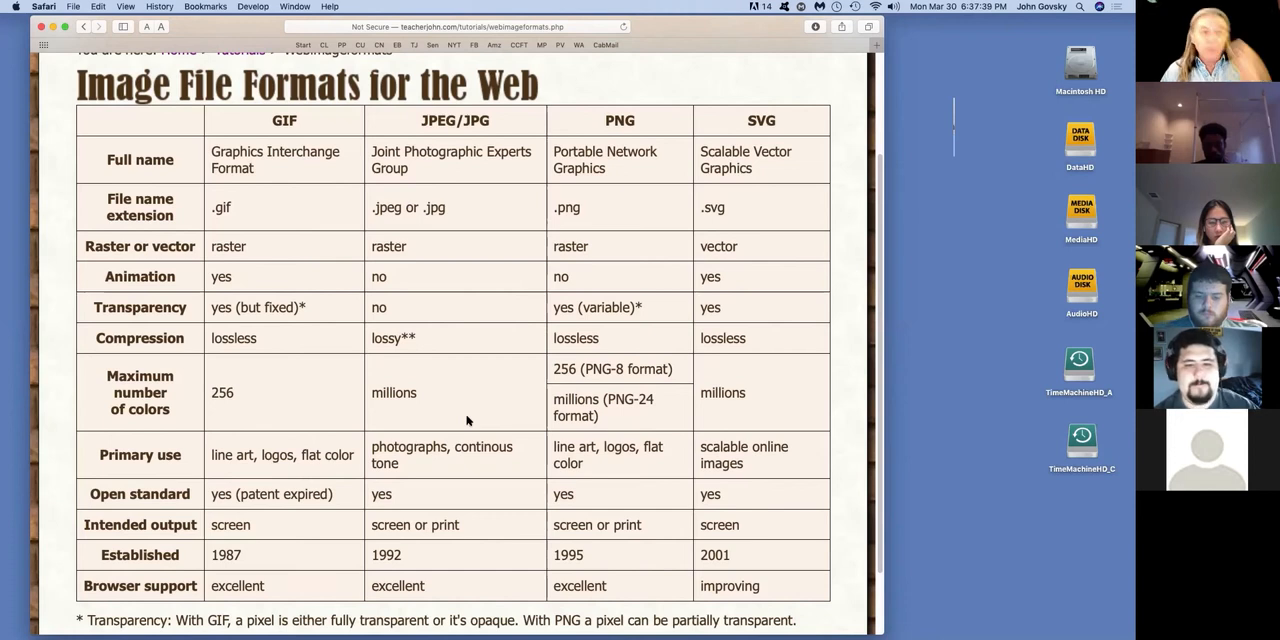
pyautogui.moveTo(645, 308)
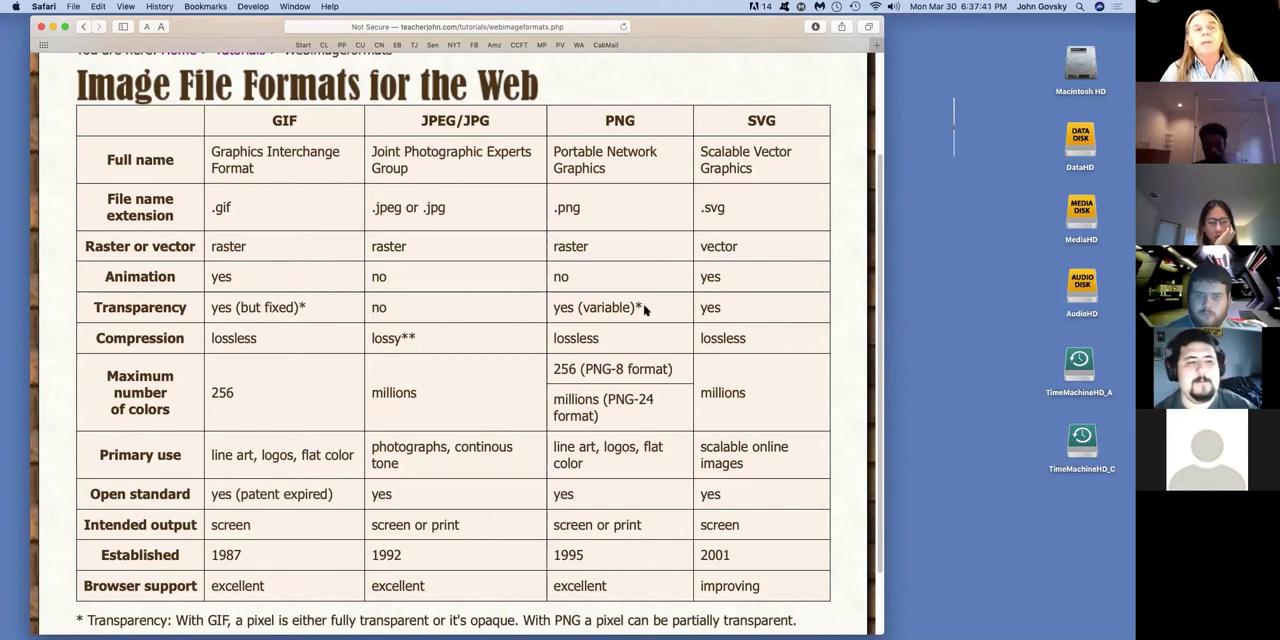
pyautogui.moveTo(650, 309)
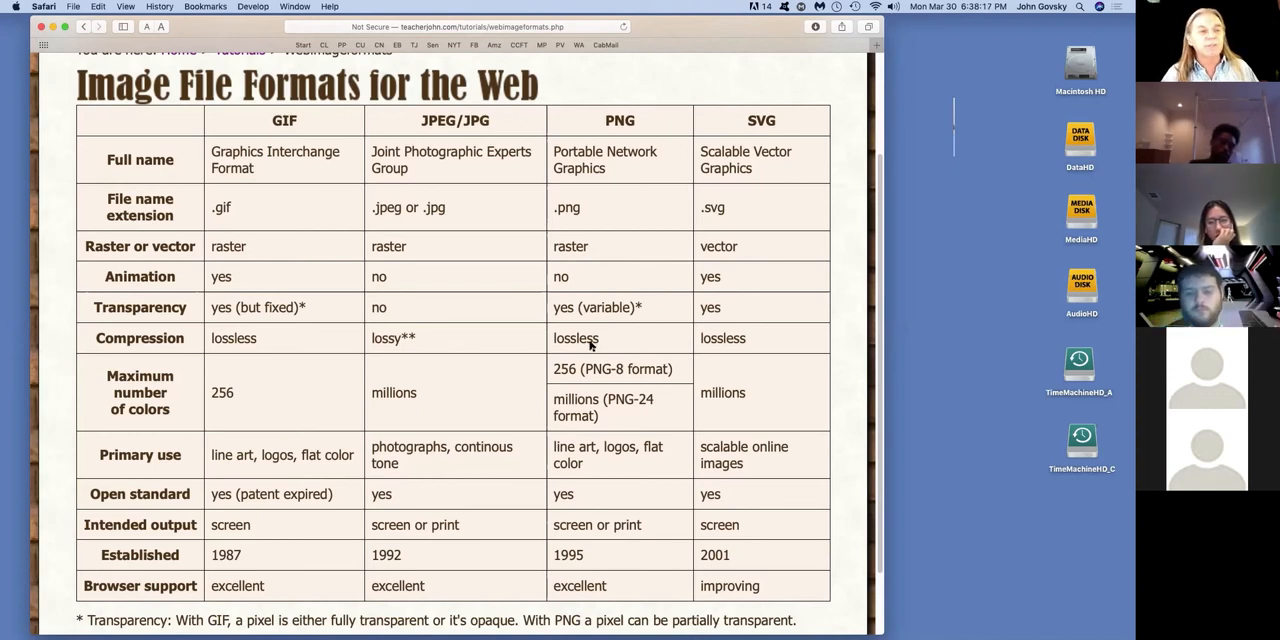
# - Scroll down to the ** Compression footnote about lossy JPEG quality loss
pyautogui.scroll(-3)
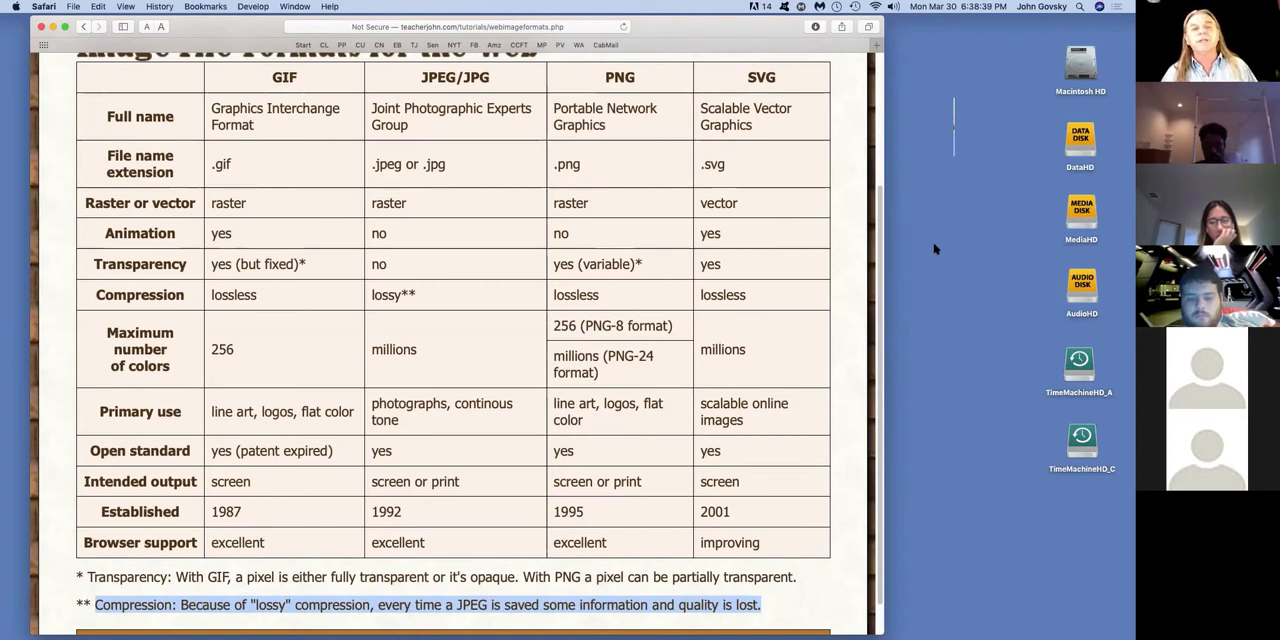
pyautogui.moveTo(966, 229)
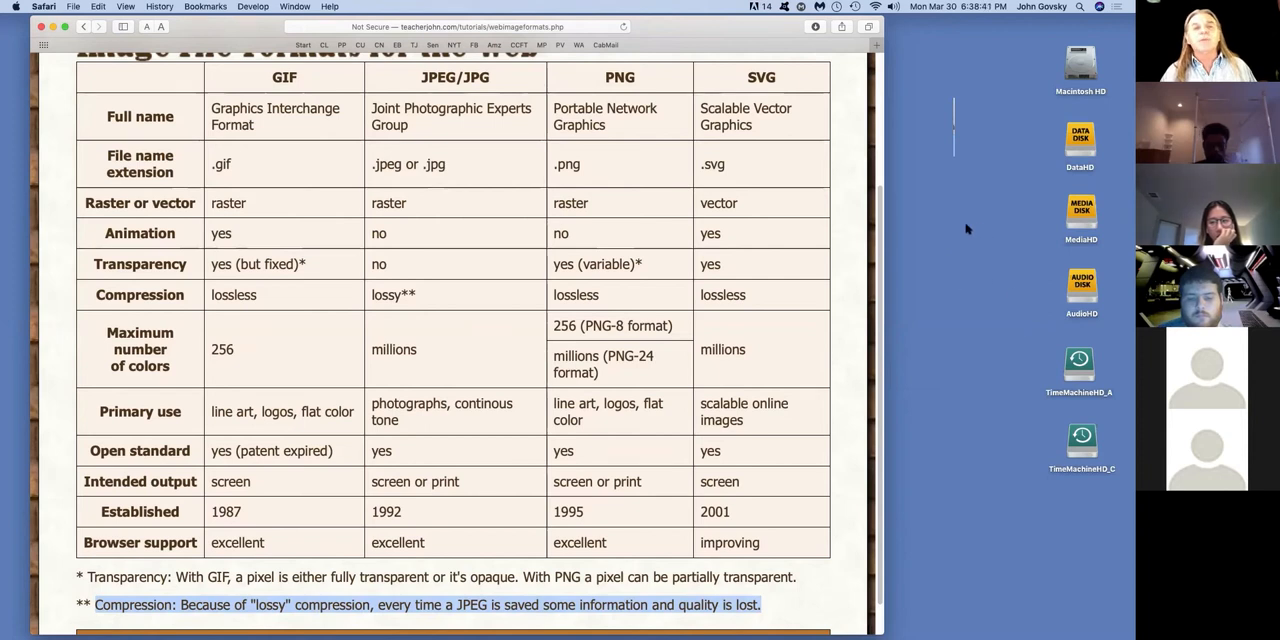
pyautogui.moveTo(936, 246)
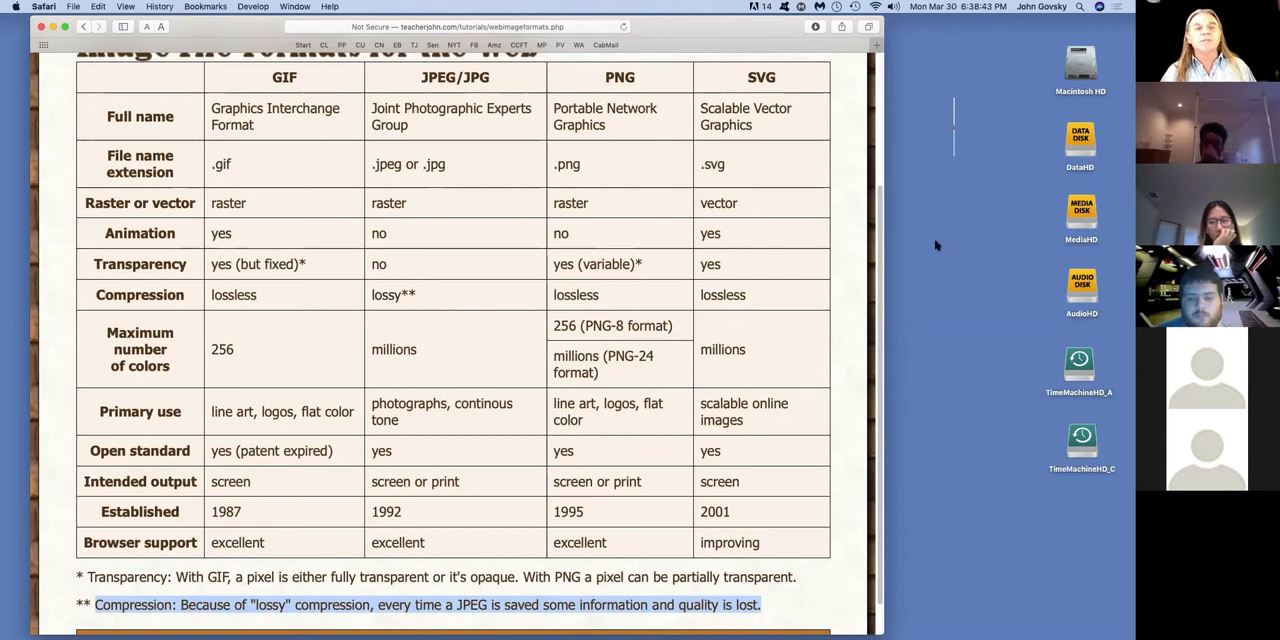
pyautogui.moveTo(900, 278)
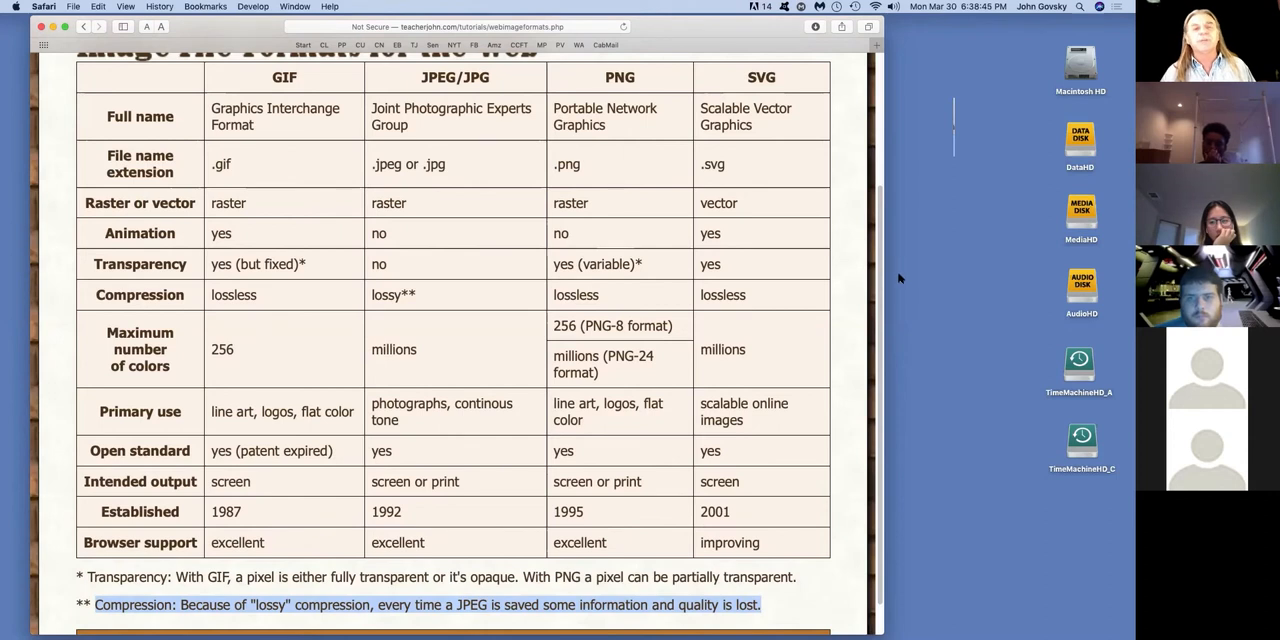
pyautogui.moveTo(904, 239)
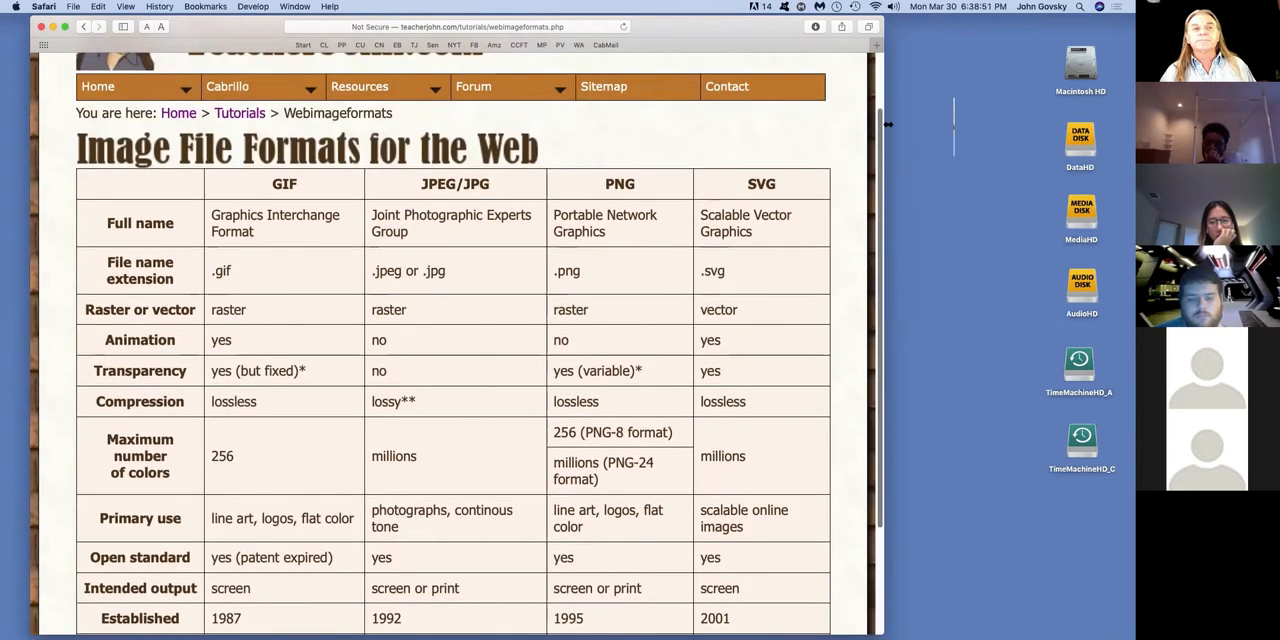
# - Go back to the Tutorials index, then open Exercise 7 via Cabrillo > DM60 > Exercises
pyautogui.scroll(-3)
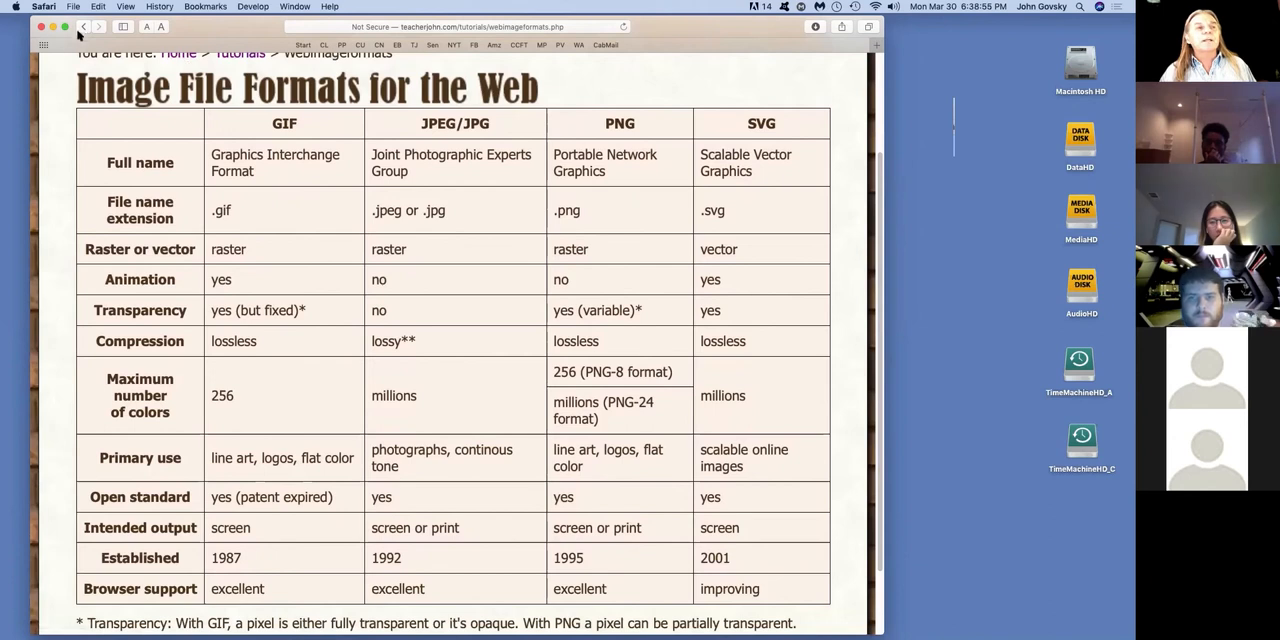
pyautogui.click(84, 28)
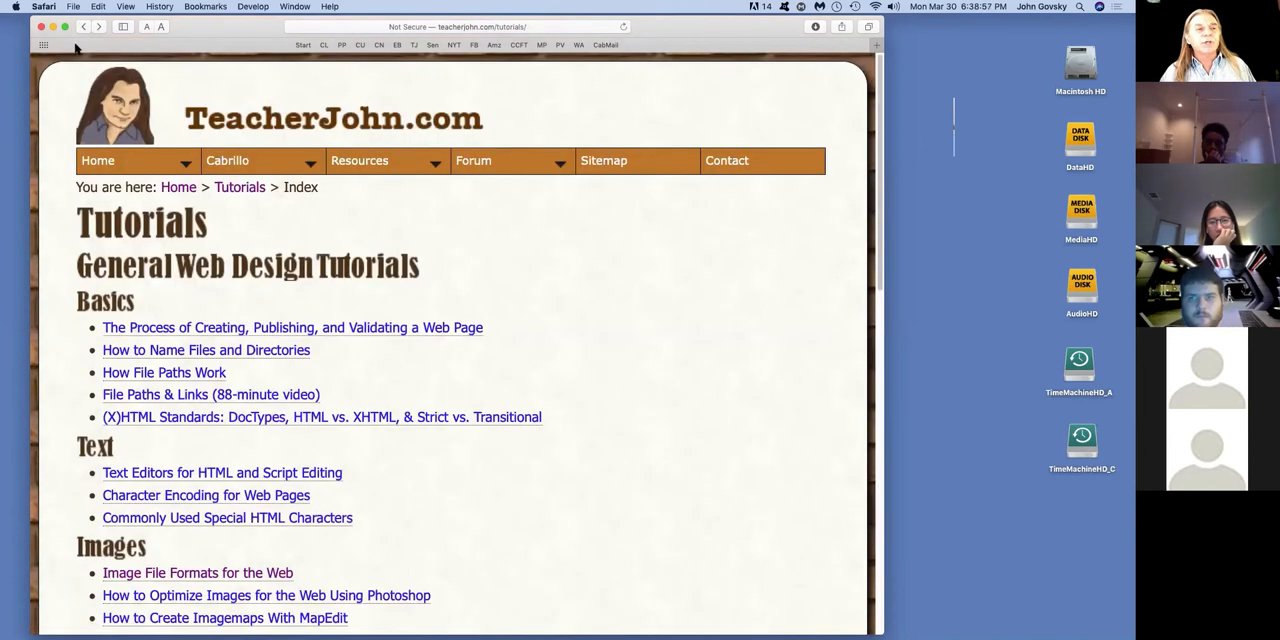
pyautogui.moveTo(470, 235)
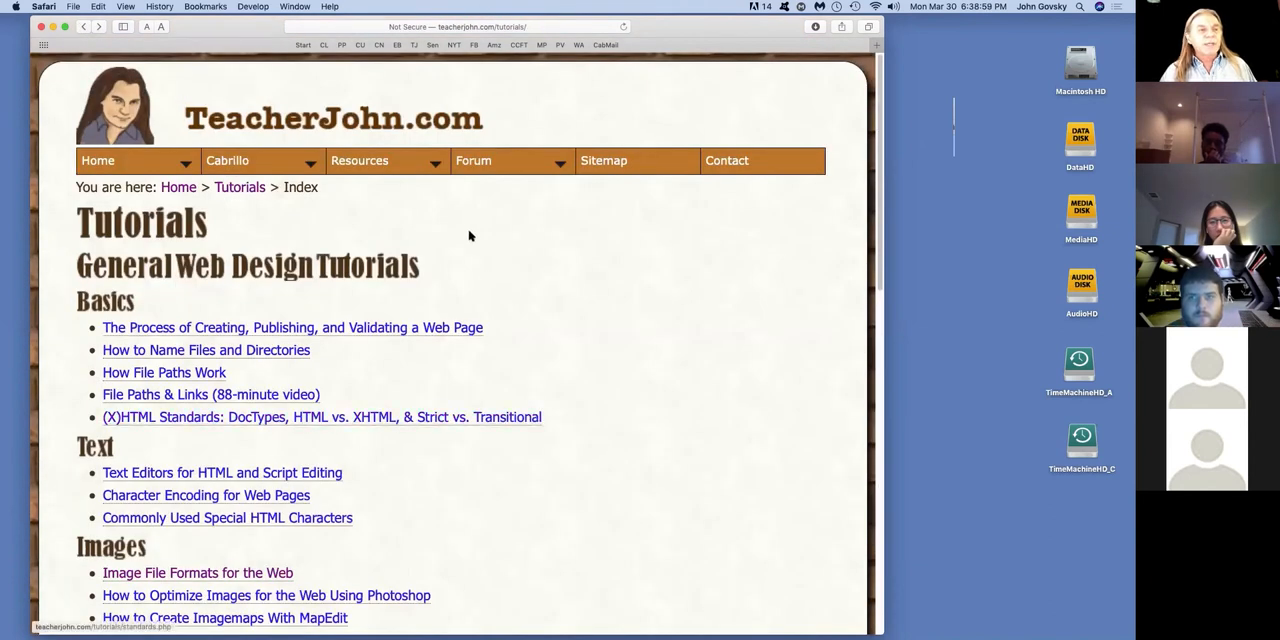
pyautogui.click(227, 160)
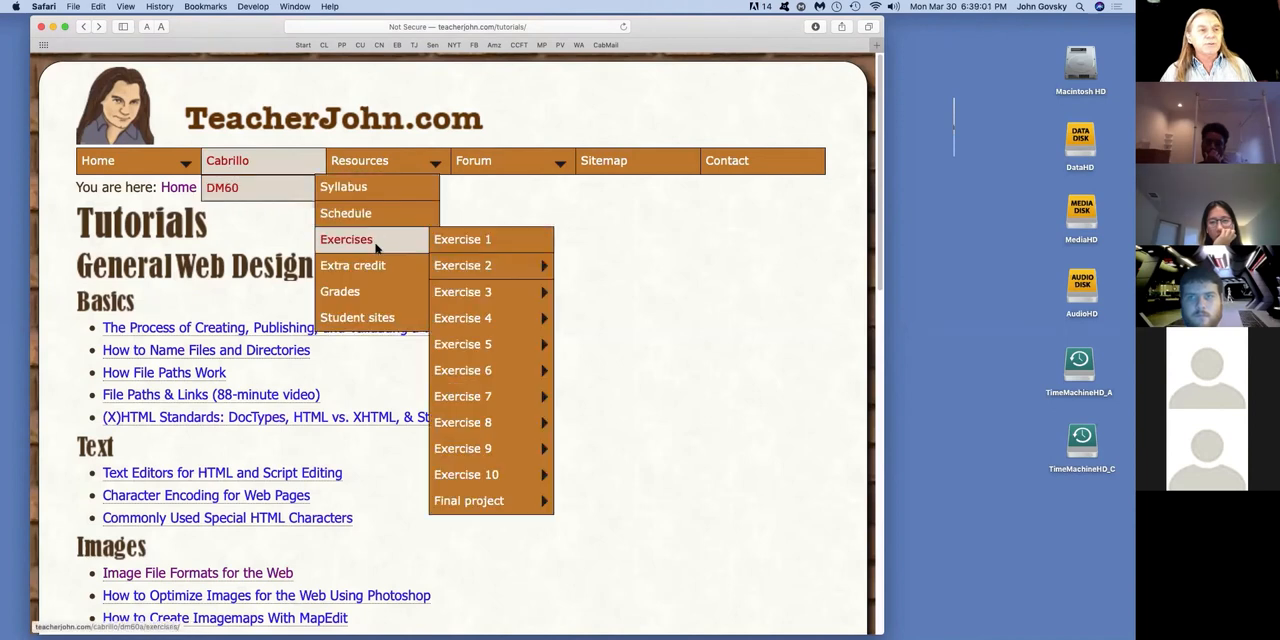
pyautogui.moveTo(463, 396)
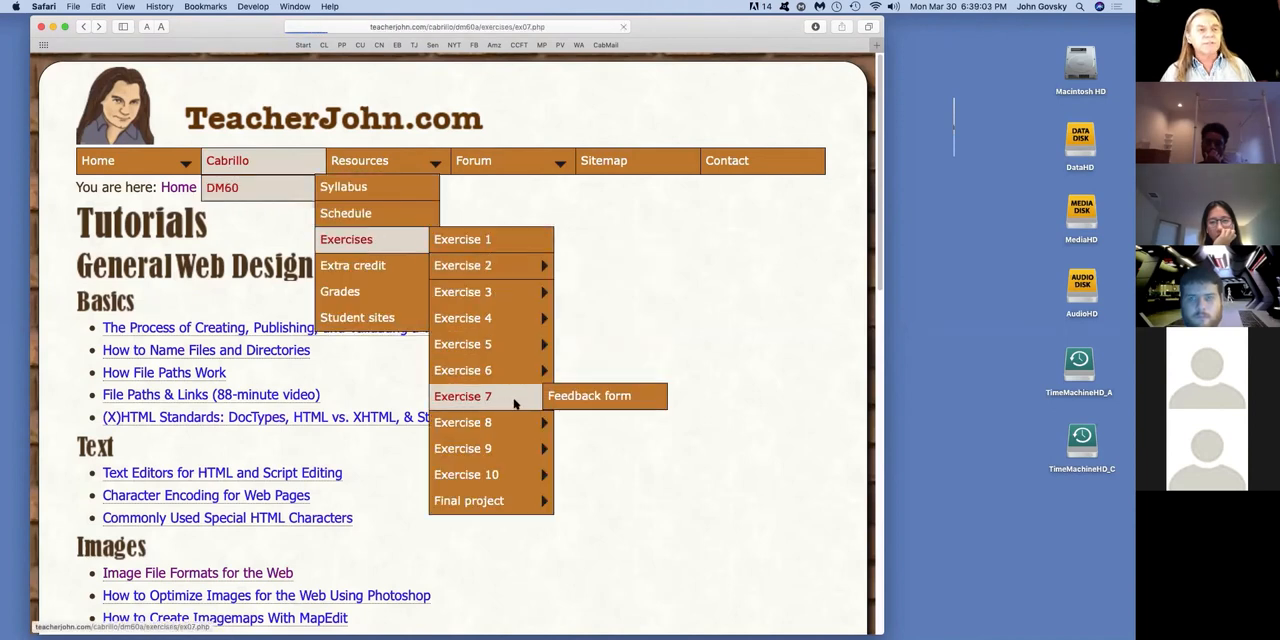
pyautogui.moveTo(575, 396)
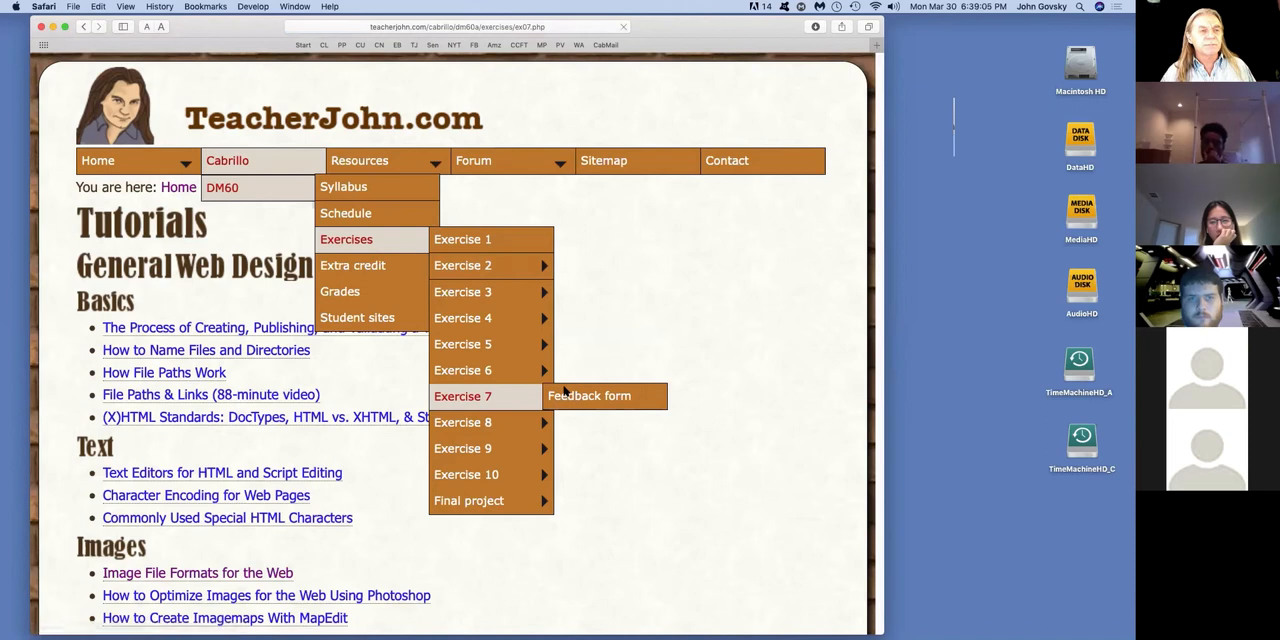
pyautogui.click(604, 396)
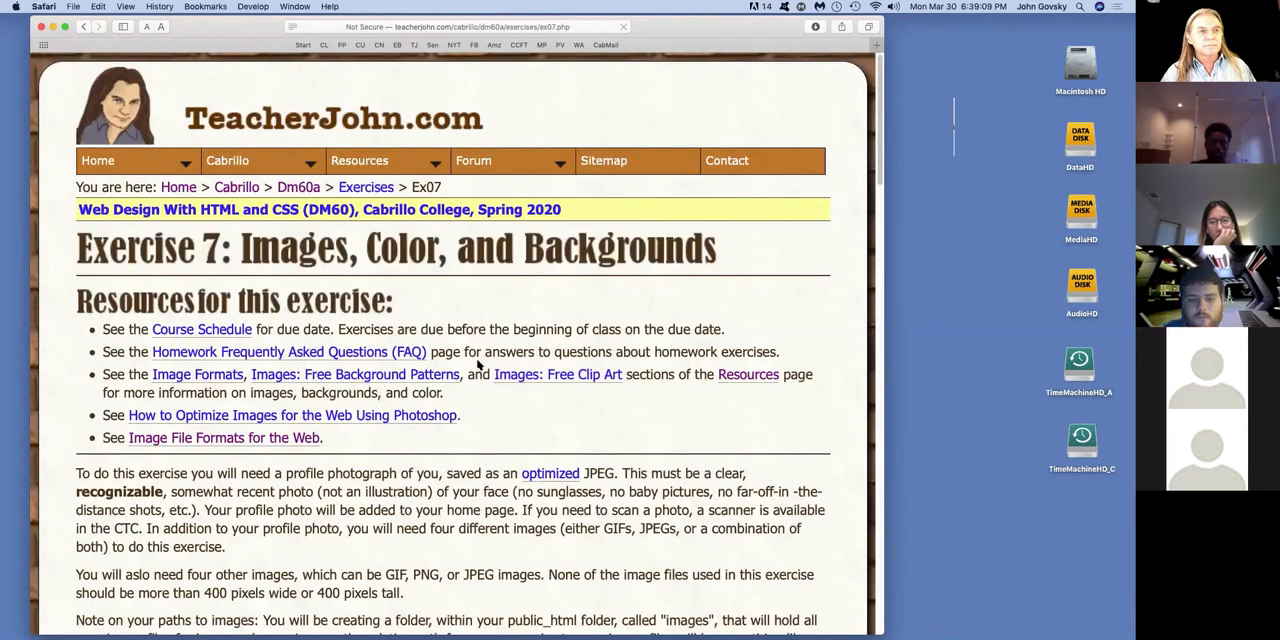
pyautogui.scroll(-3)
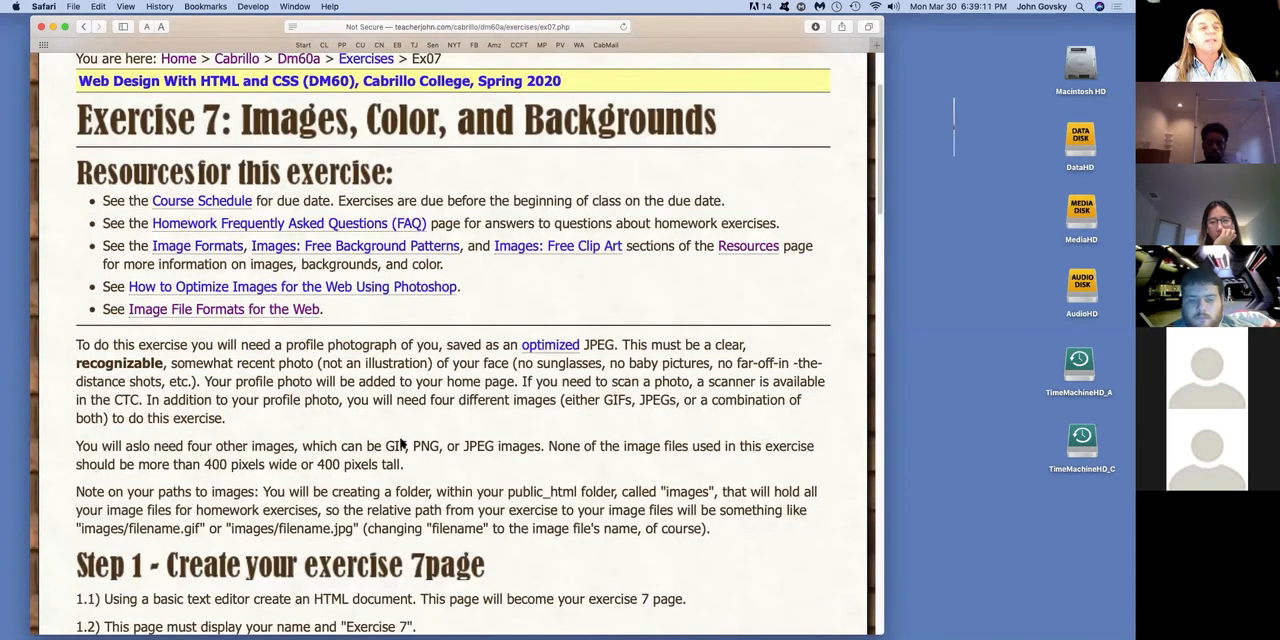
pyautogui.scroll(-3)
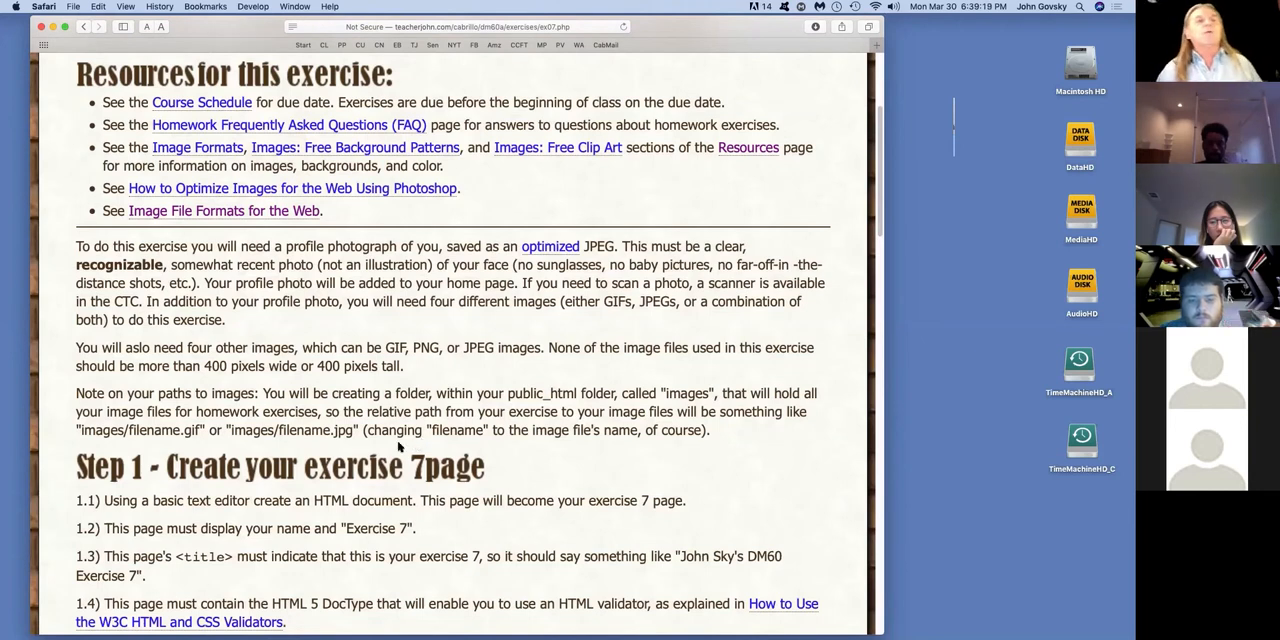
pyautogui.scroll(-3)
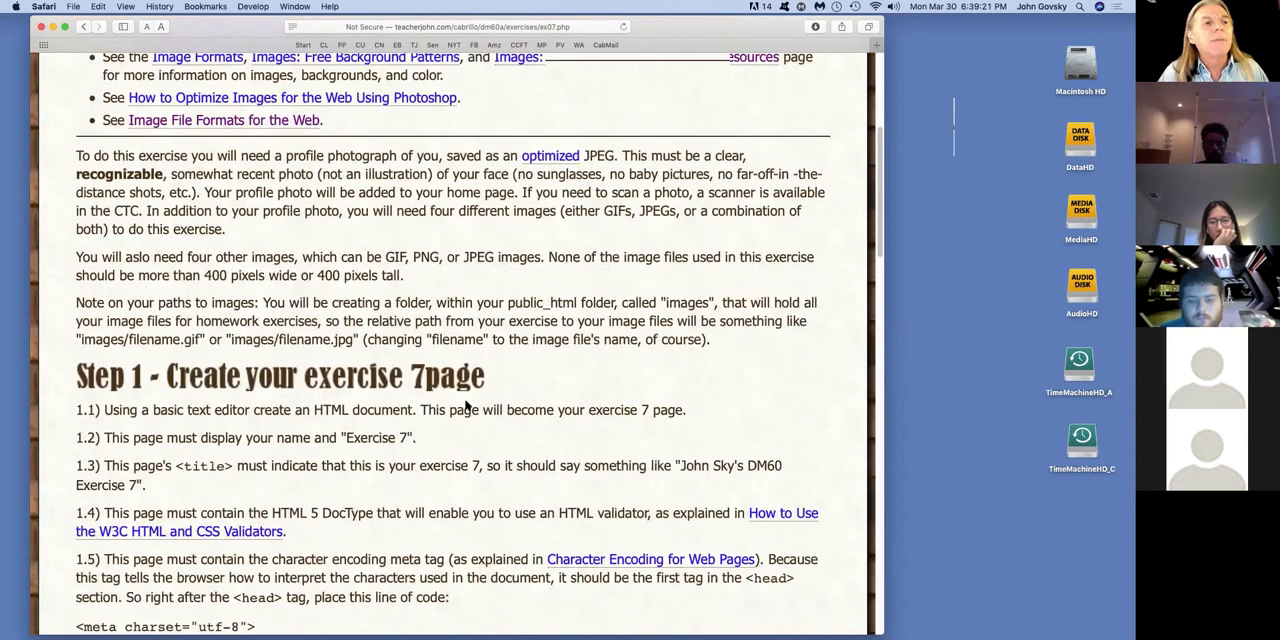
pyautogui.scroll(-3)
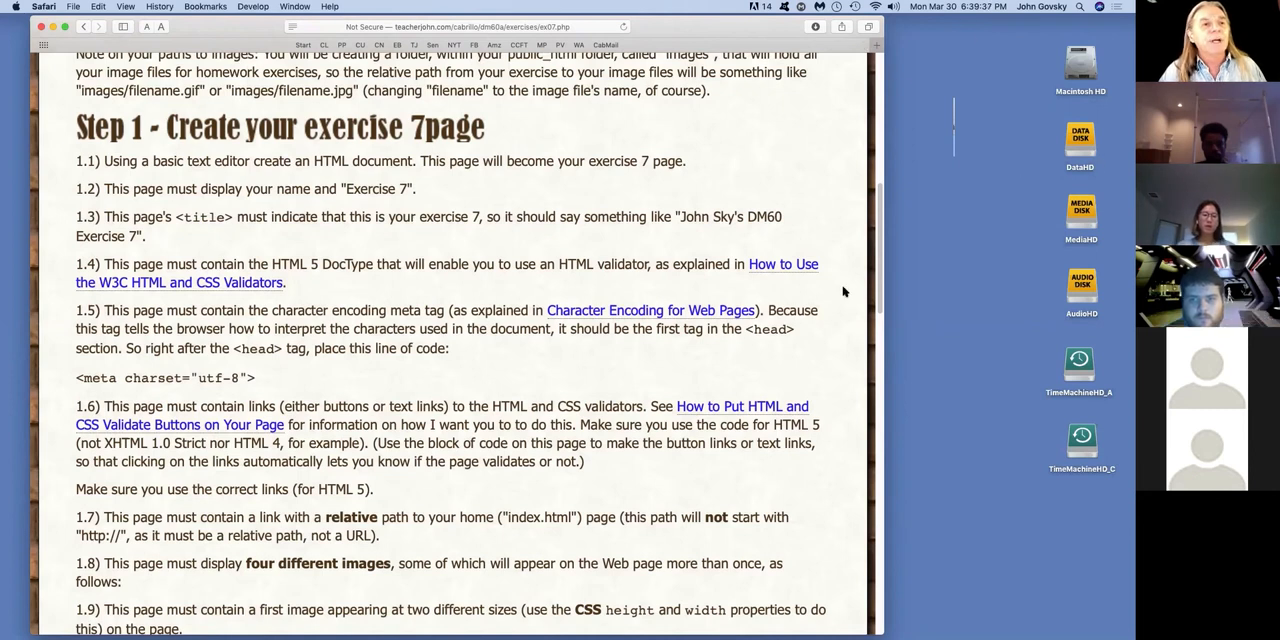
pyautogui.scroll(-3)
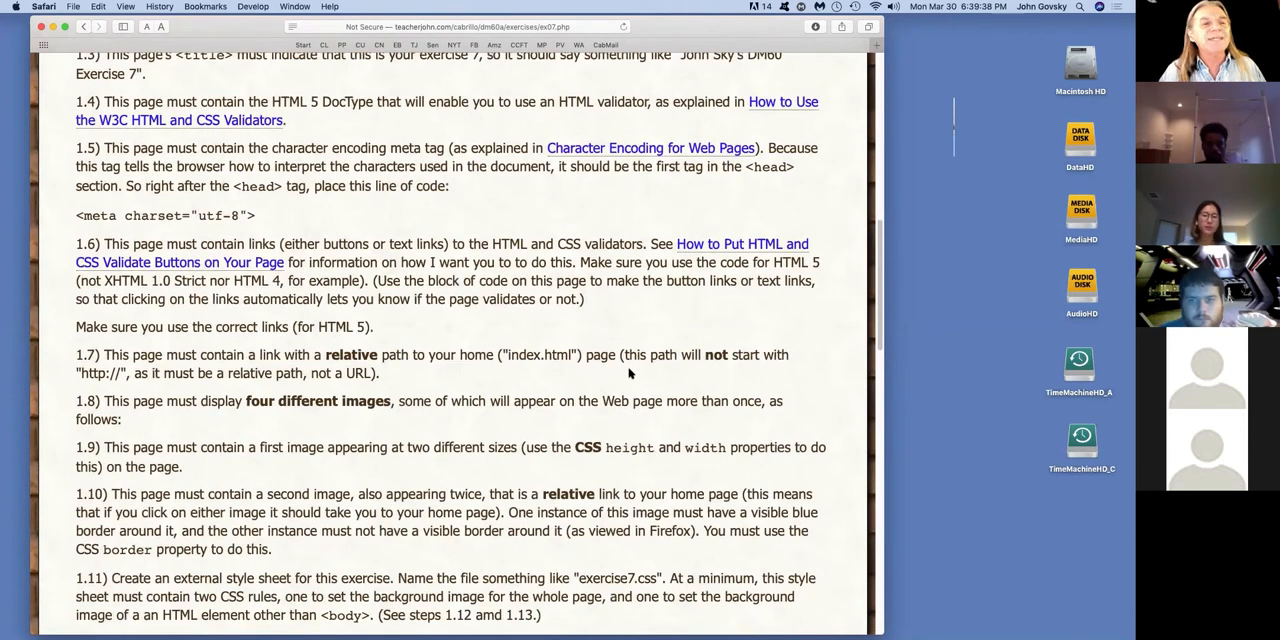
pyautogui.scroll(-3)
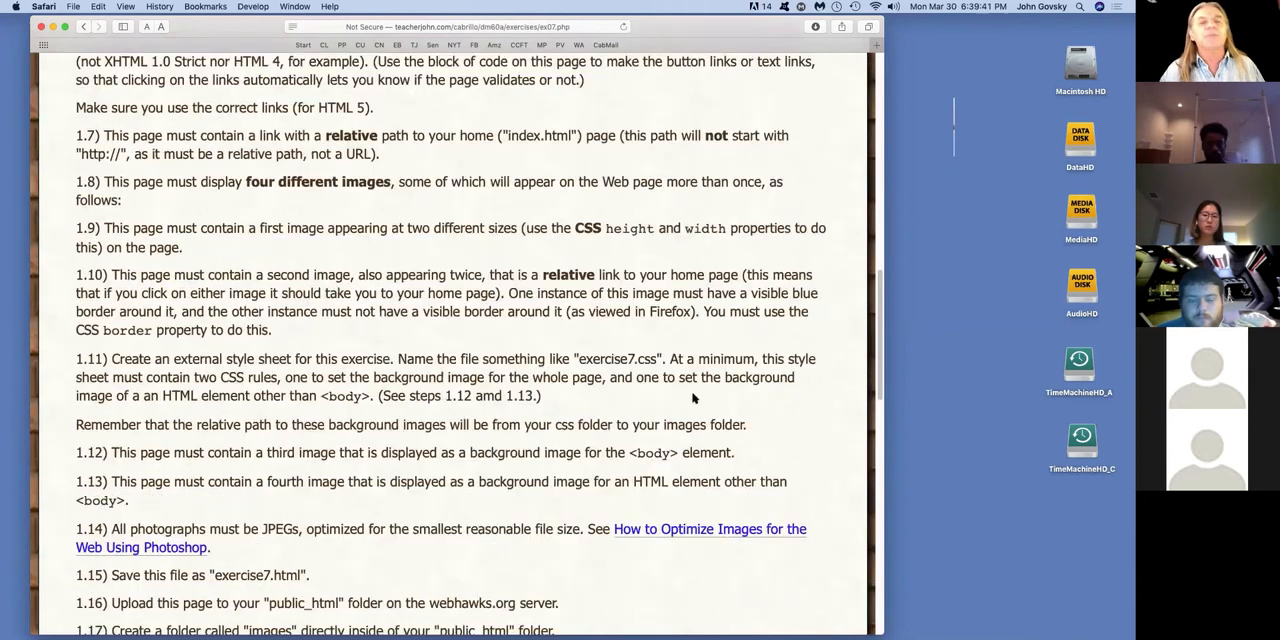
pyautogui.moveTo(652, 352)
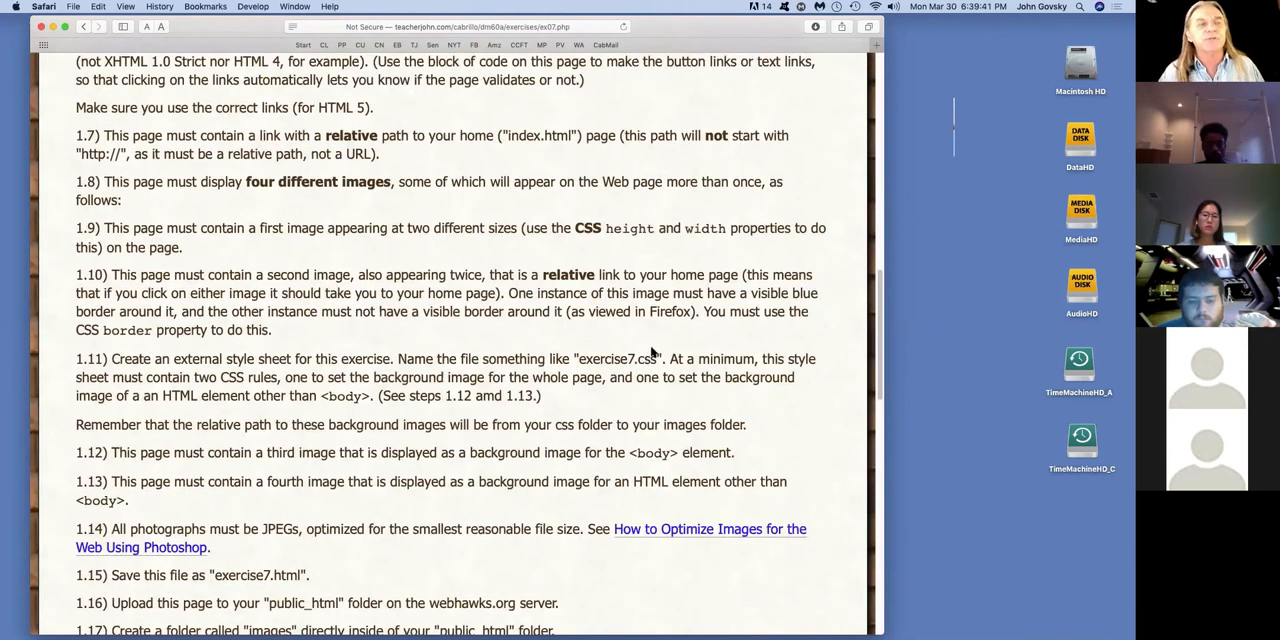
pyautogui.moveTo(625, 377)
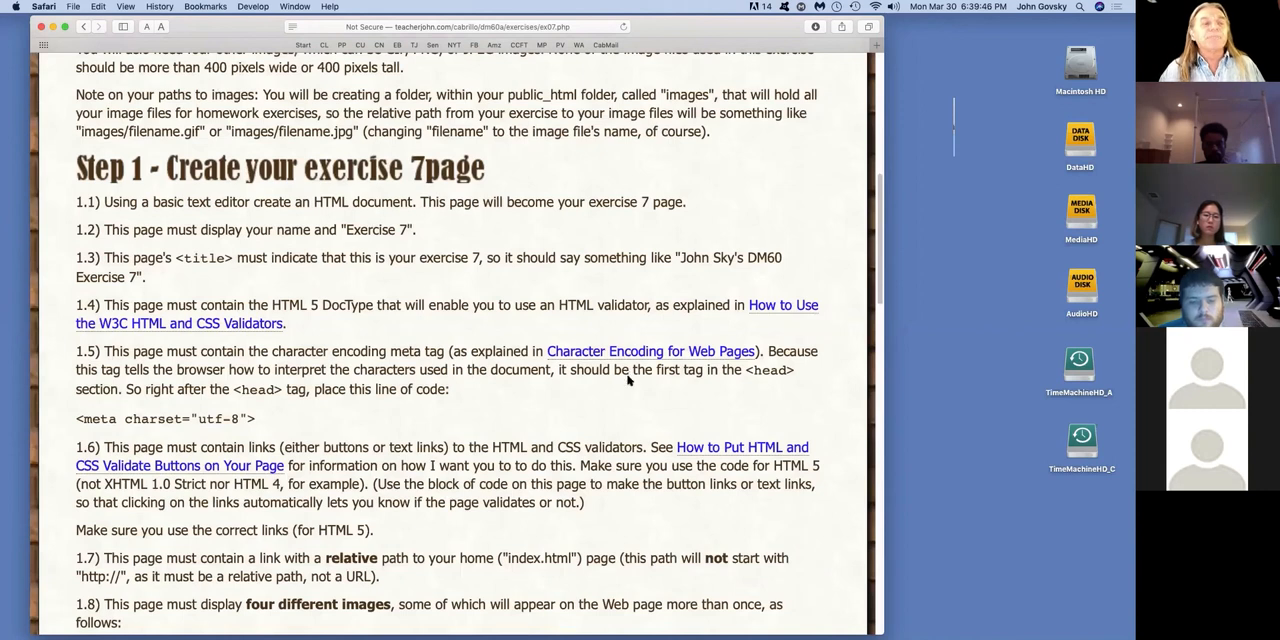
pyautogui.scroll(3)
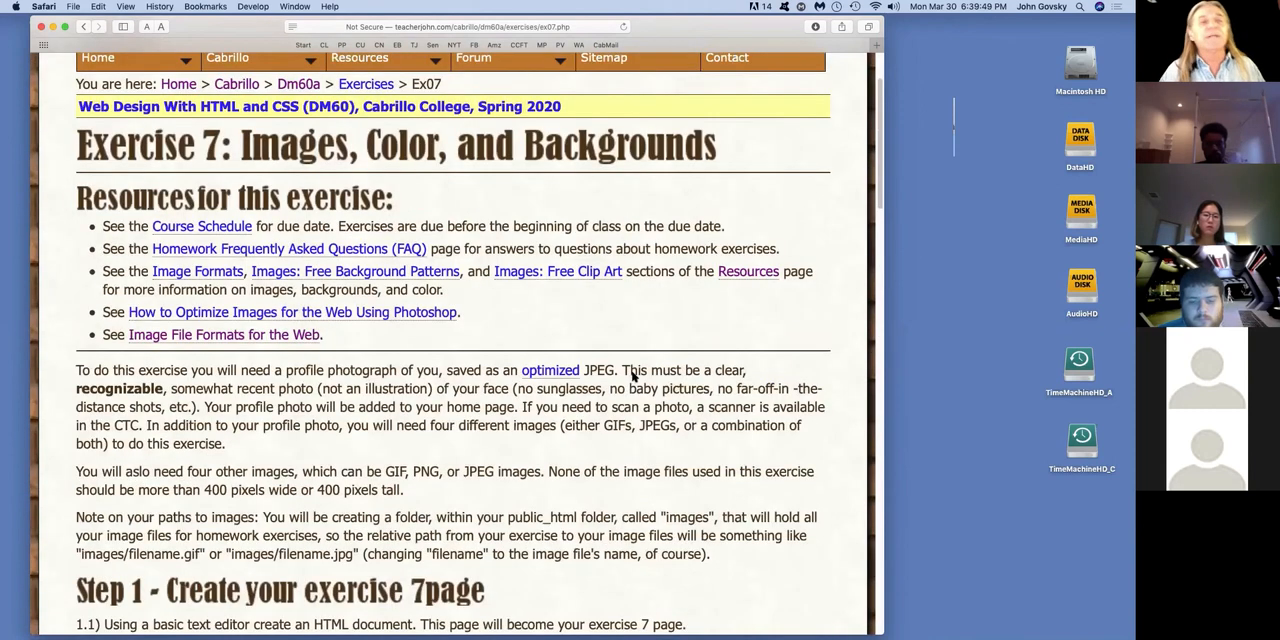
pyautogui.moveTo(646, 388)
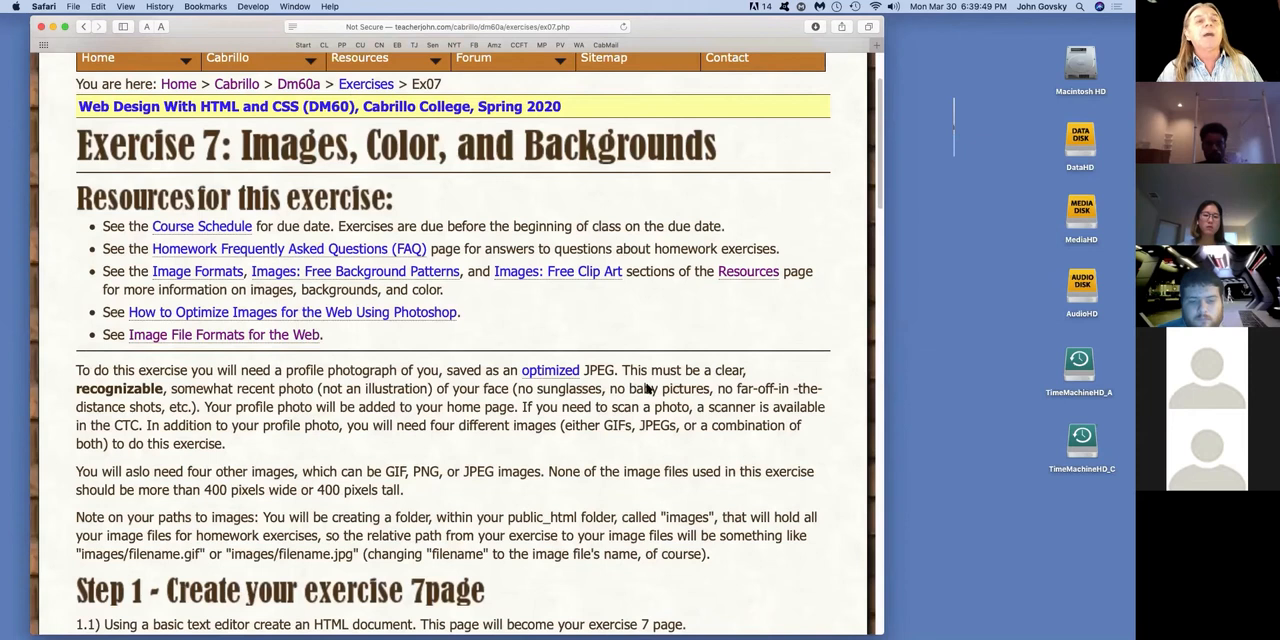
pyautogui.moveTo(706, 443)
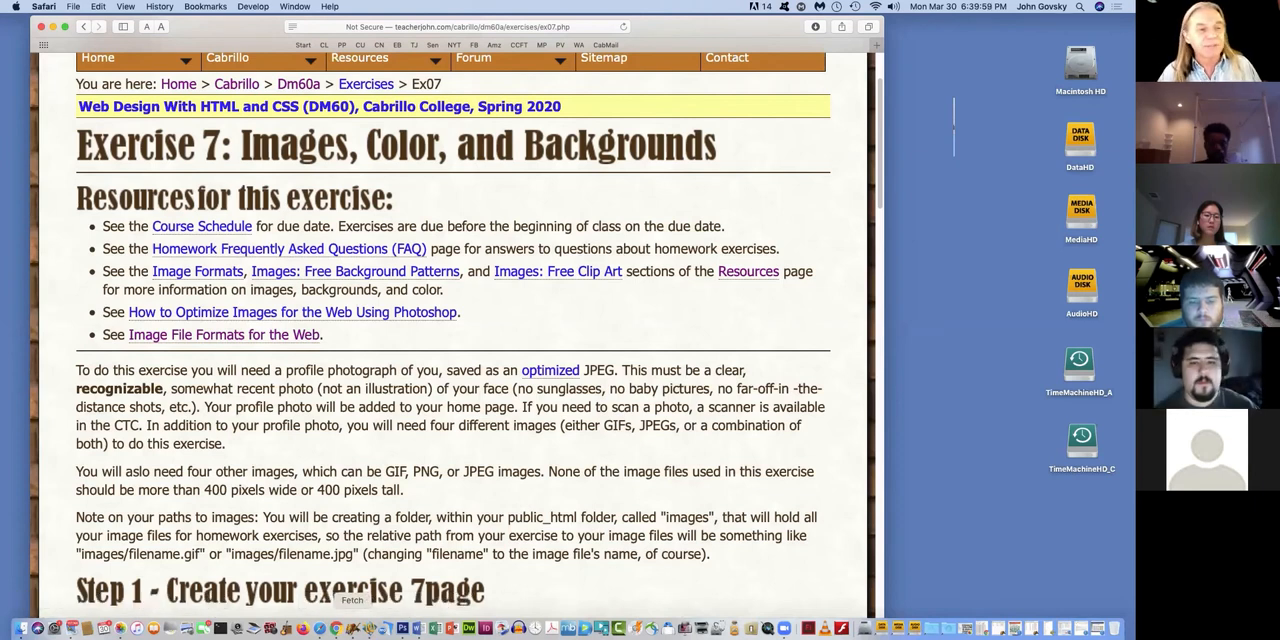
# - Switch to TextWrangler and create a blank untitled text document
pyautogui.click(104, 9)
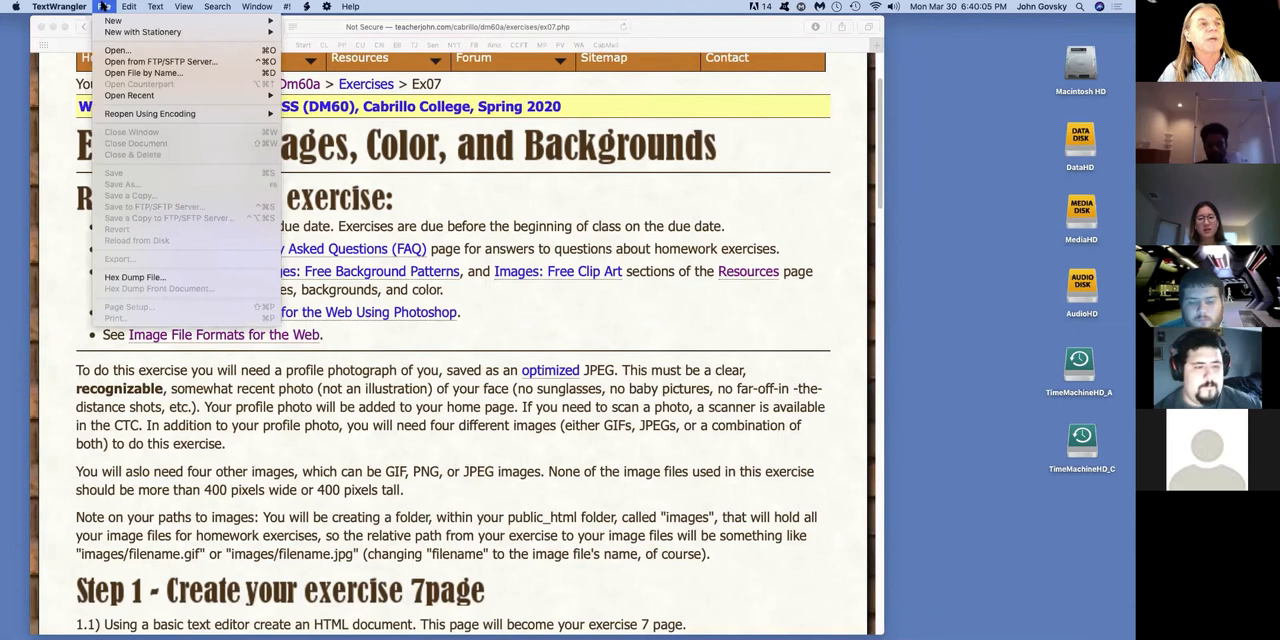
pyautogui.moveTo(130, 20)
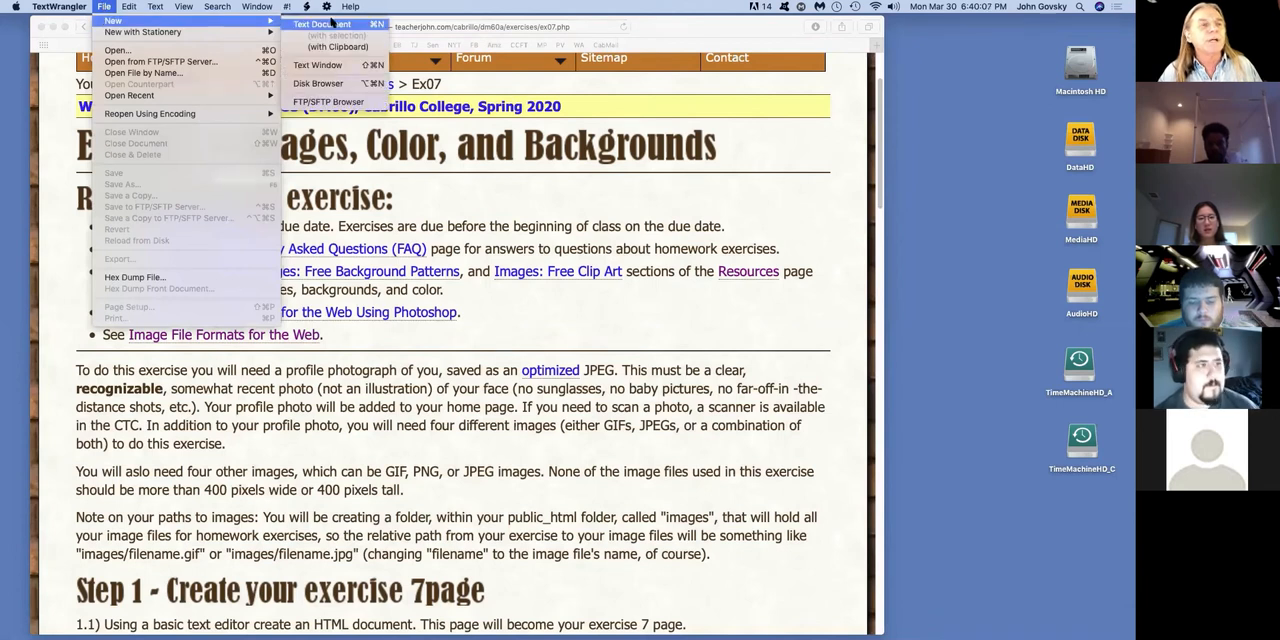
pyautogui.click(322, 24)
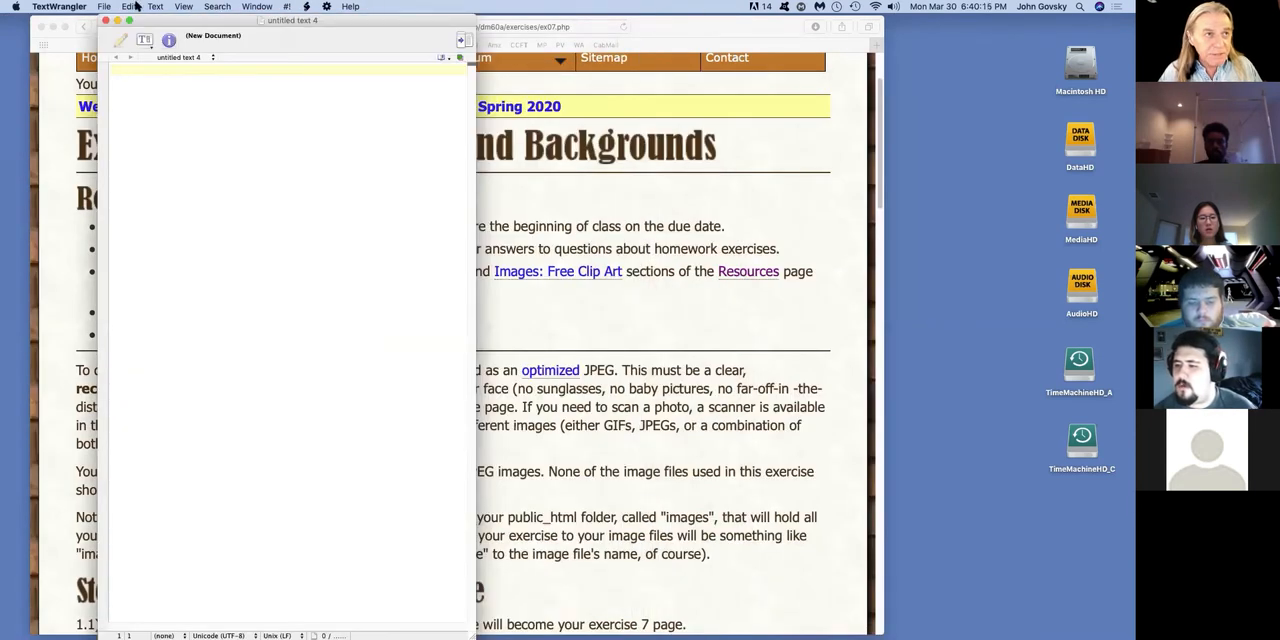
pyautogui.click(181, 8)
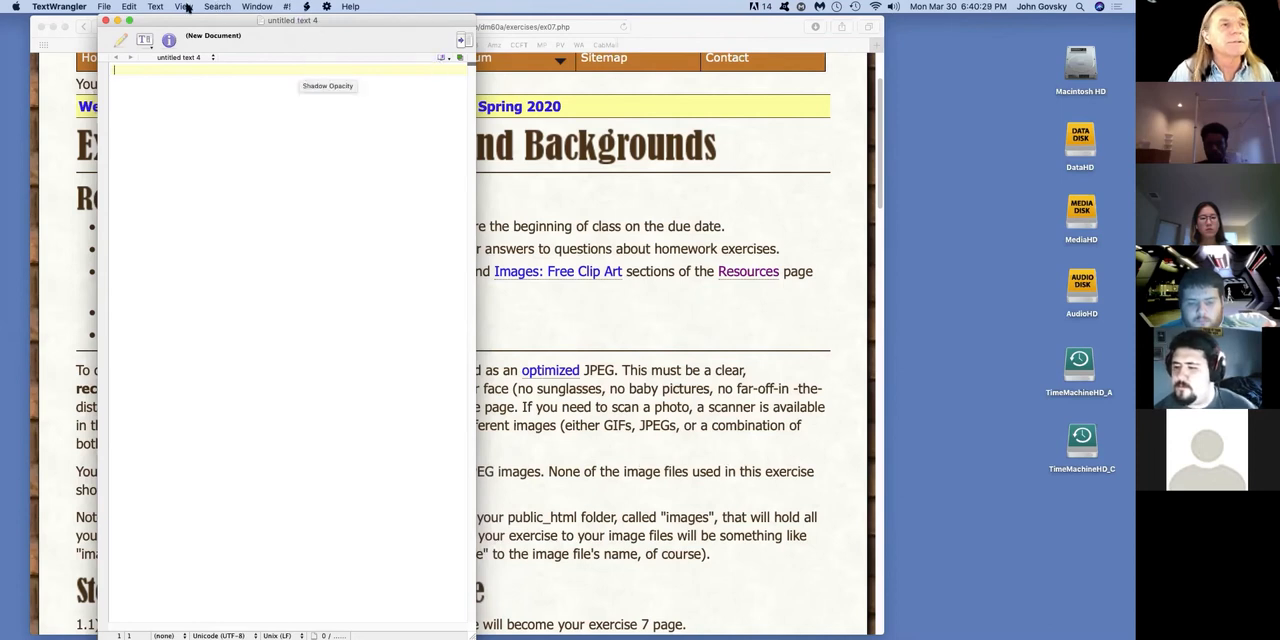
pyautogui.click(154, 7)
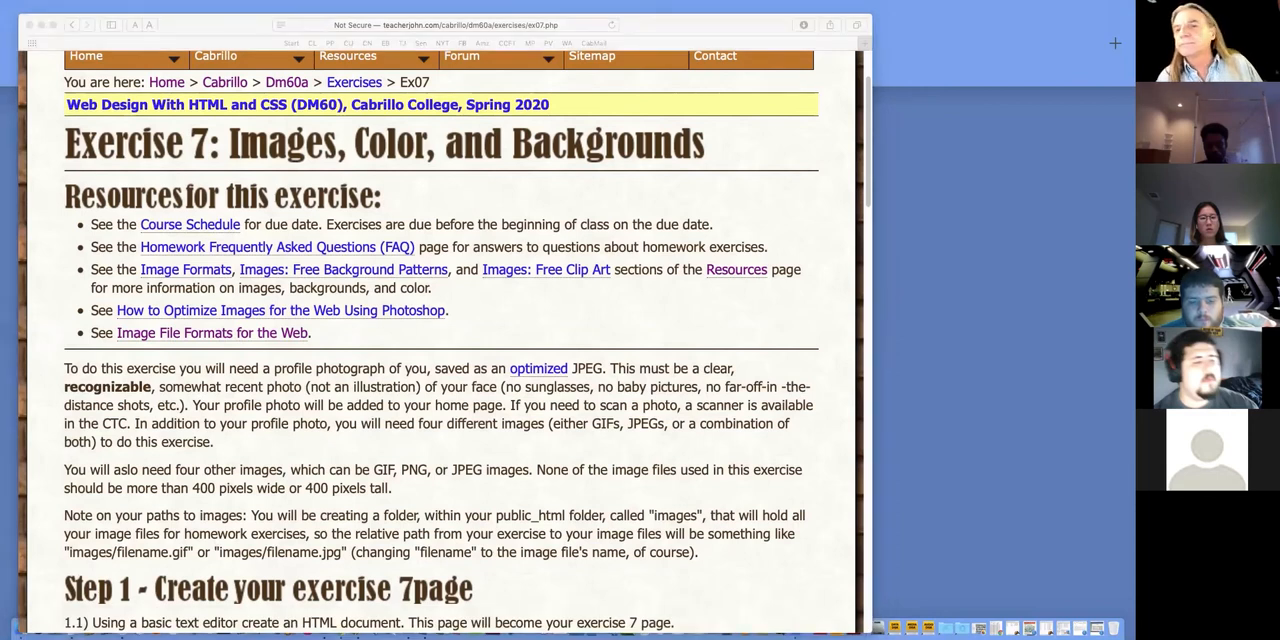
pyautogui.moveTo(827, 62)
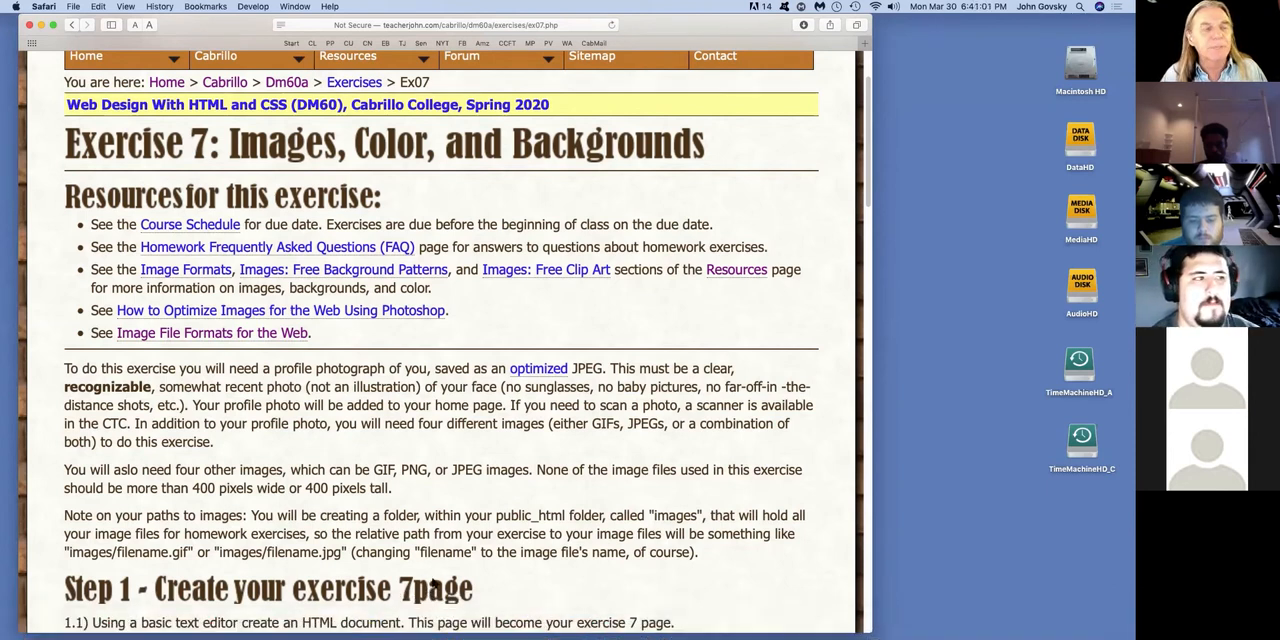
# - Open Exercise 2 from the Cabrillo menu and follow its 'HTML template' link
pyautogui.click(351, 55)
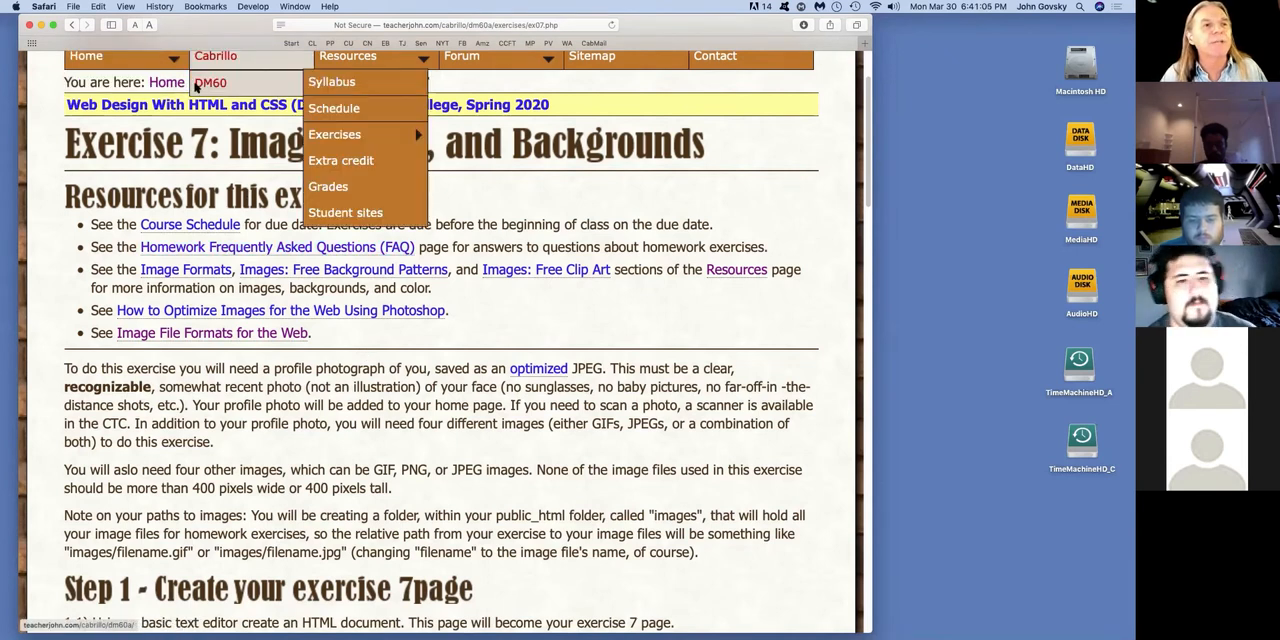
pyautogui.moveTo(335, 134)
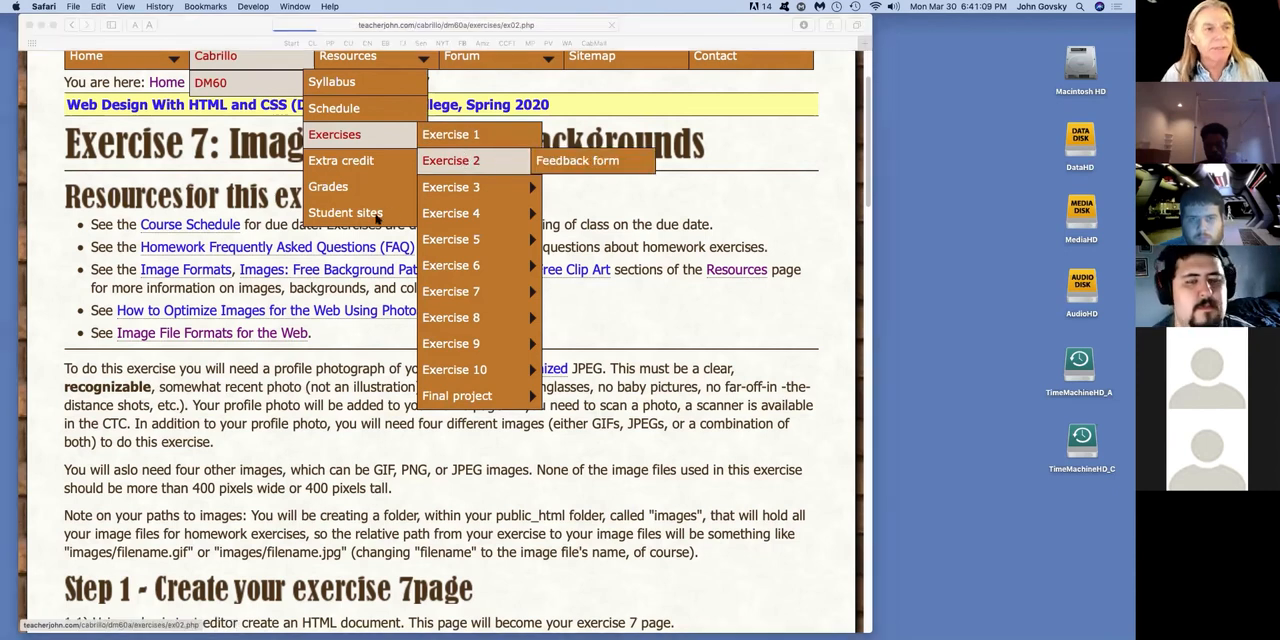
pyautogui.click(450, 160)
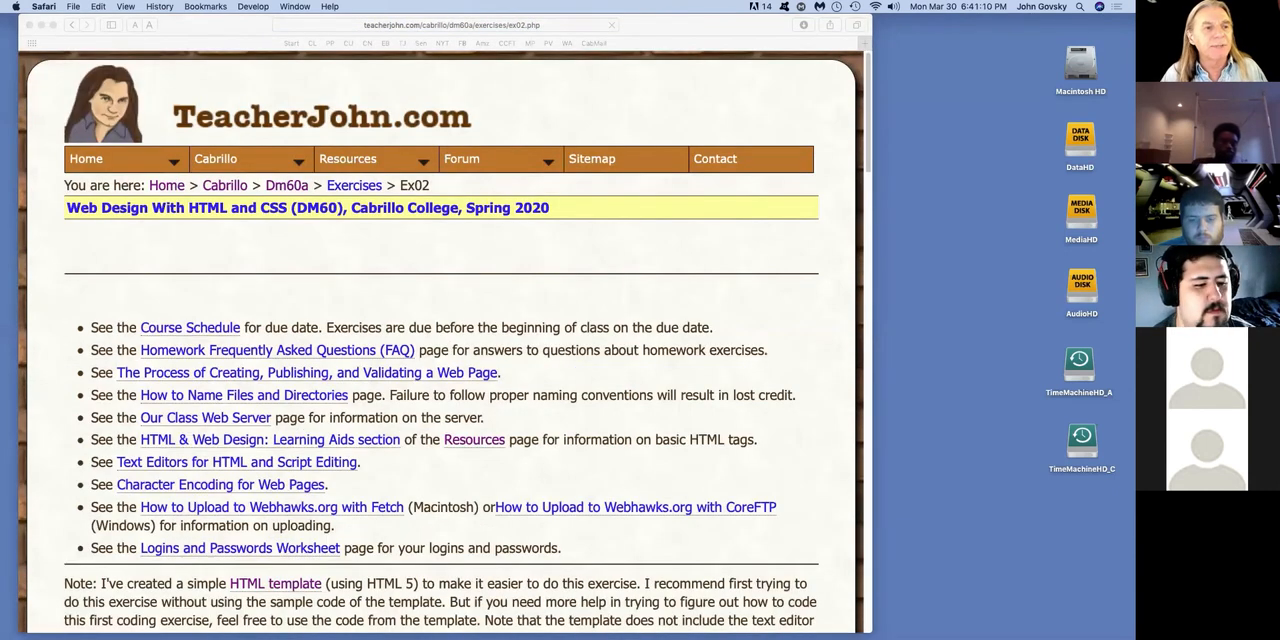
pyautogui.scroll(-3)
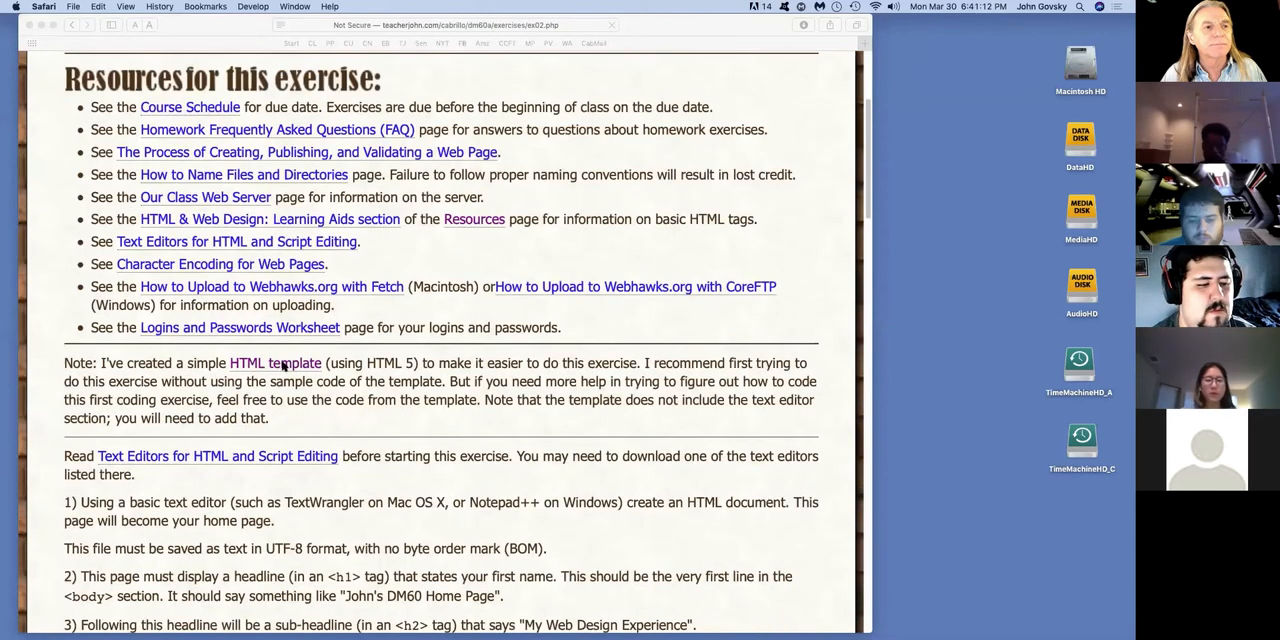
pyautogui.click(275, 363)
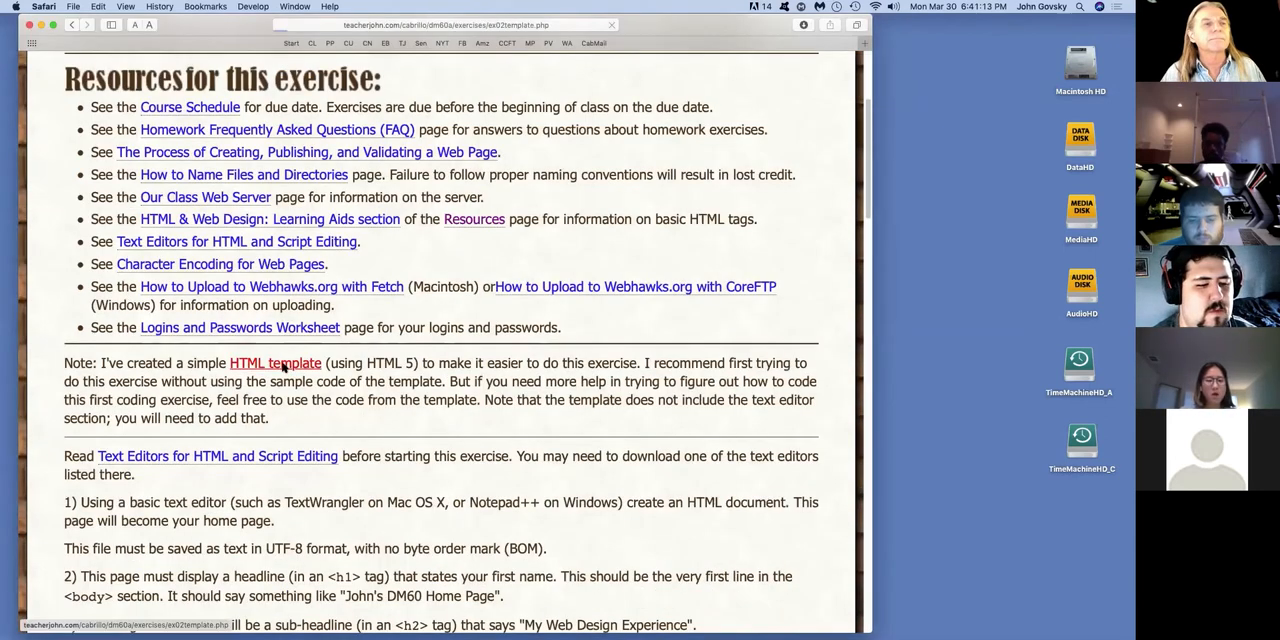
pyautogui.click(275, 363)
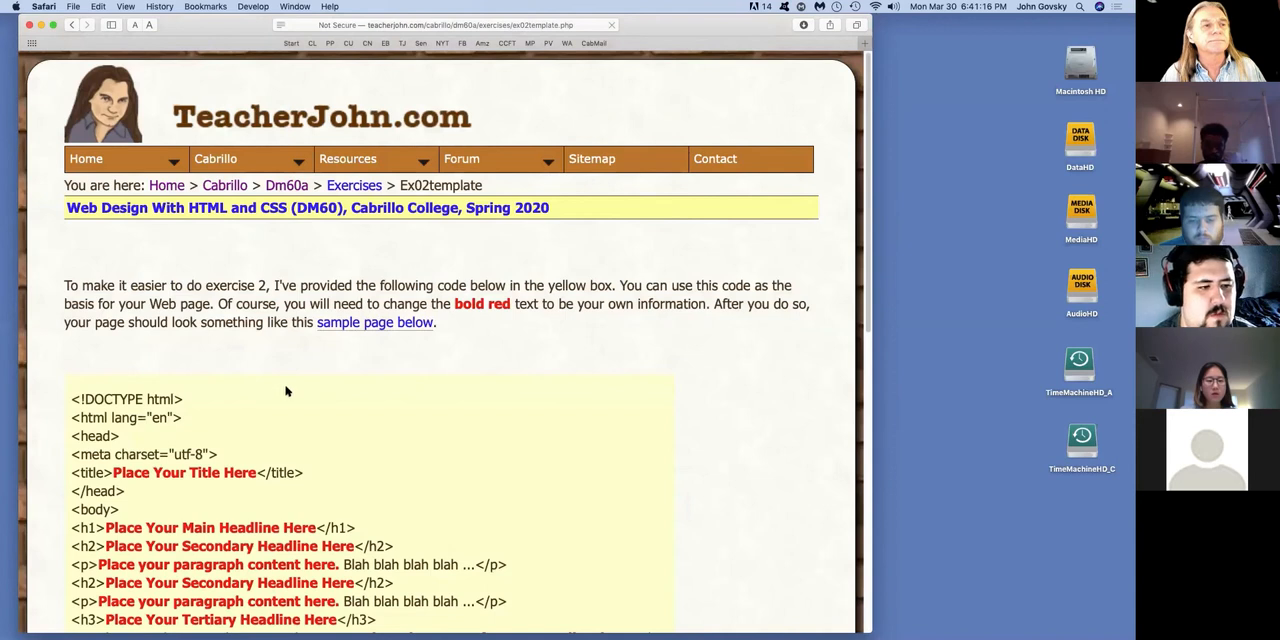
pyautogui.scroll(-3)
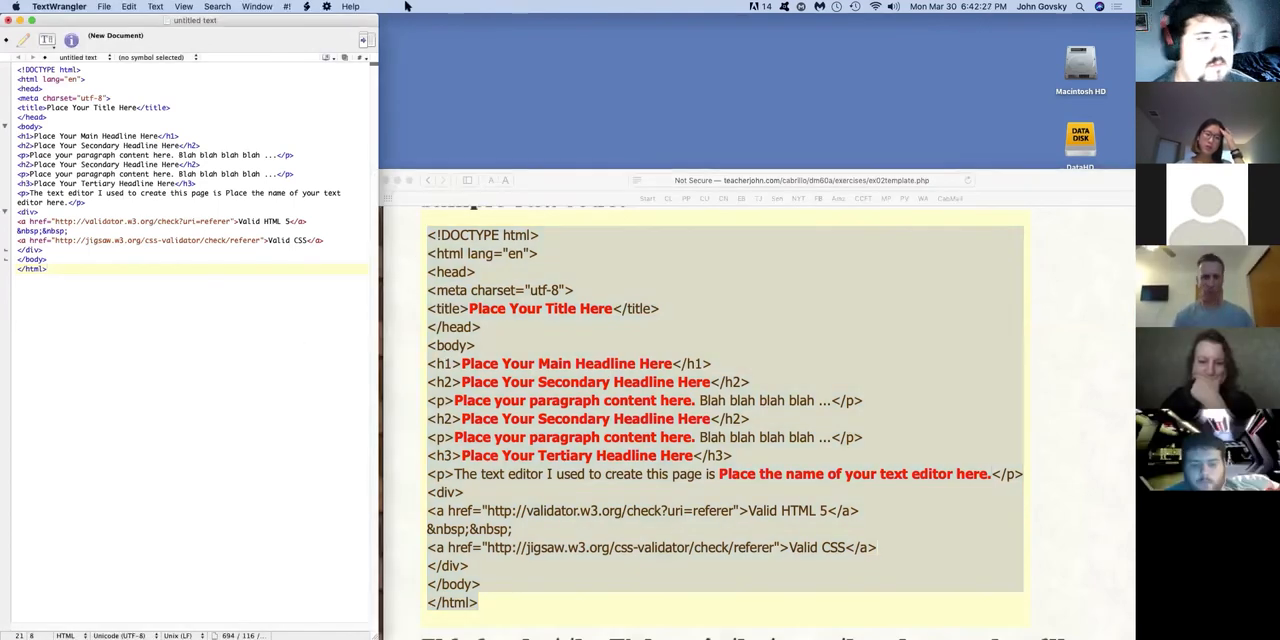
# - Paste the Exercise 2 starter HTML into the untitled document and check View > Text Display options
pyautogui.click(187, 6)
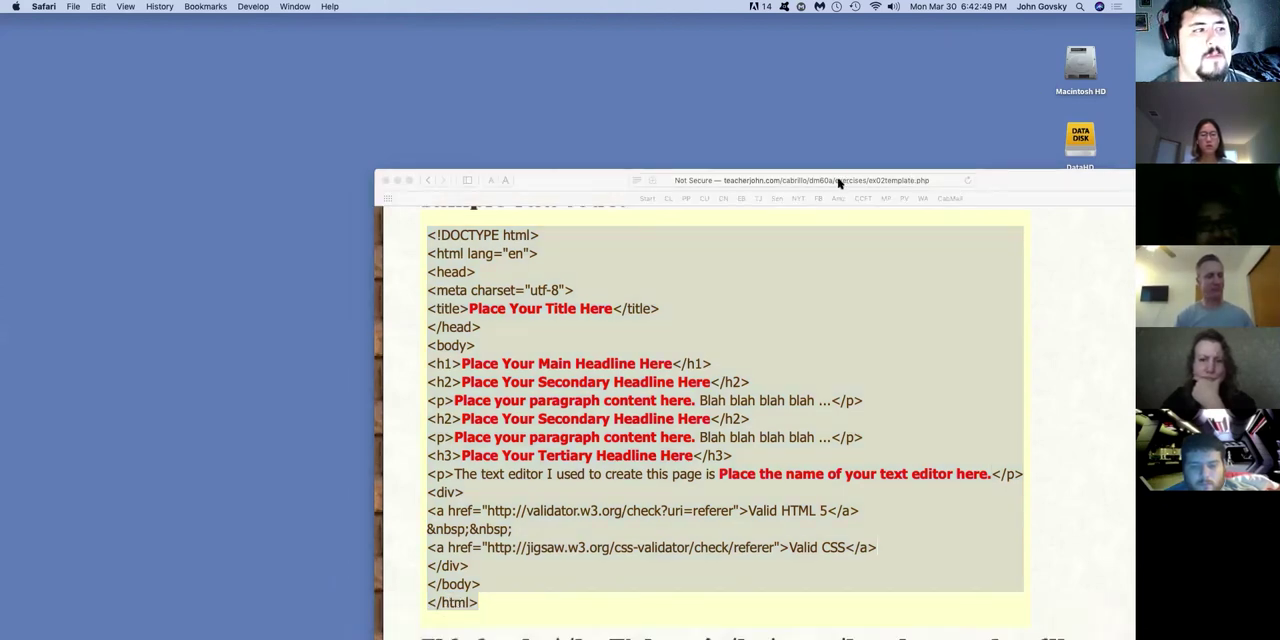
pyautogui.moveTo(893, 172)
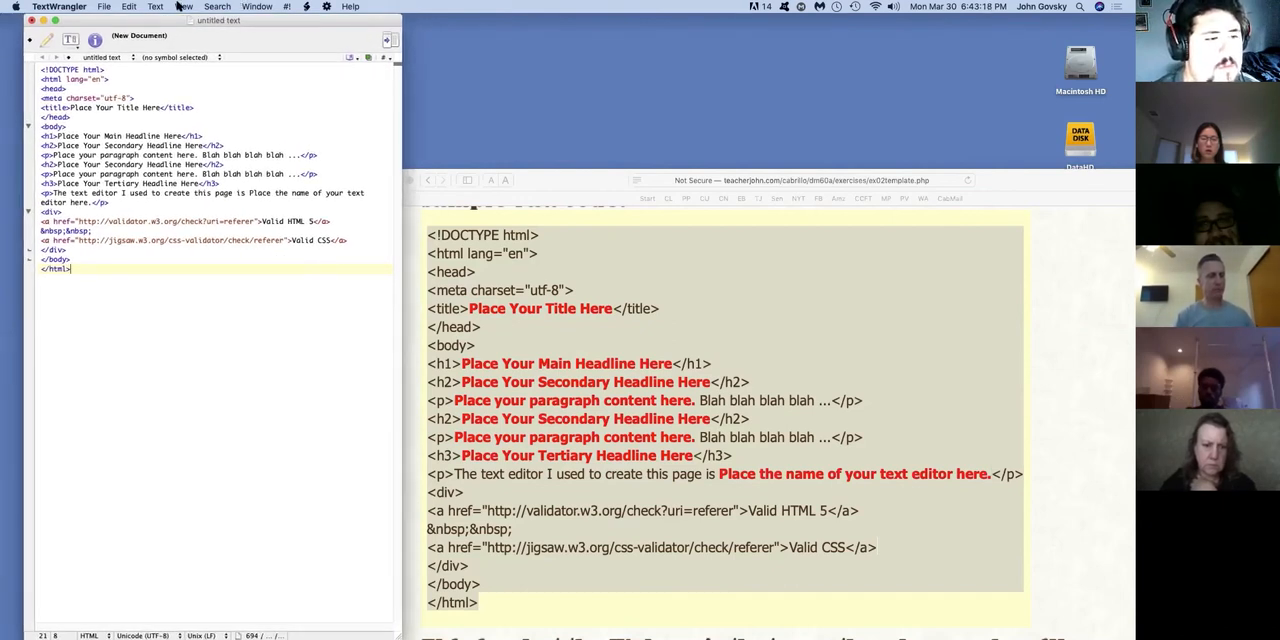
pyautogui.click(176, 7)
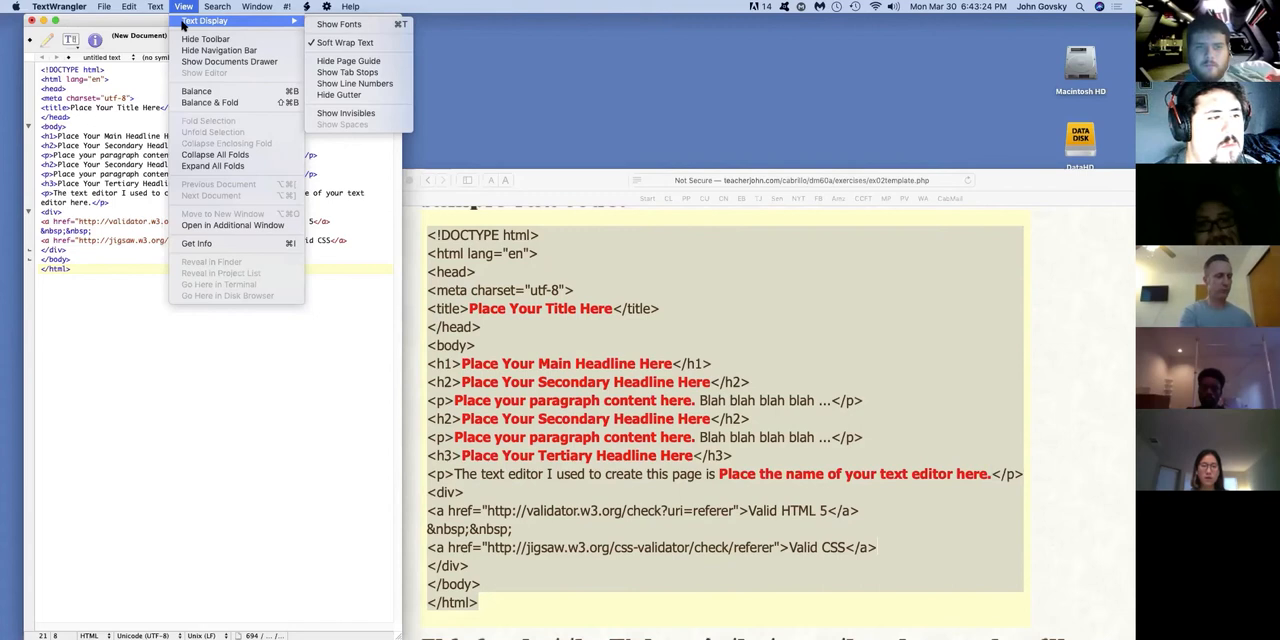
pyautogui.click(183, 7)
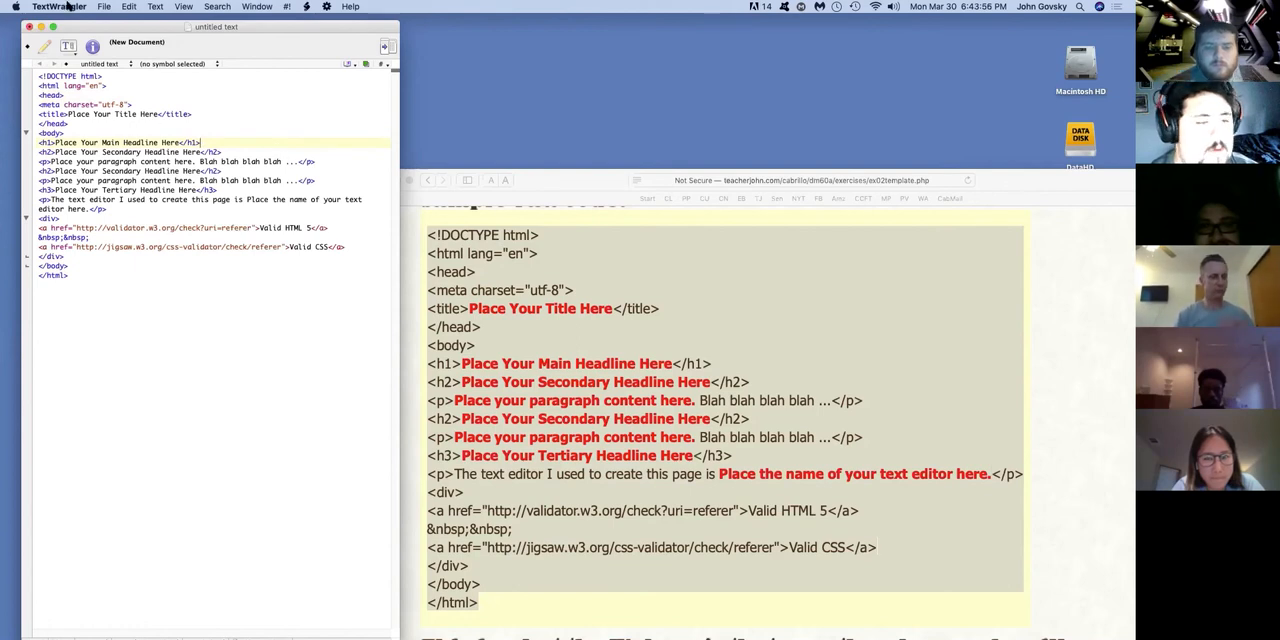
# - Create another new text document, which crashes TextWrangler with a quit-unexpectedly alert
pyautogui.click(104, 8)
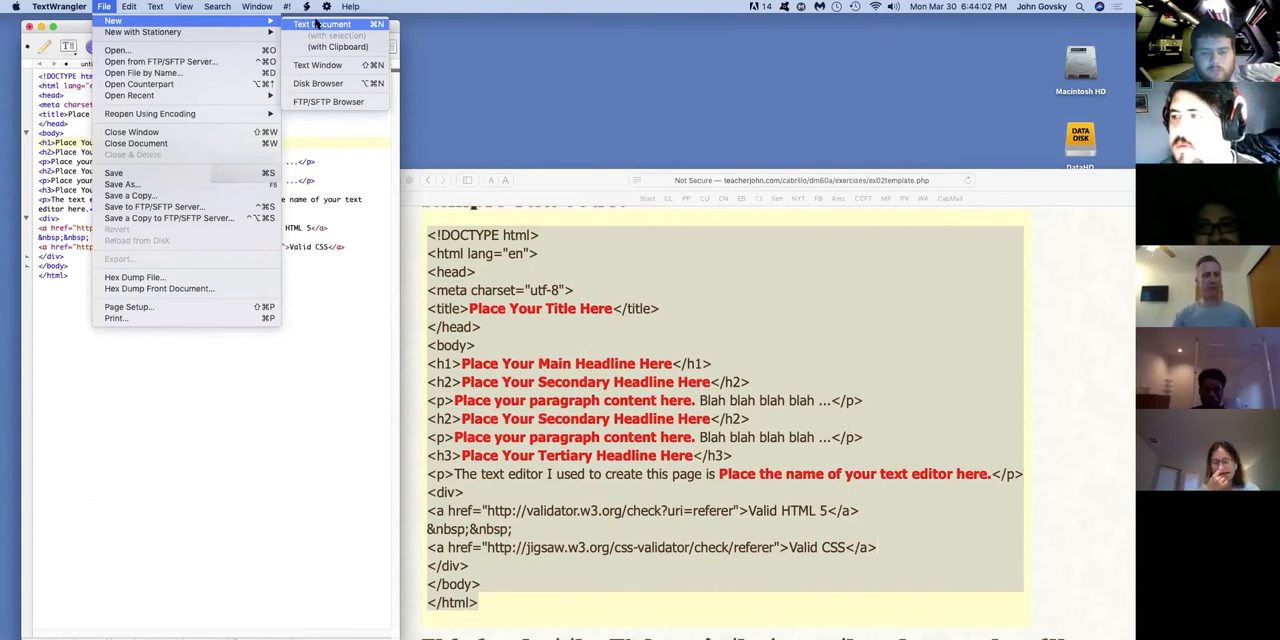
pyautogui.click(327, 24)
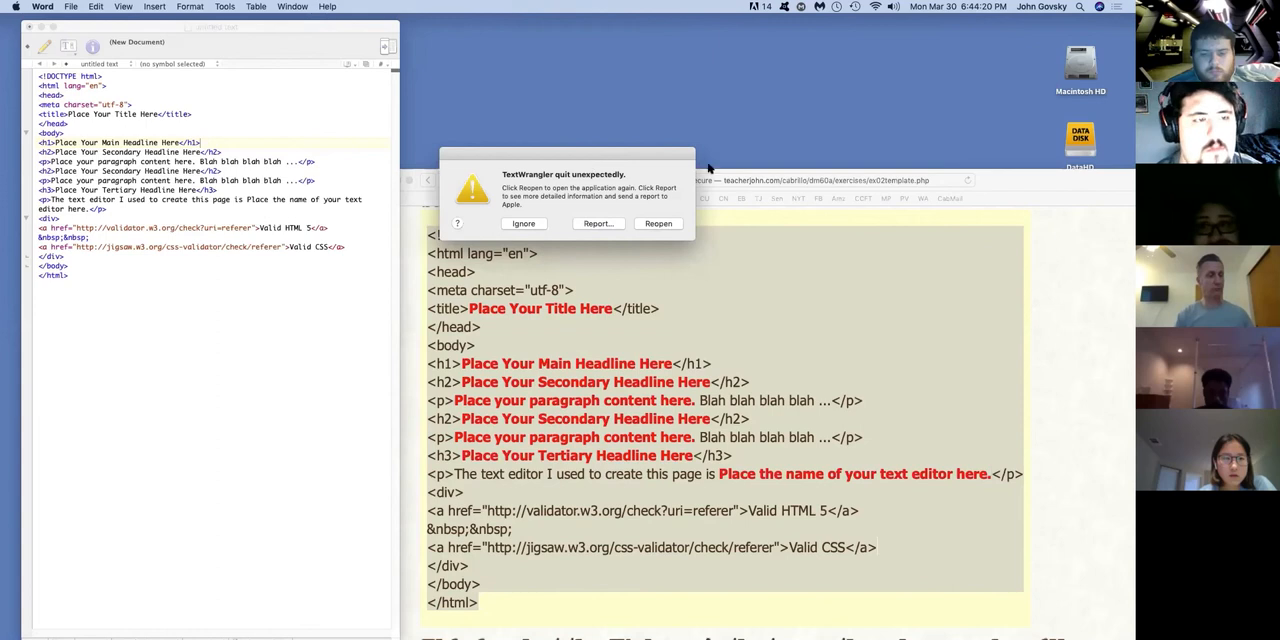
pyautogui.click(523, 223)
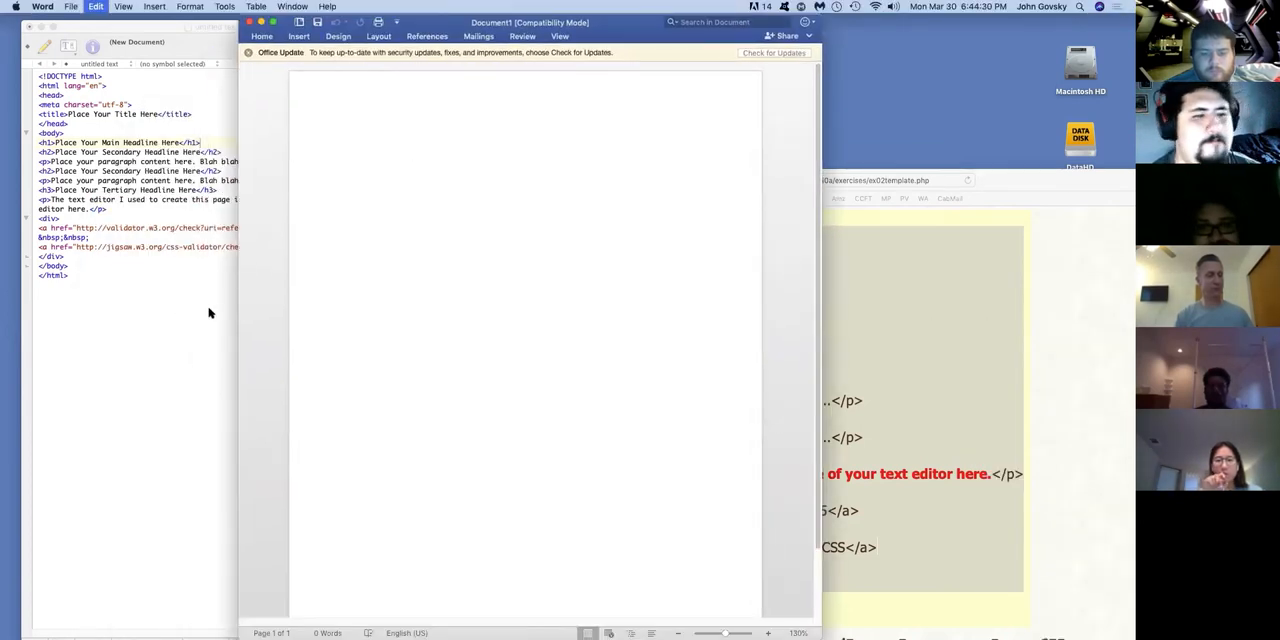
pyautogui.moveTo(444, 264)
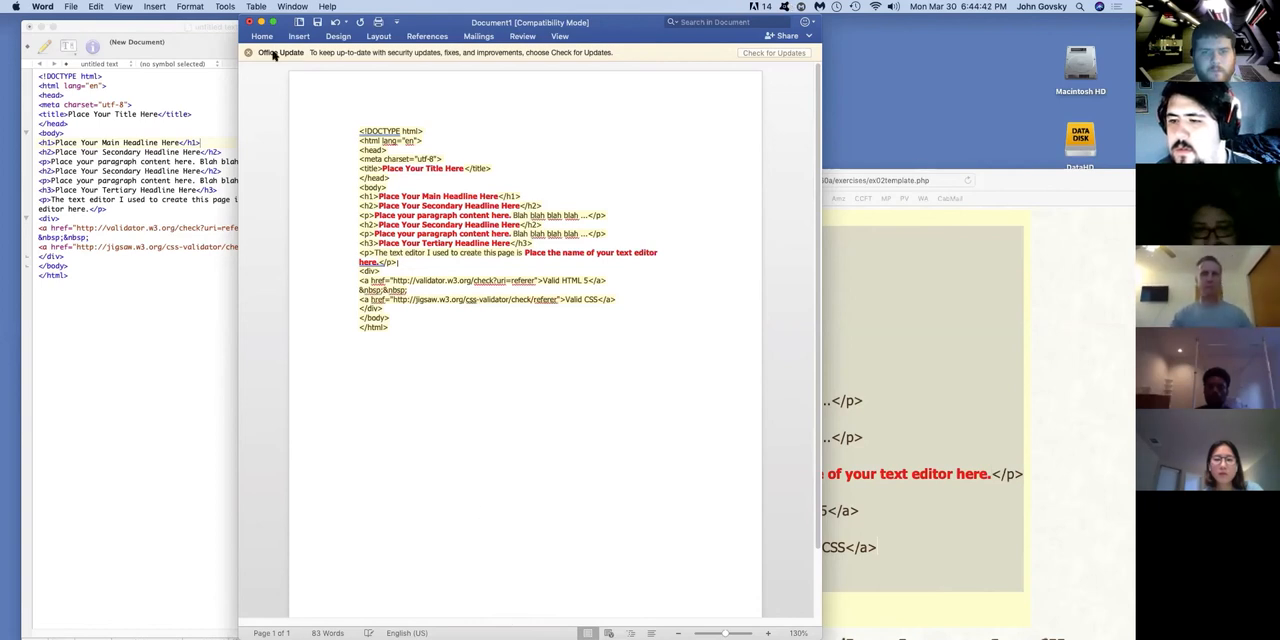
# - Paste the HTML template into the Word document and set the zoom to 200%
pyautogui.click(125, 7)
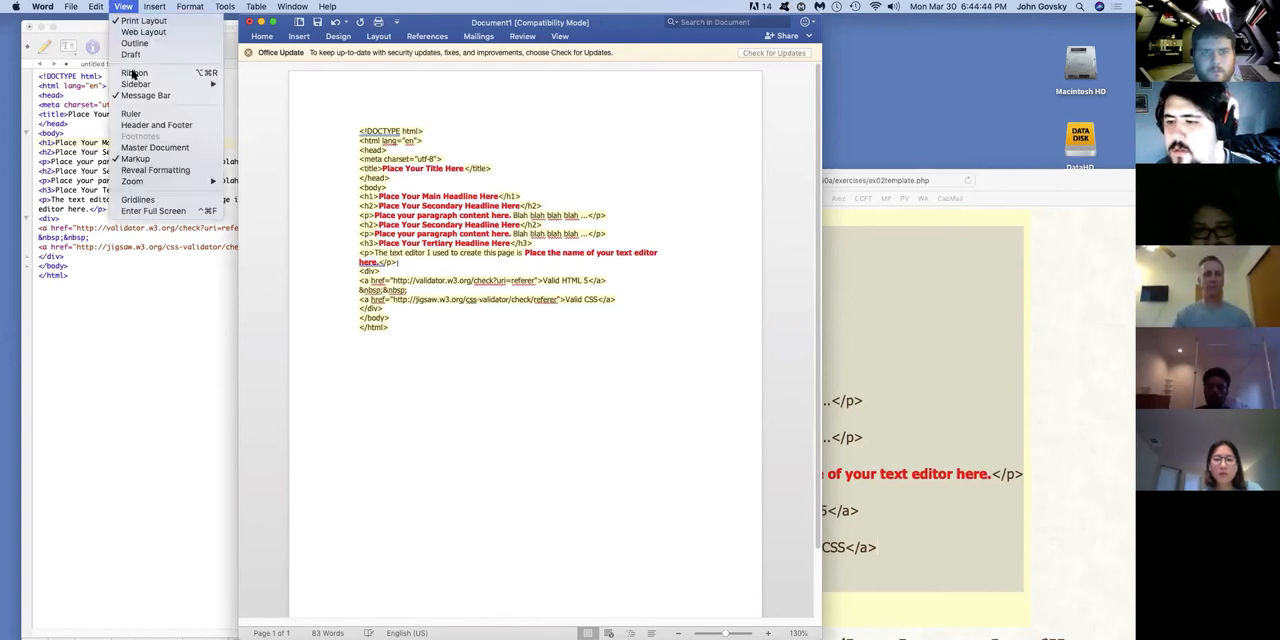
pyautogui.click(132, 181)
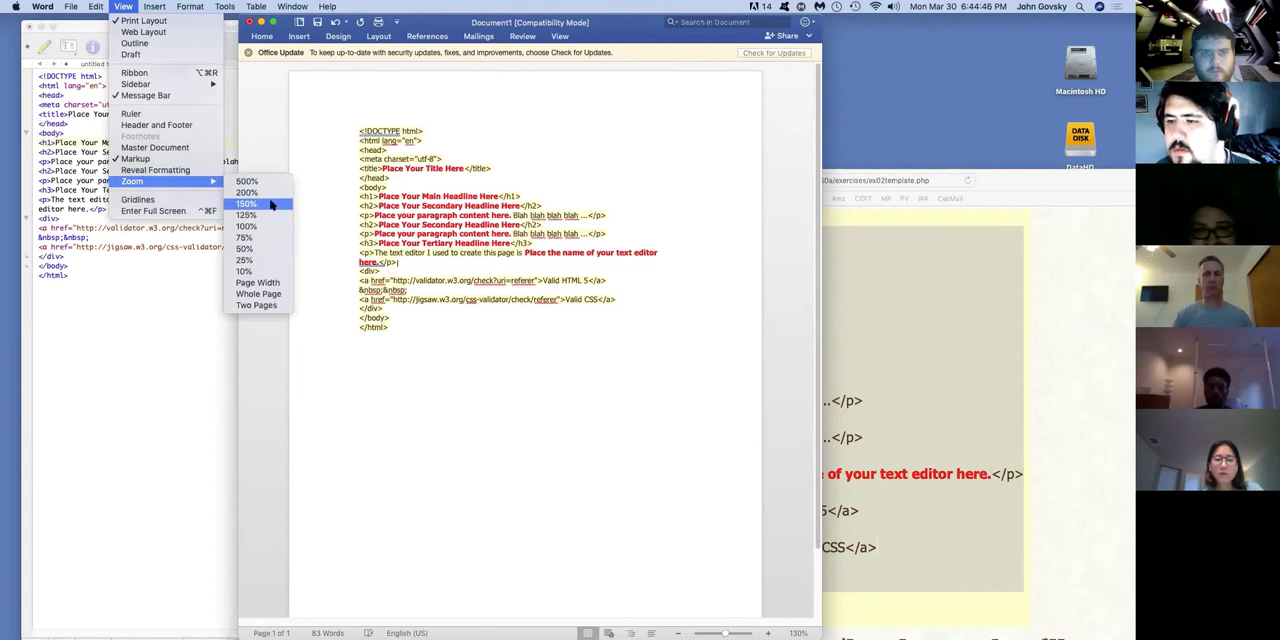
pyautogui.click(246, 192)
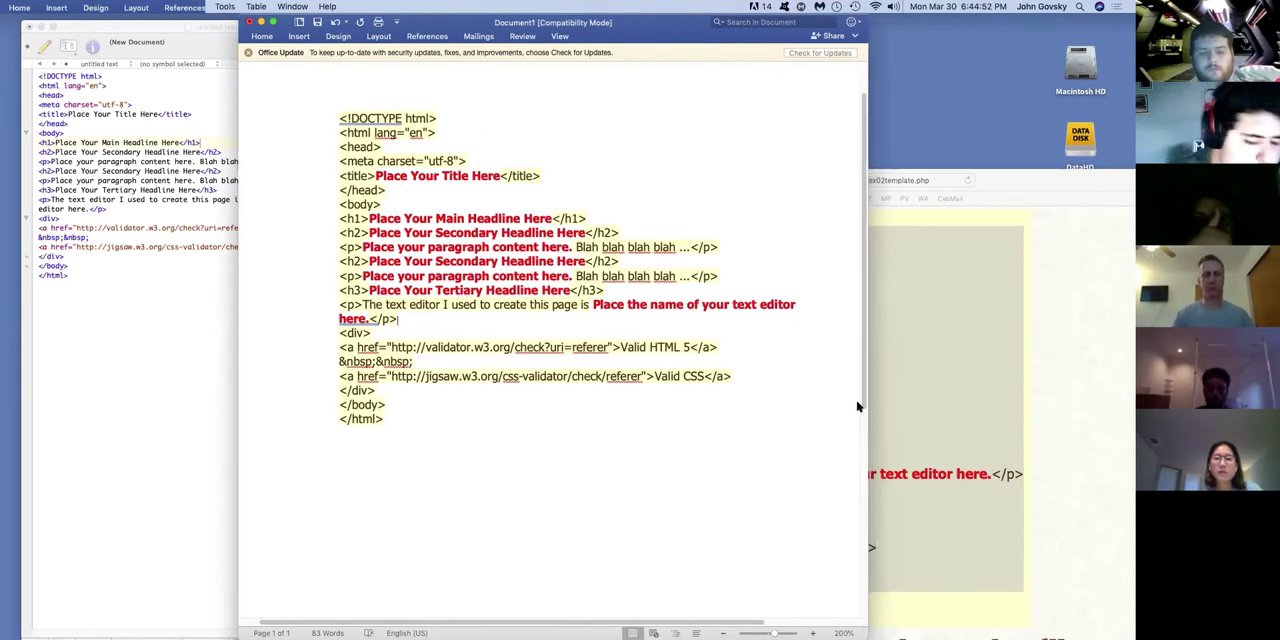
pyautogui.moveTo(384, 218)
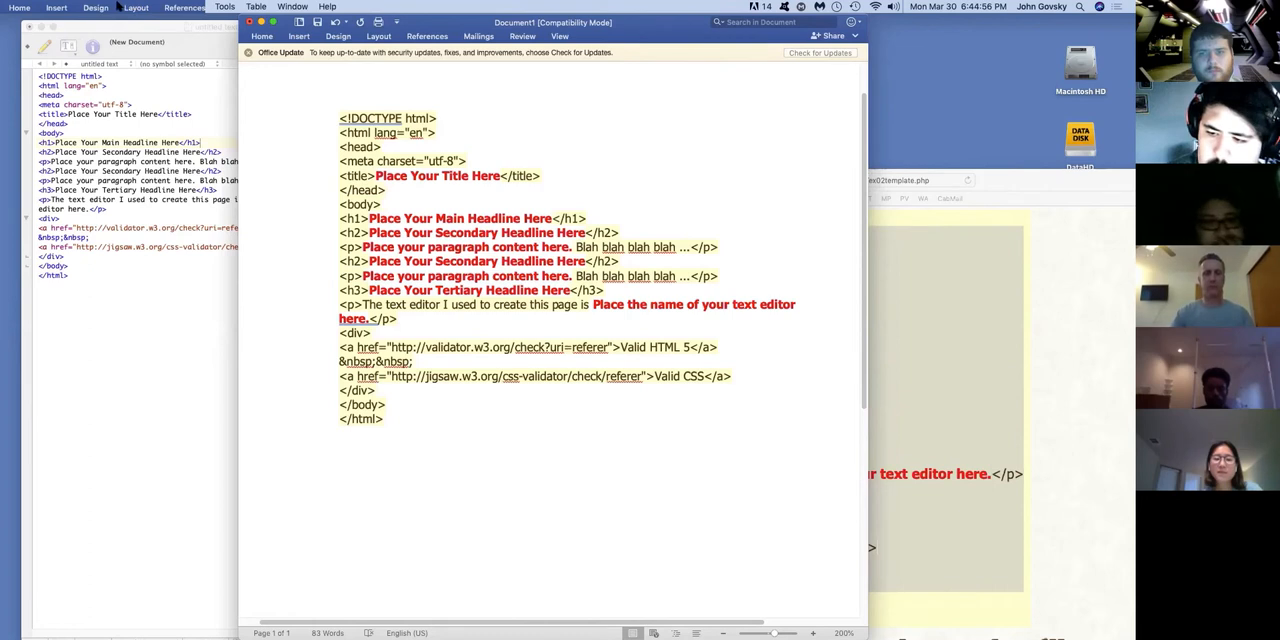
pyautogui.click(124, 9)
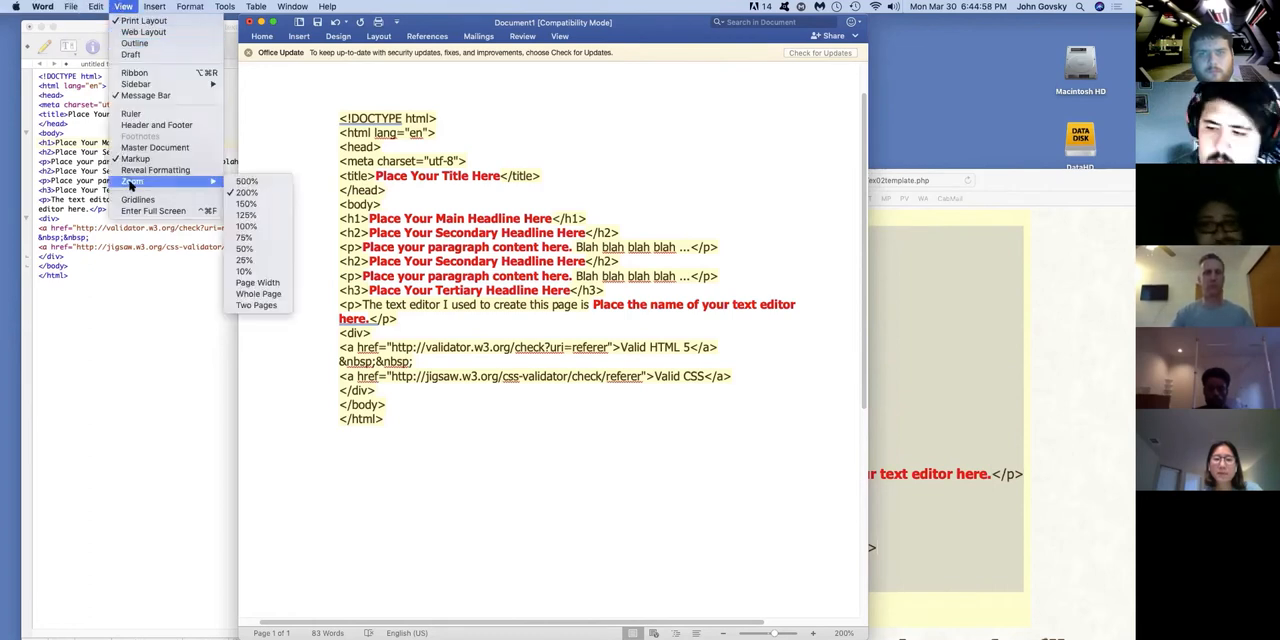
pyautogui.click(247, 192)
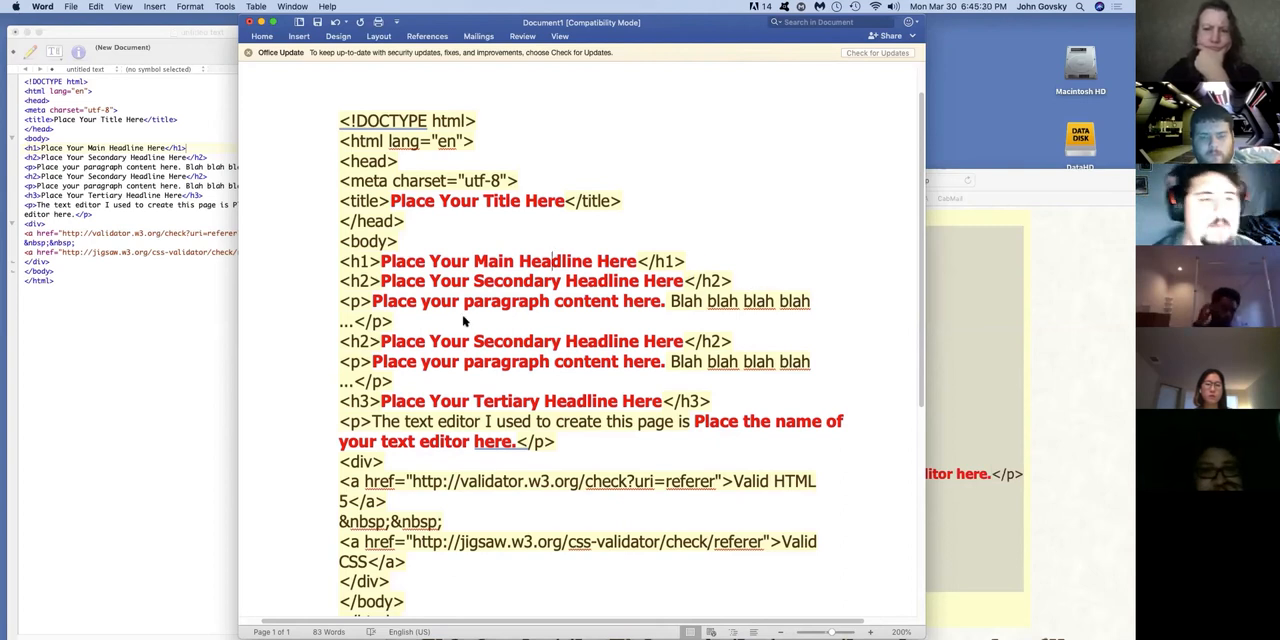
pyautogui.moveTo(445, 341)
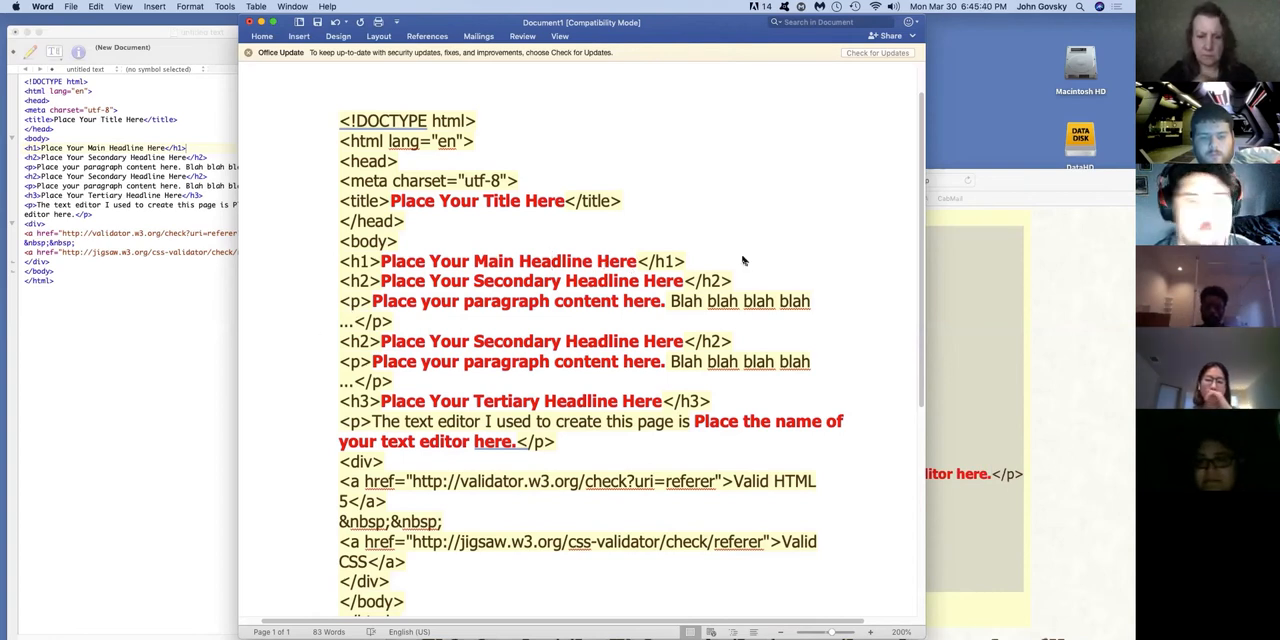
# - Start a new line right after the body tag and type <img>
pyautogui.click(400, 241)
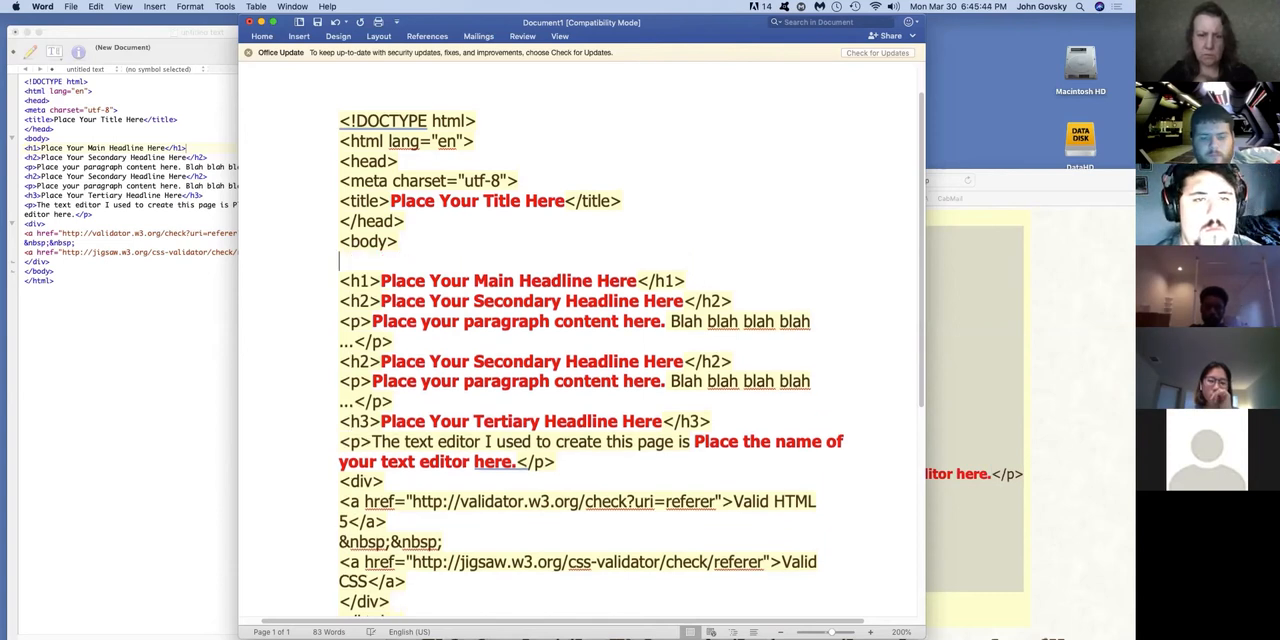
pyautogui.write('<im')
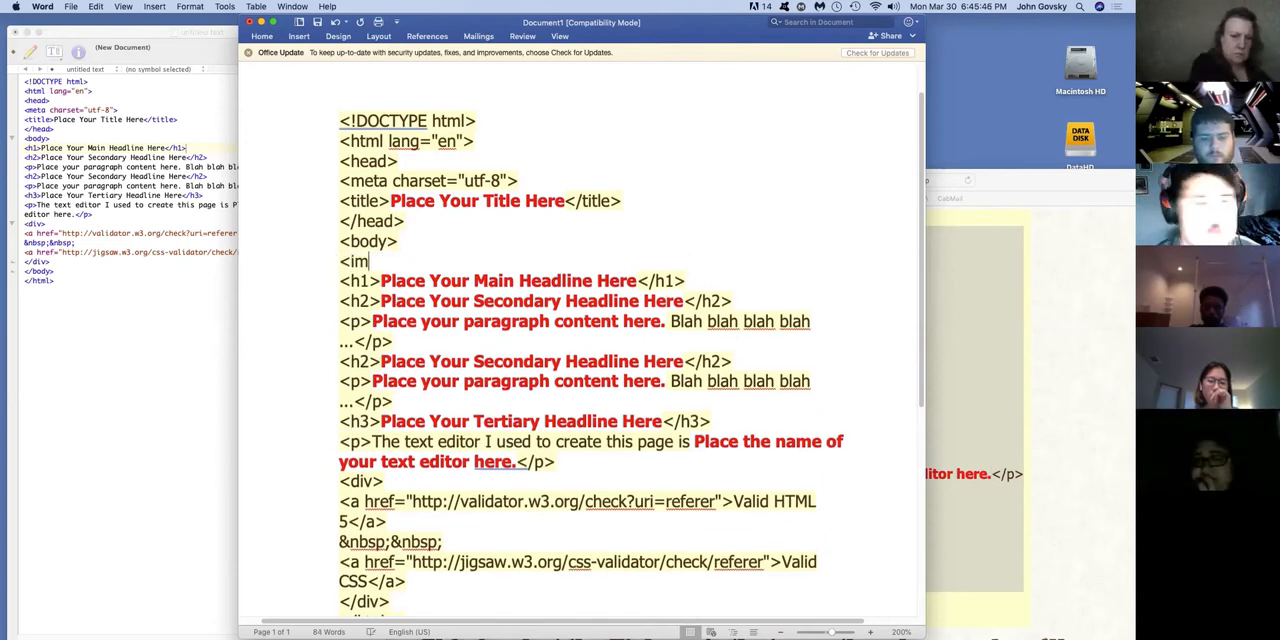
pyautogui.write('g>')
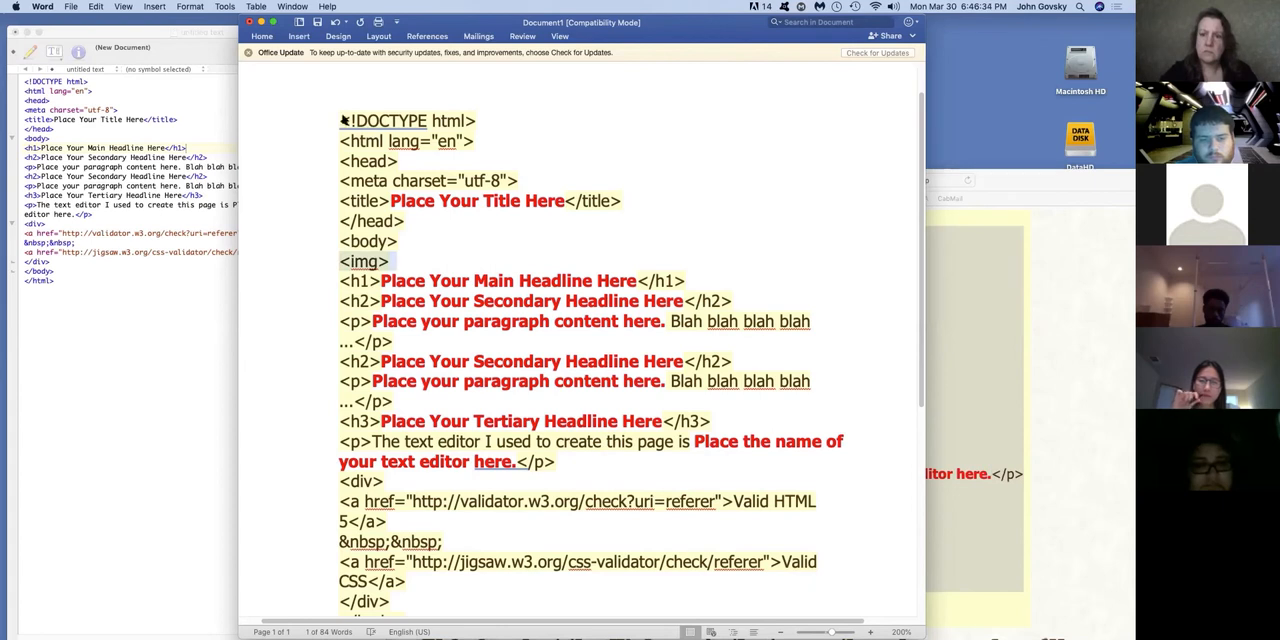
pyautogui.moveTo(546, 275)
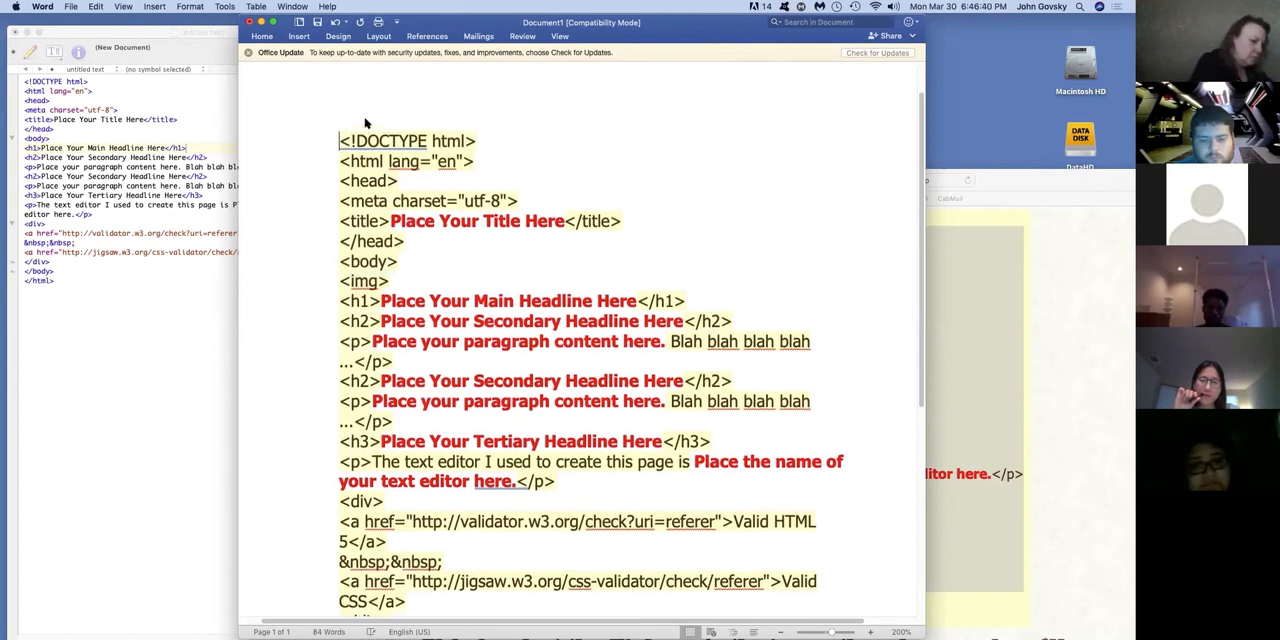
# - Type the generic syntax line <element attribute="value"> ……. </element>
pyautogui.write('<')
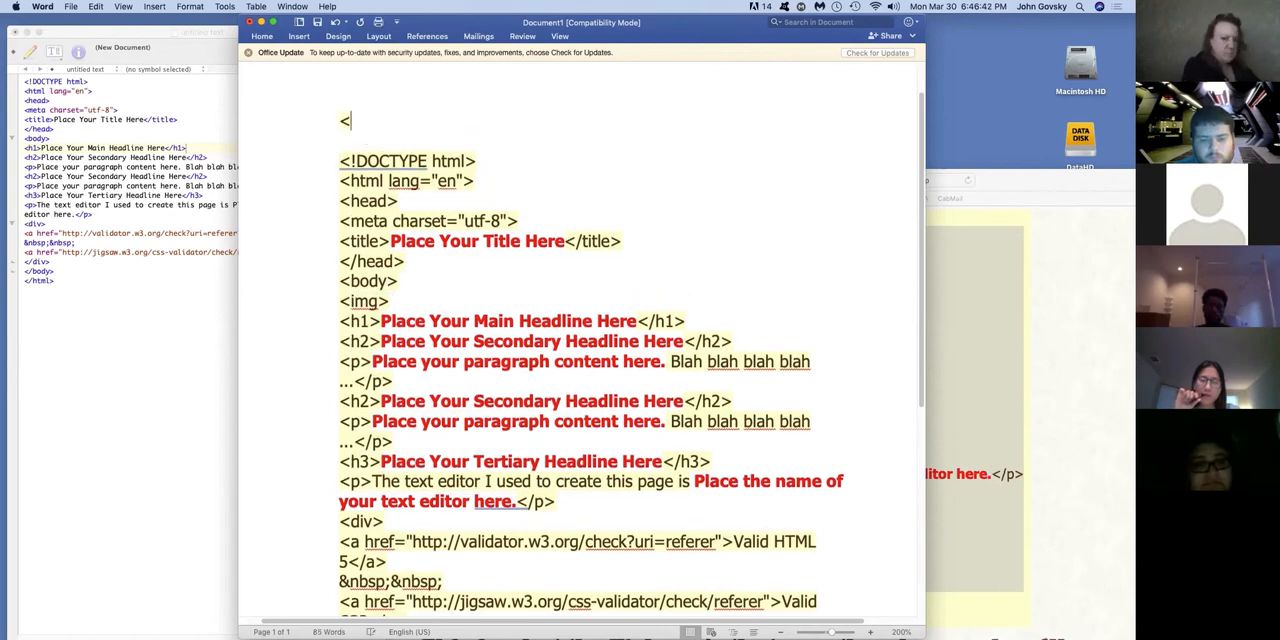
pyautogui.write('element')
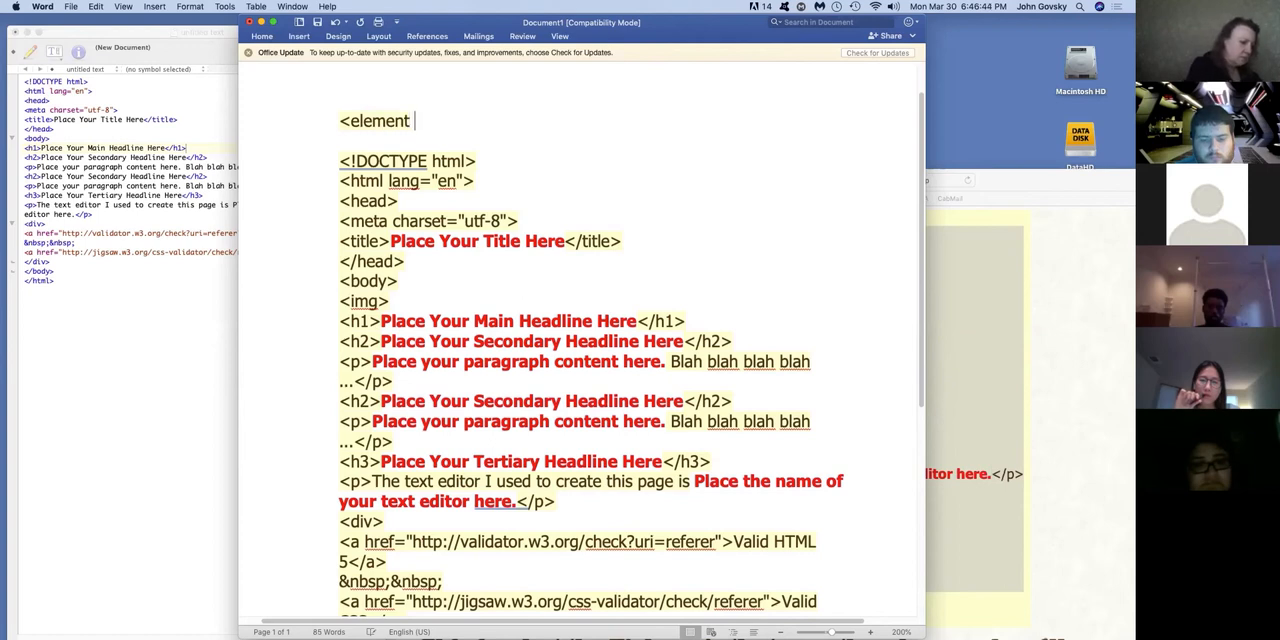
pyautogui.write('attribute+')
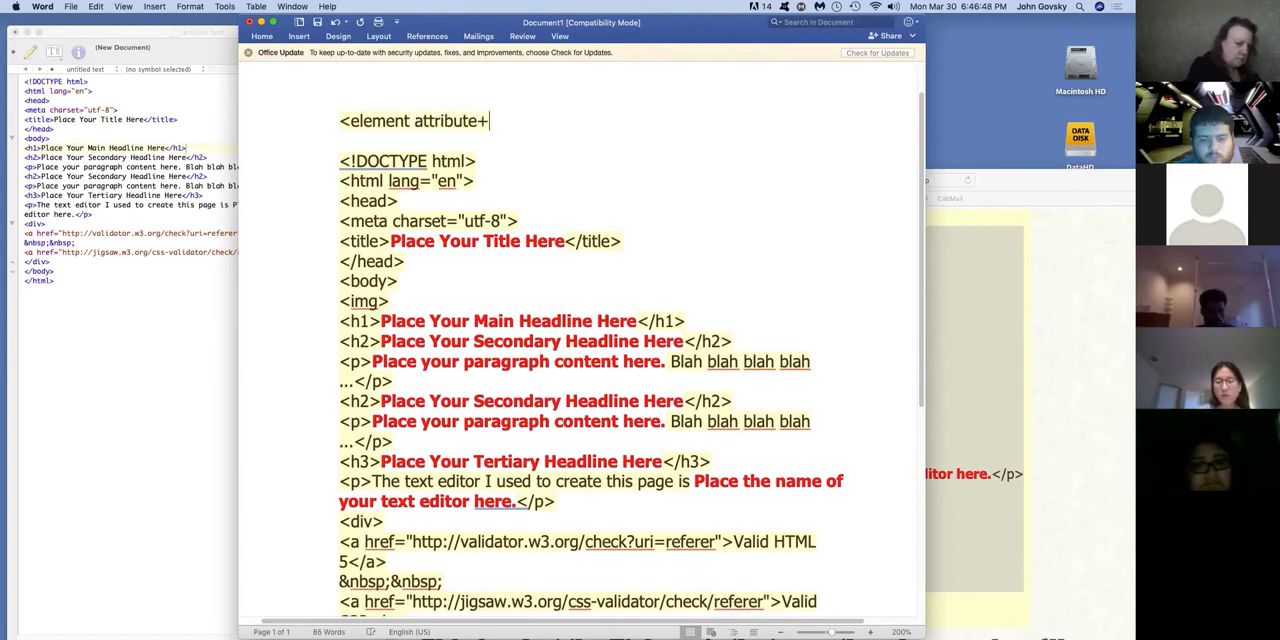
pyautogui.write('"value')
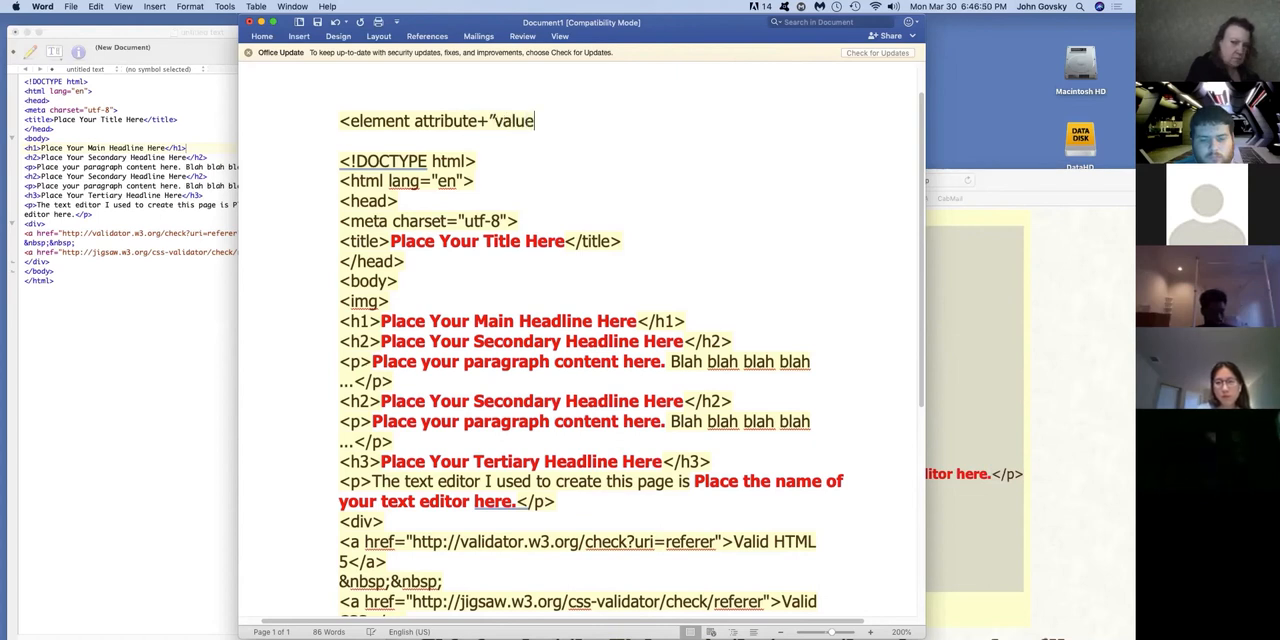
pyautogui.write('"')
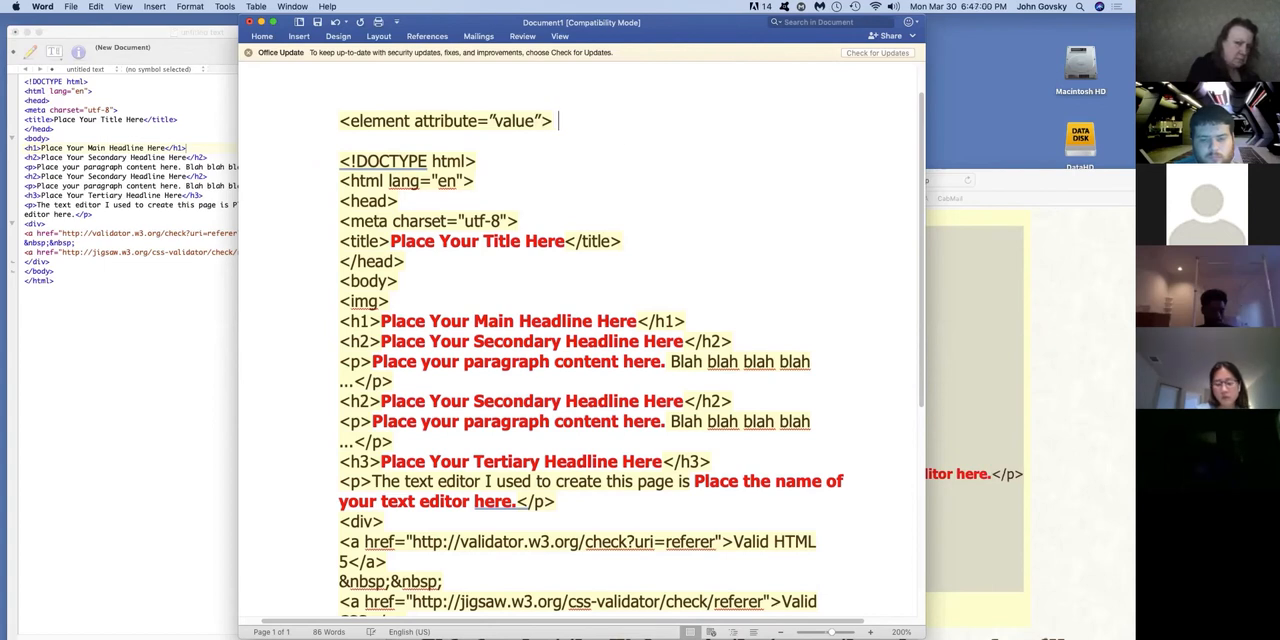
pyautogui.write('.......')
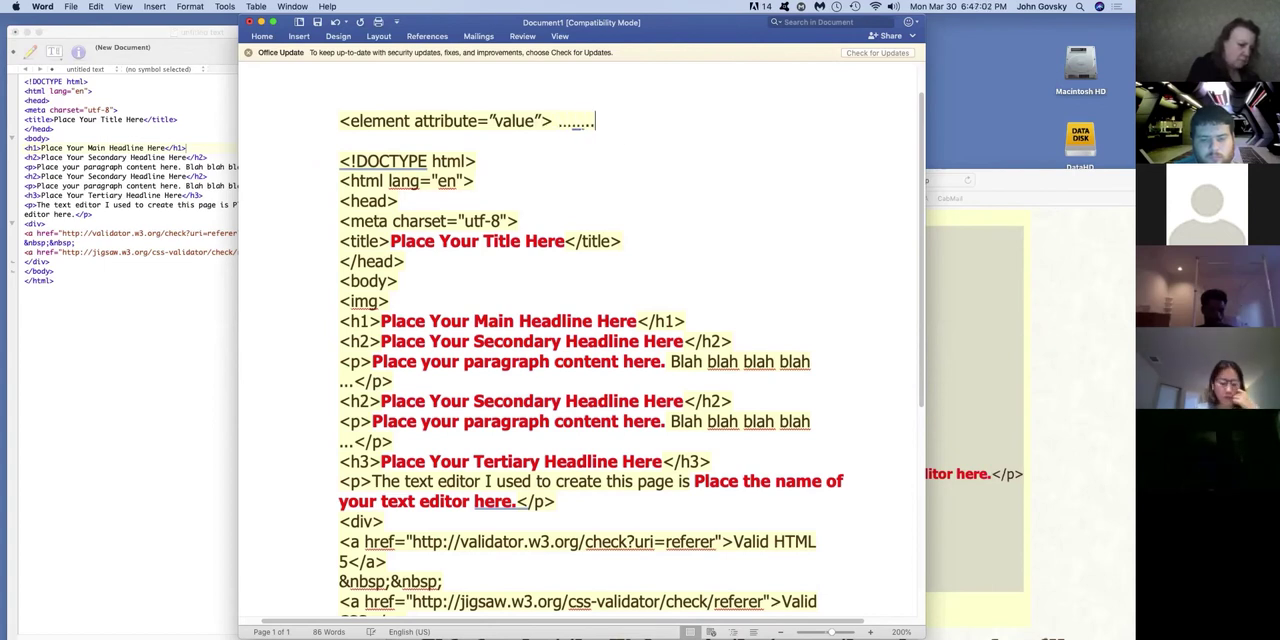
pyautogui.write('>')
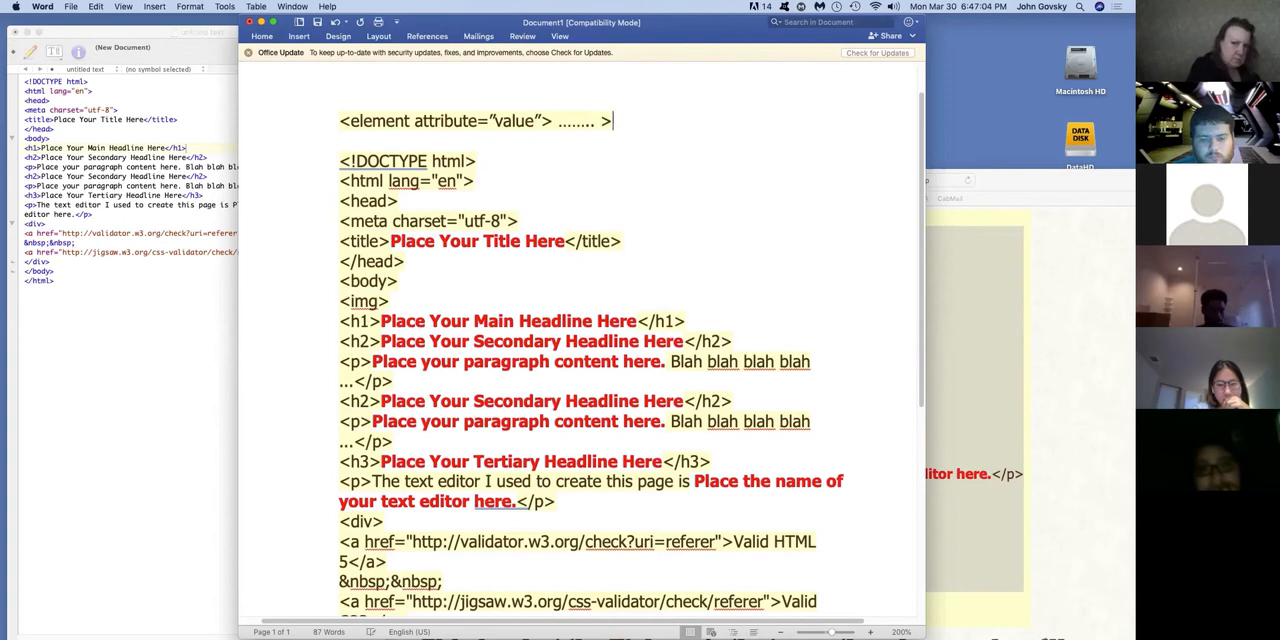
pyautogui.write('</el')
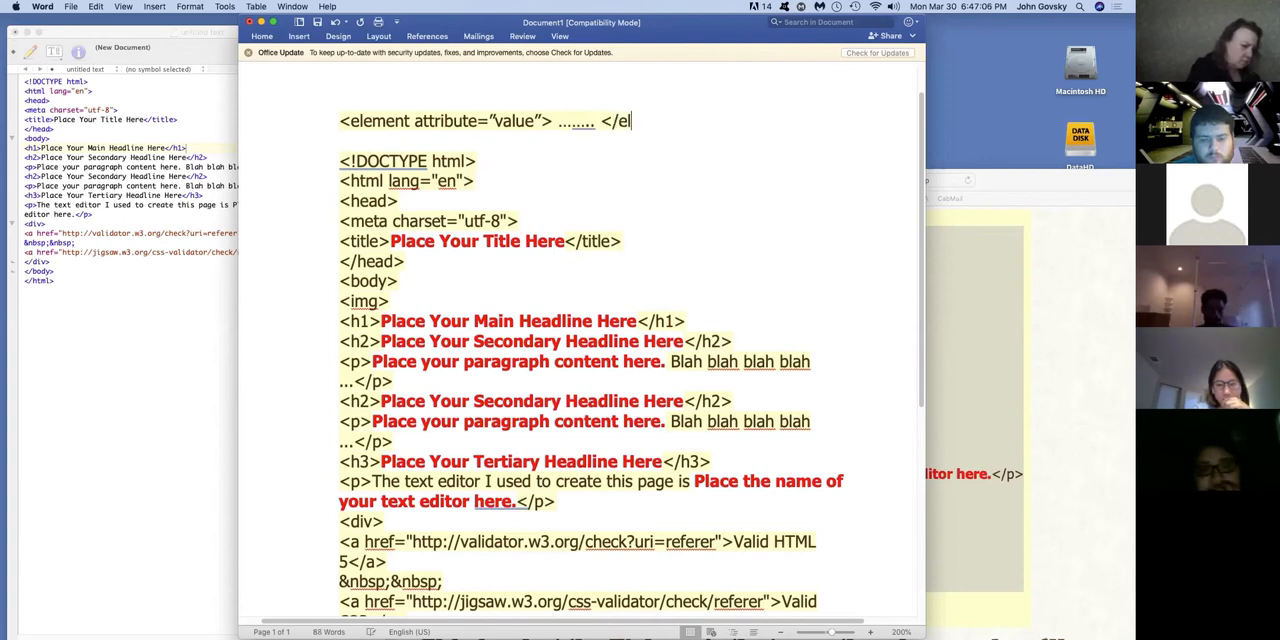
pyautogui.write('em')
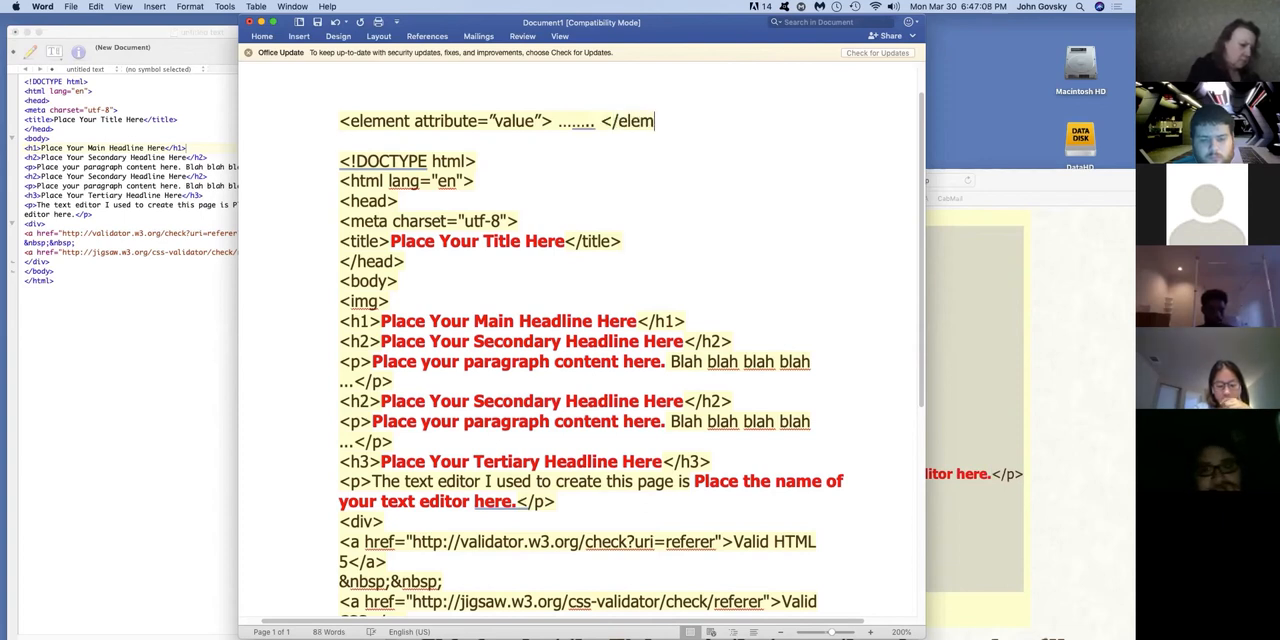
pyautogui.write('nt>')
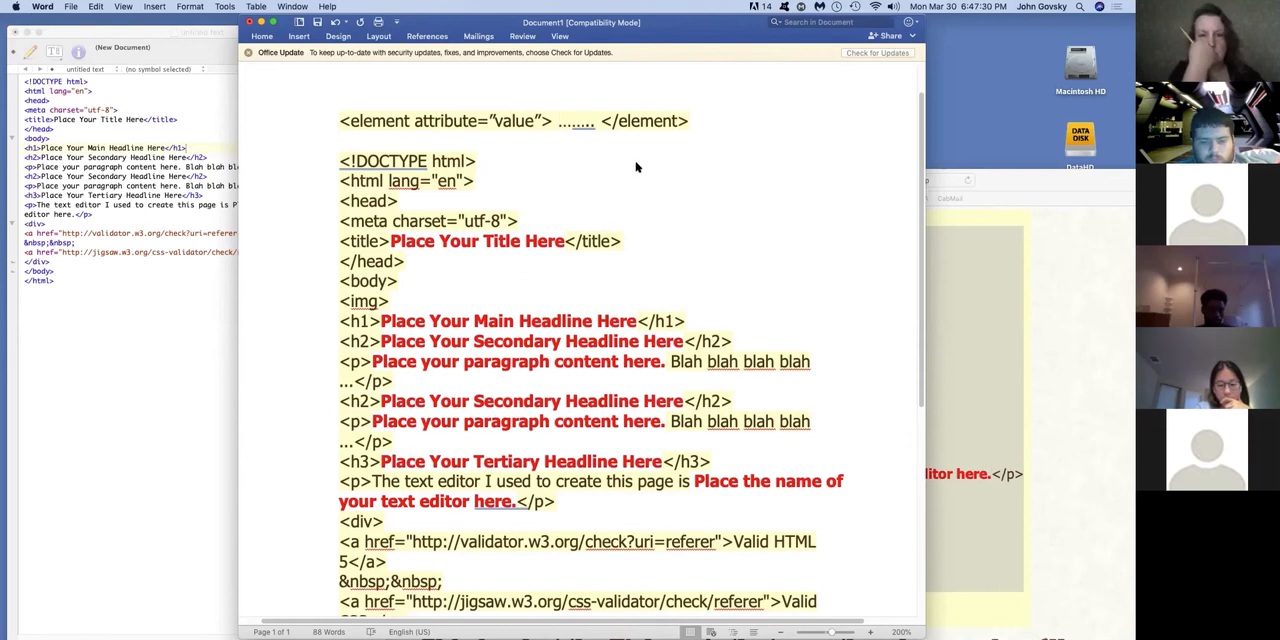
pyautogui.moveTo(679, 193)
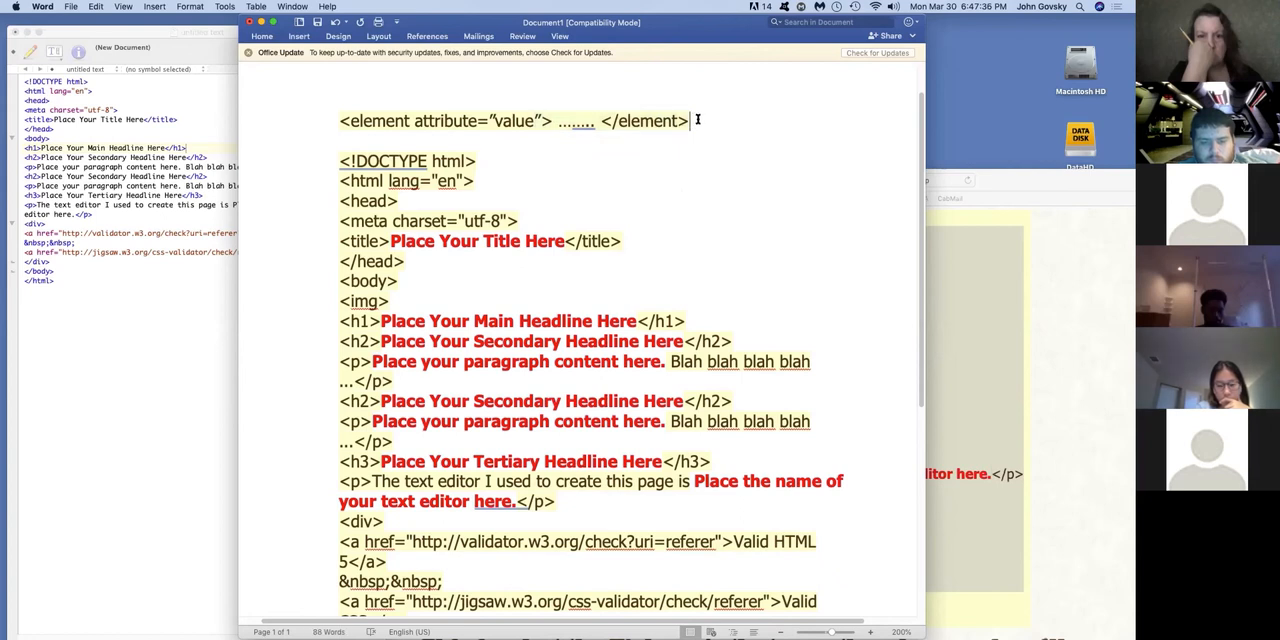
# - Delete the ……. </element> tail, leaving just <element attribute="value">
pyautogui.press('backspace')
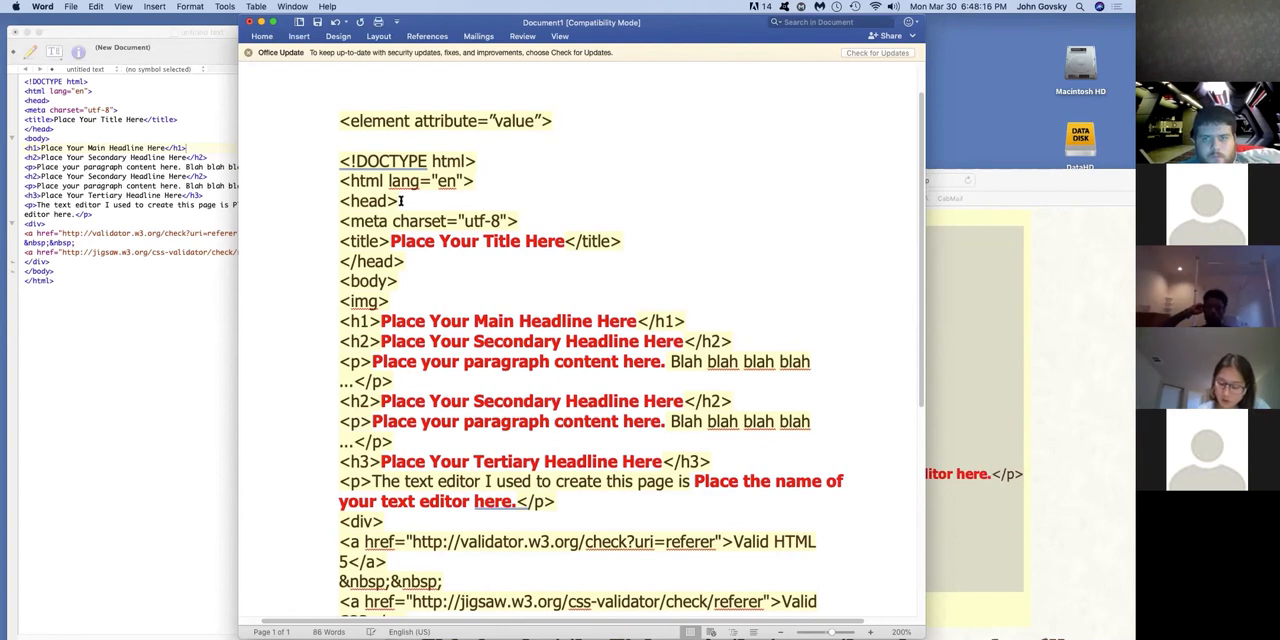
pyautogui.moveTo(730, 285)
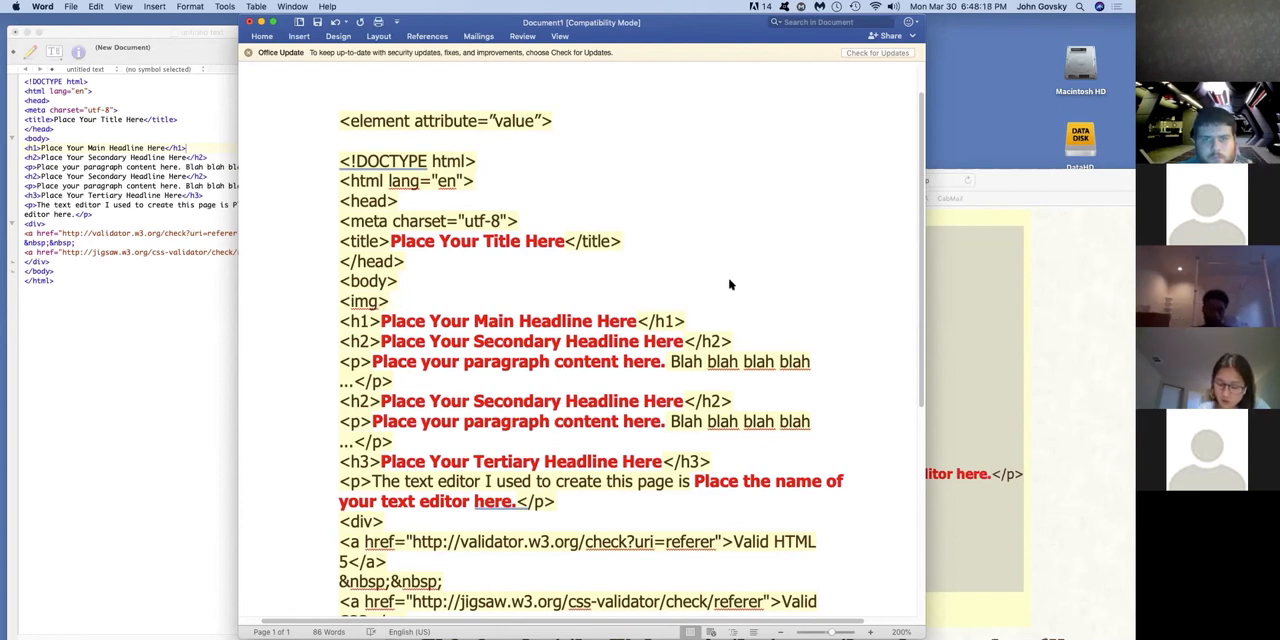
pyautogui.moveTo(741, 86)
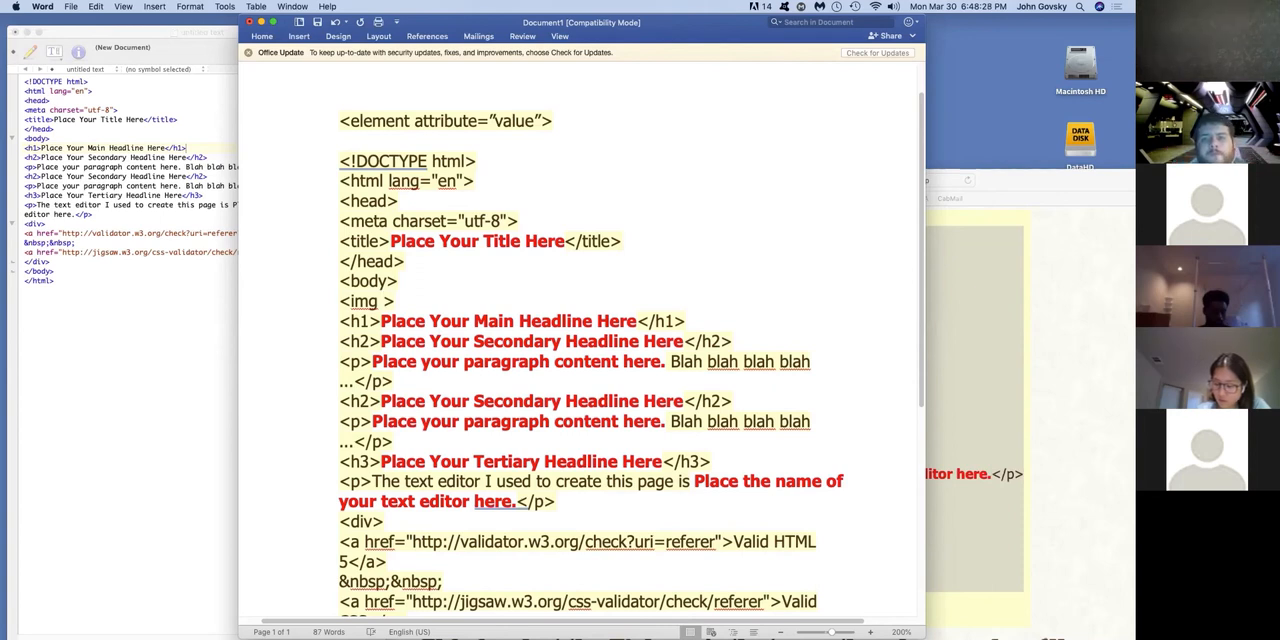
# - Type src="images/dog.gif" inside the template's img tag
pyautogui.write('src=')
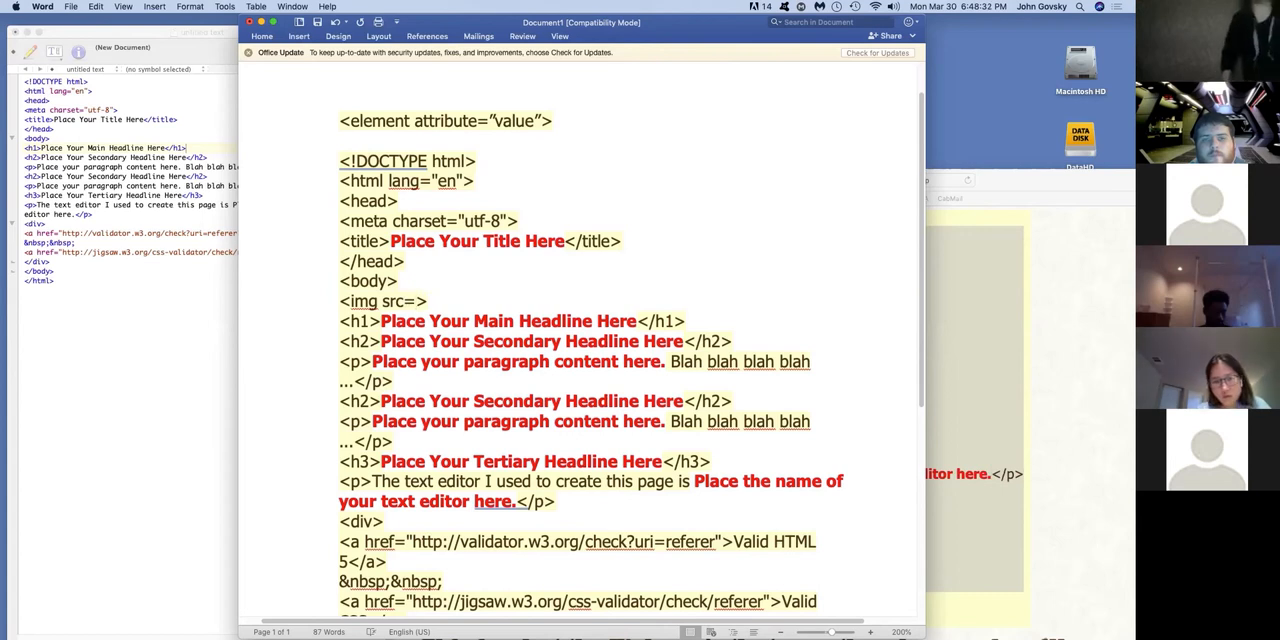
pyautogui.write('"')
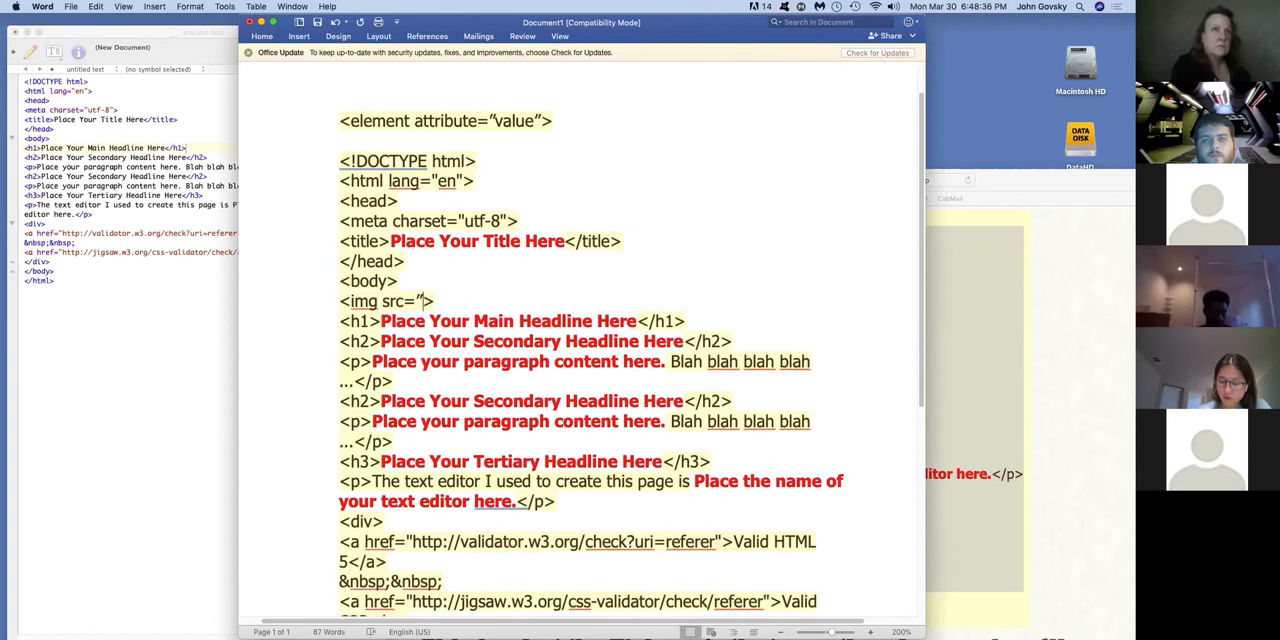
pyautogui.write('images/')
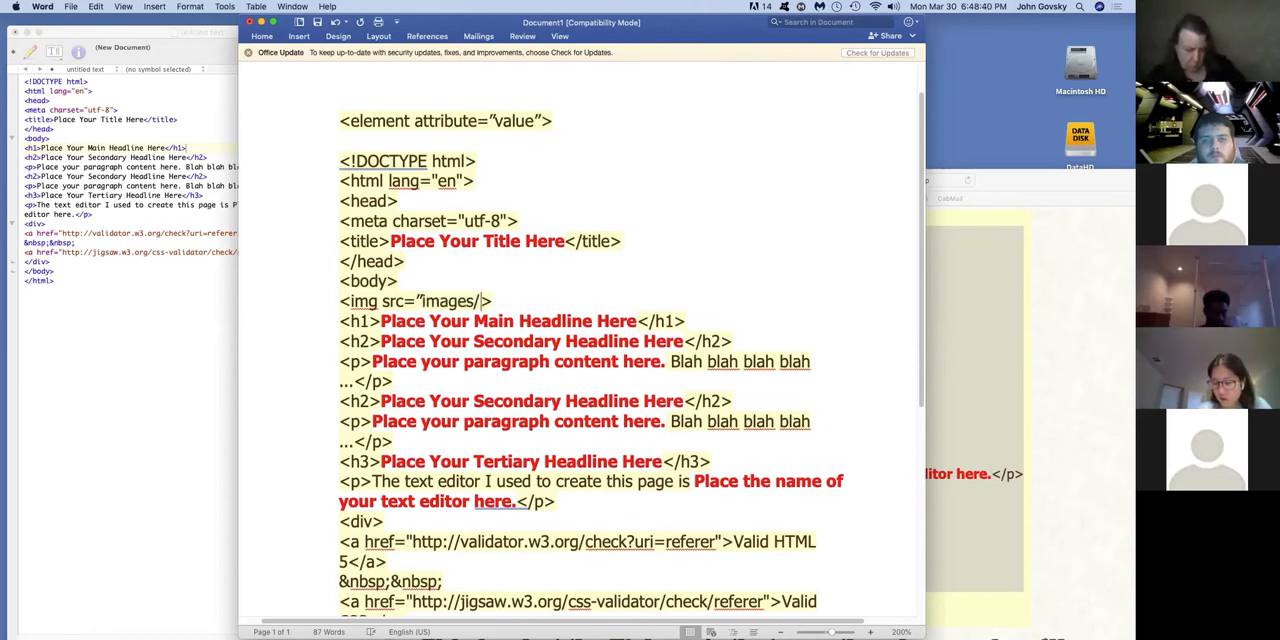
pyautogui.write('dog.gi')
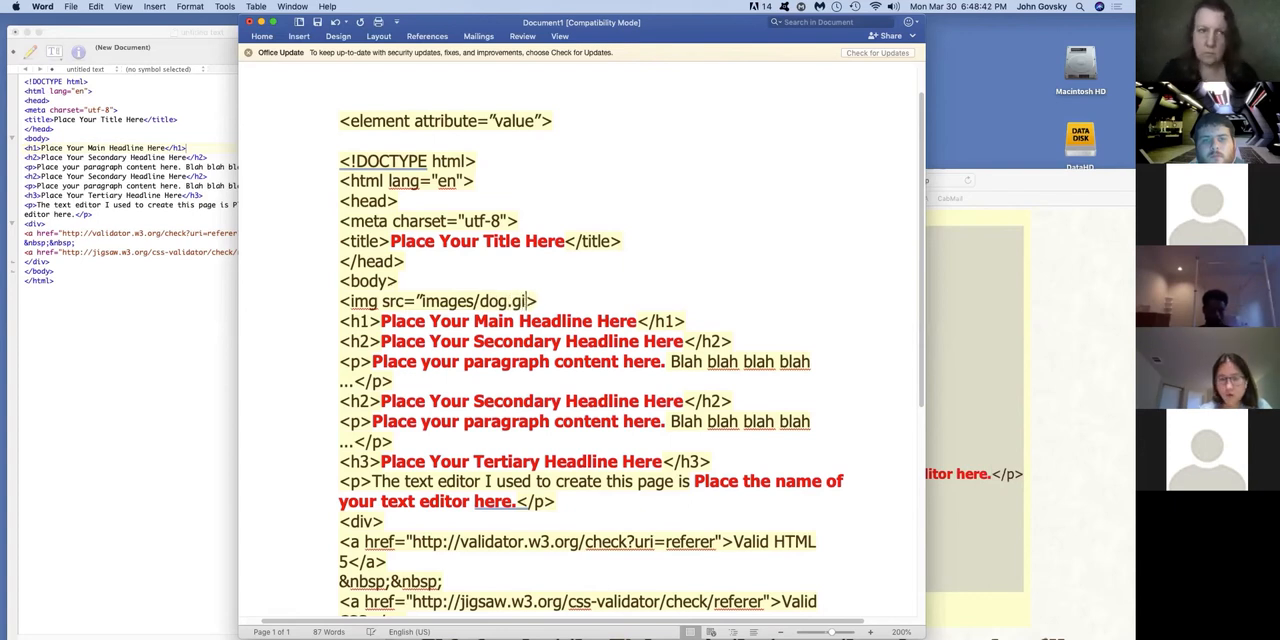
pyautogui.write('f')
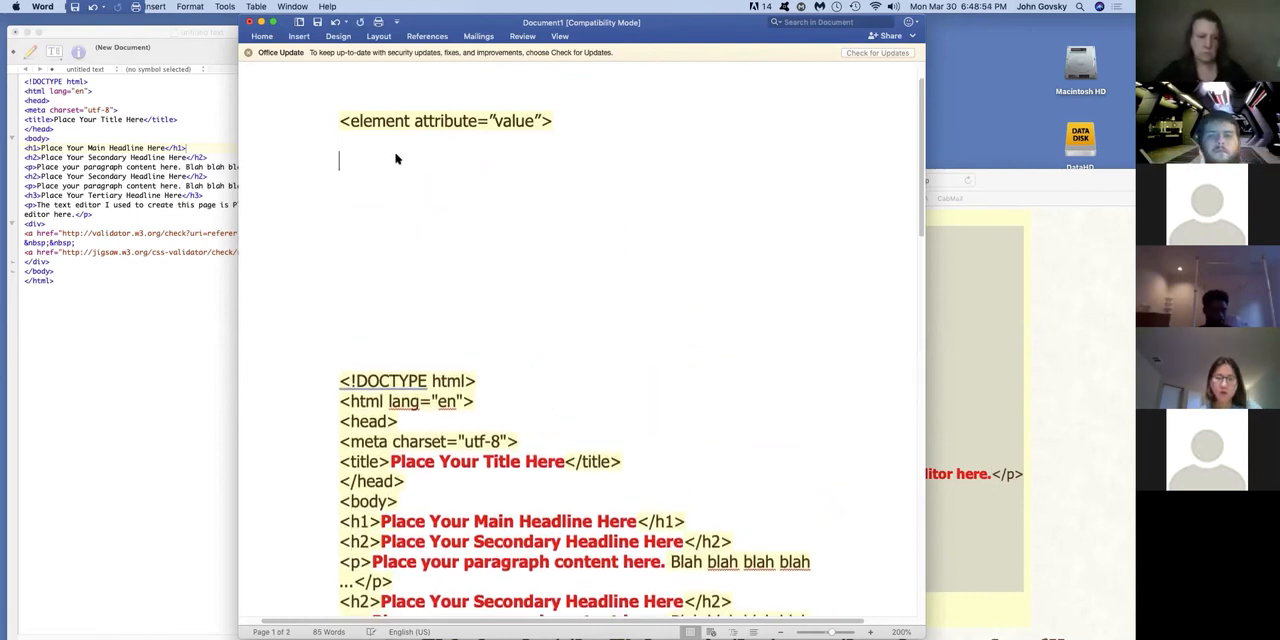
# - Type <img src="images/dog.gif"> on its own line beneath the syntax line
pyautogui.write('<img src="images/dog.gif">')
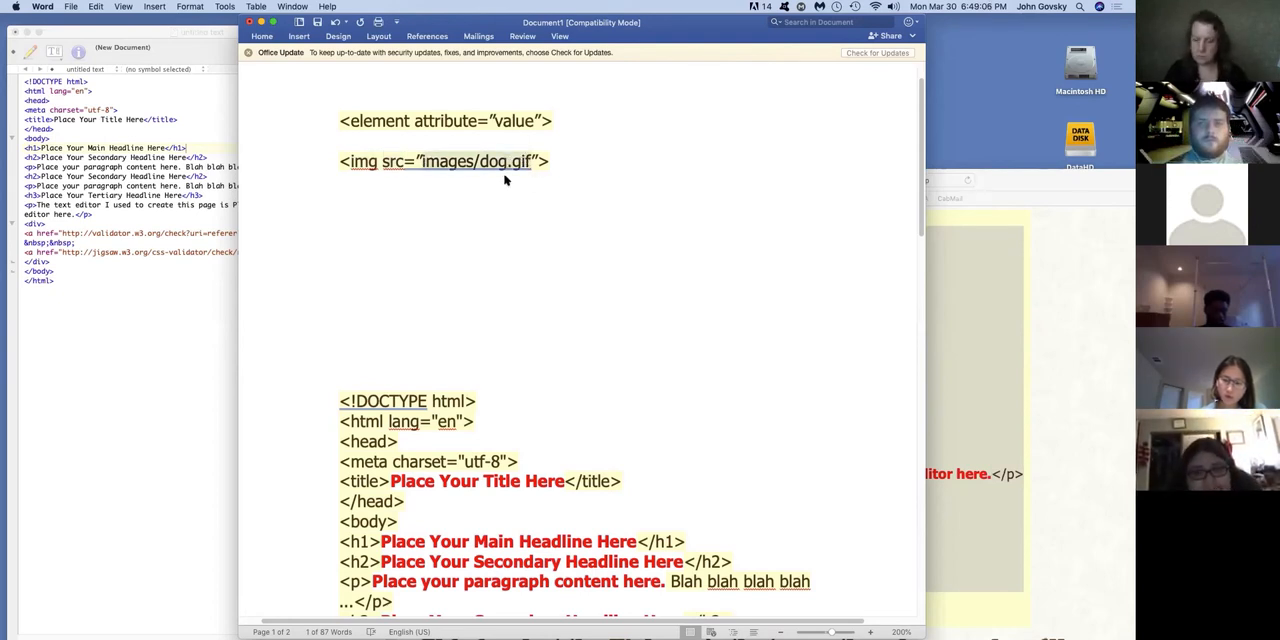
pyautogui.moveTo(533, 182)
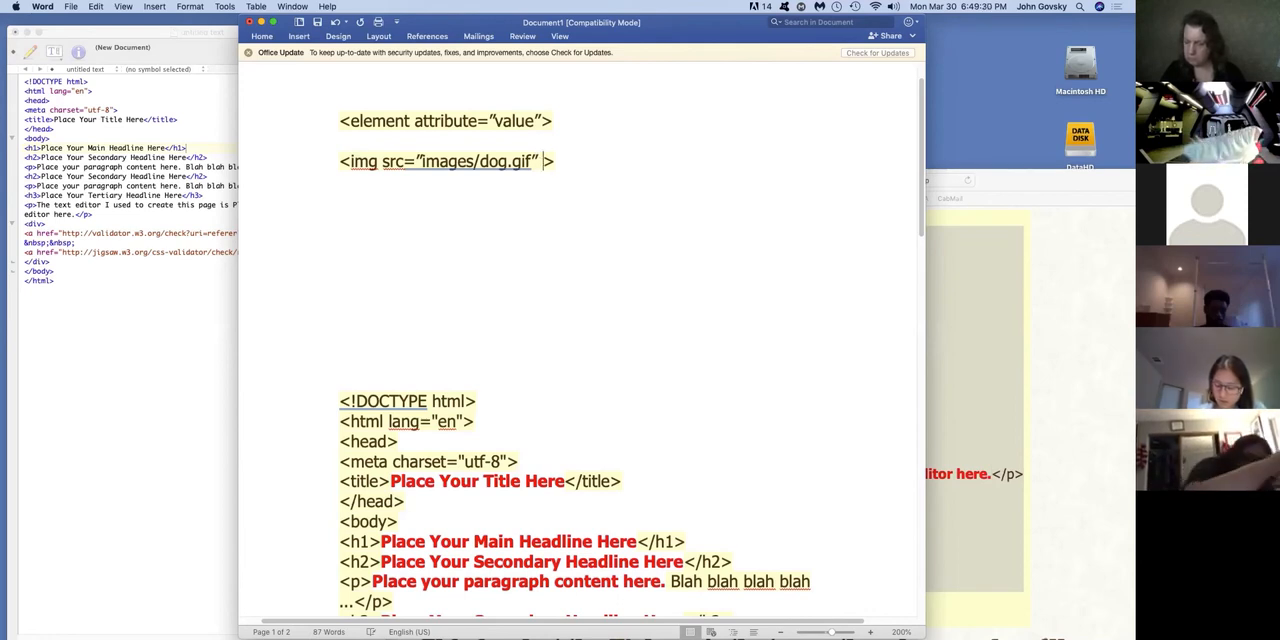
# - Add alt="dog" after the src value in the img tag
pyautogui.write('alt="')
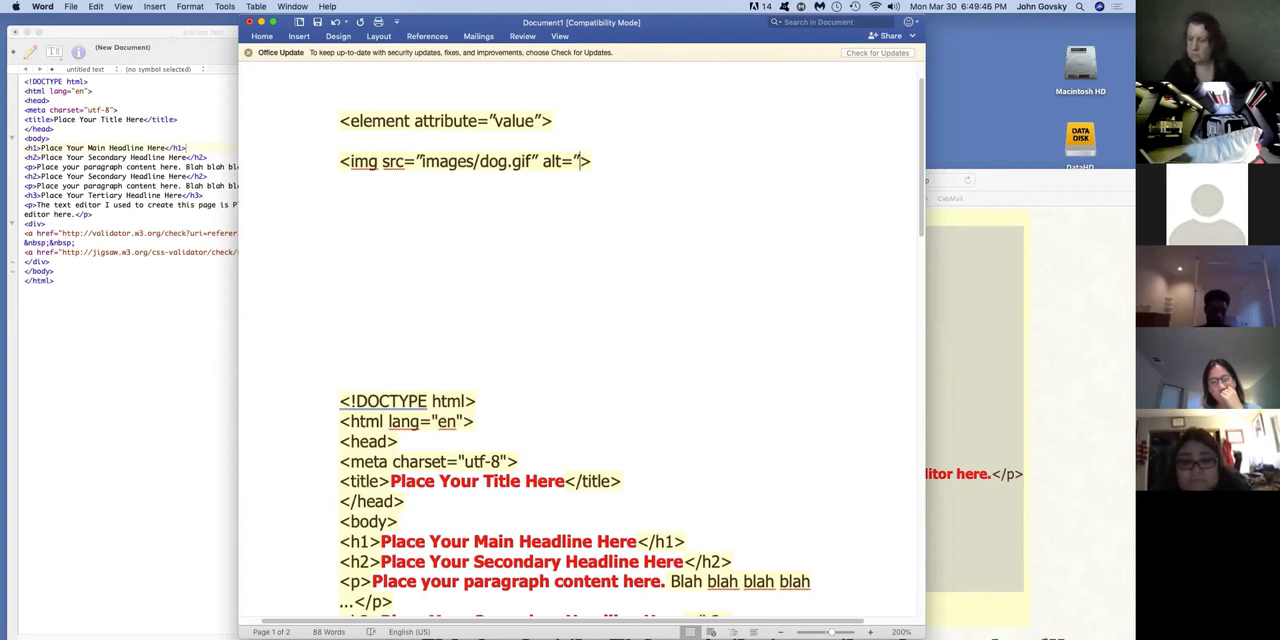
pyautogui.write('dog')
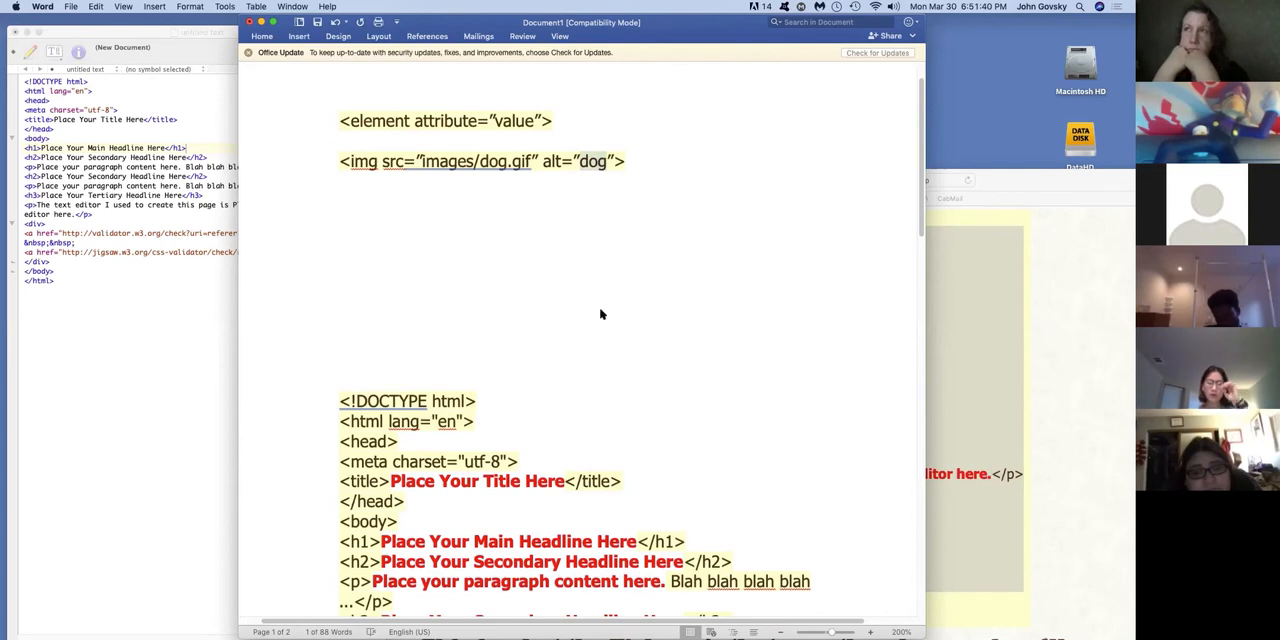
pyautogui.moveTo(598, 313)
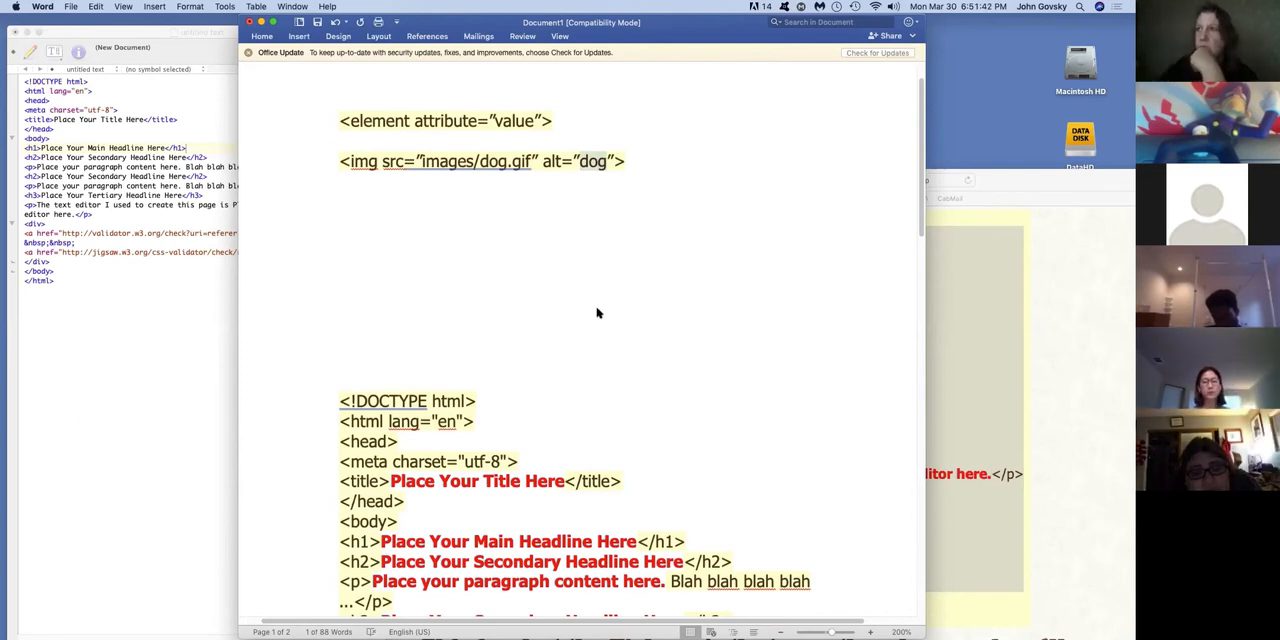
pyautogui.moveTo(613, 428)
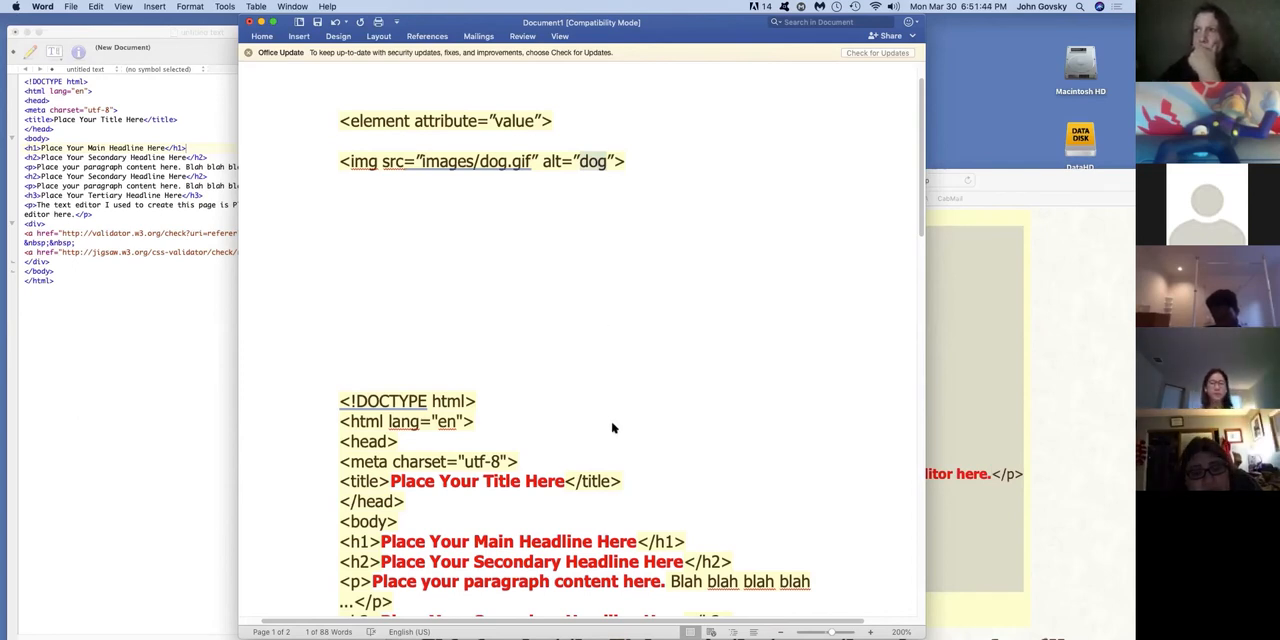
pyautogui.moveTo(588, 150)
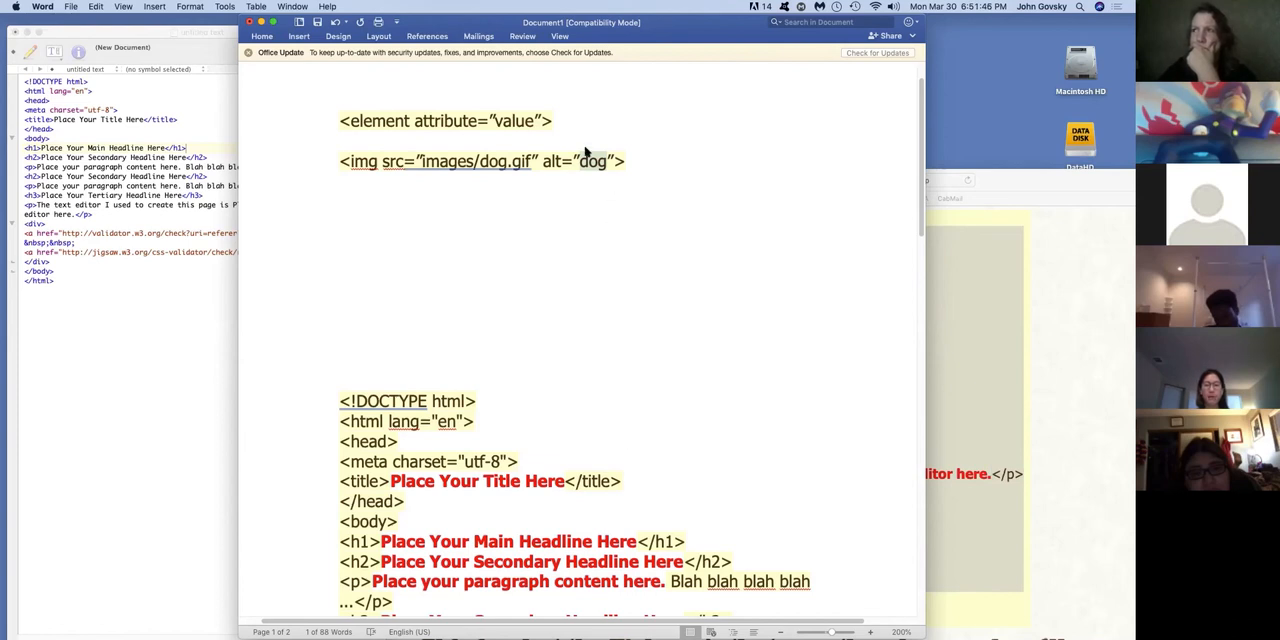
pyautogui.moveTo(601, 165)
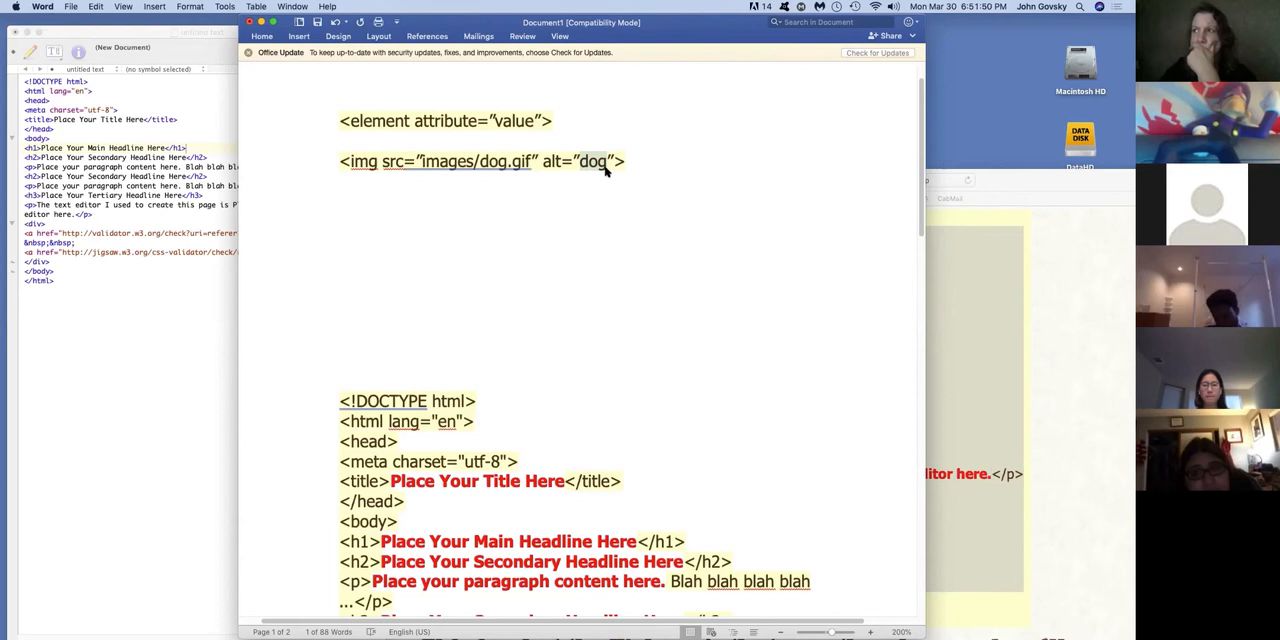
pyautogui.moveTo(583, 161)
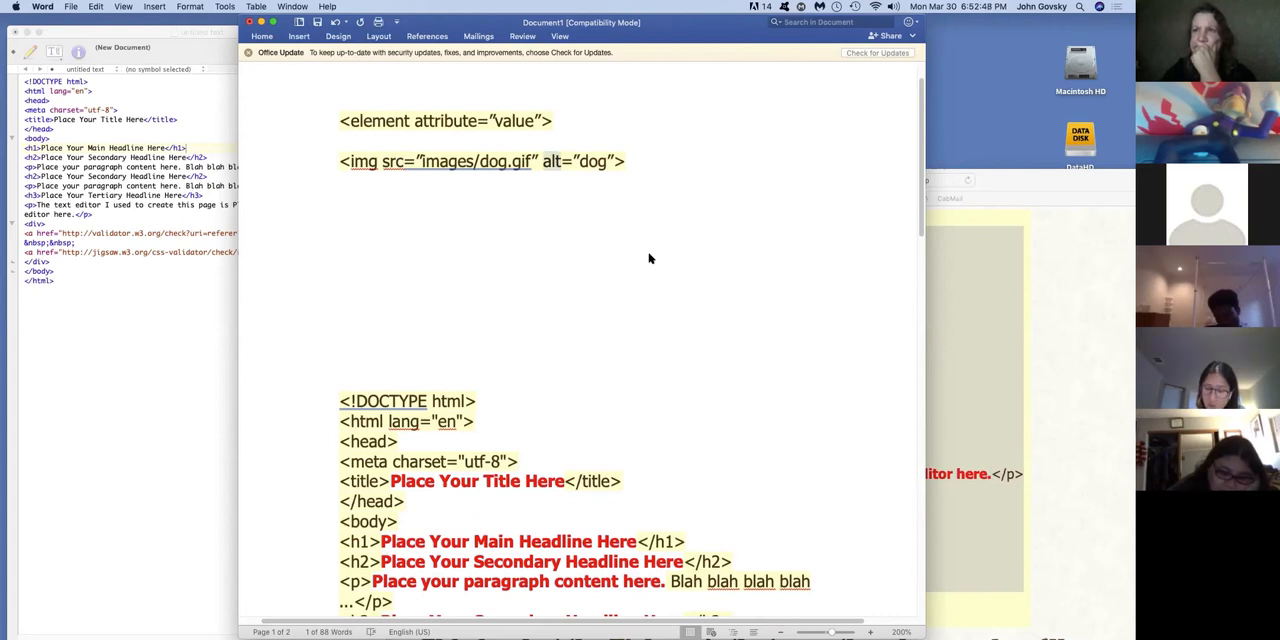
pyautogui.moveTo(367, 174)
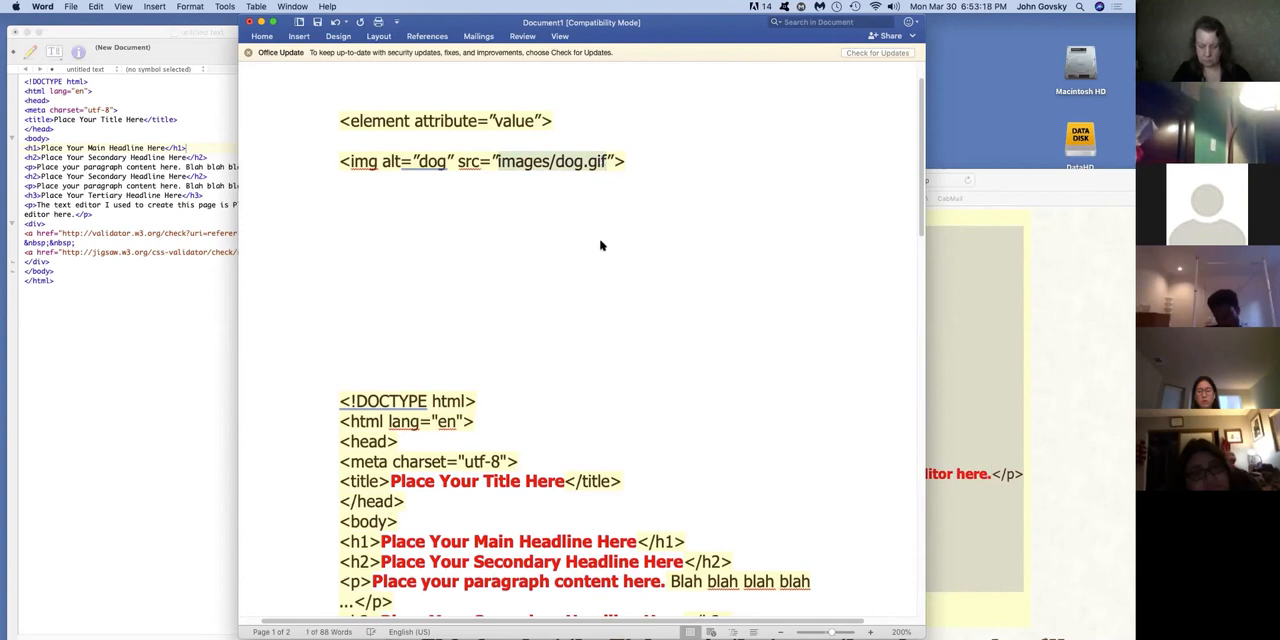
pyautogui.moveTo(560, 226)
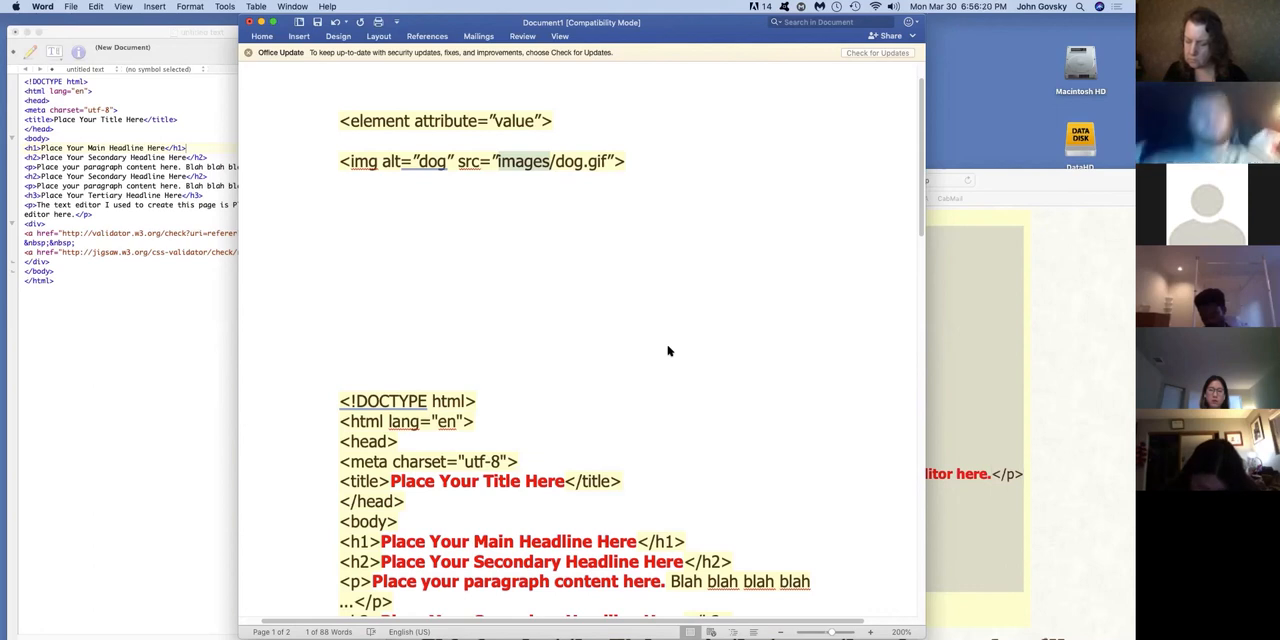
pyautogui.moveTo(552, 168)
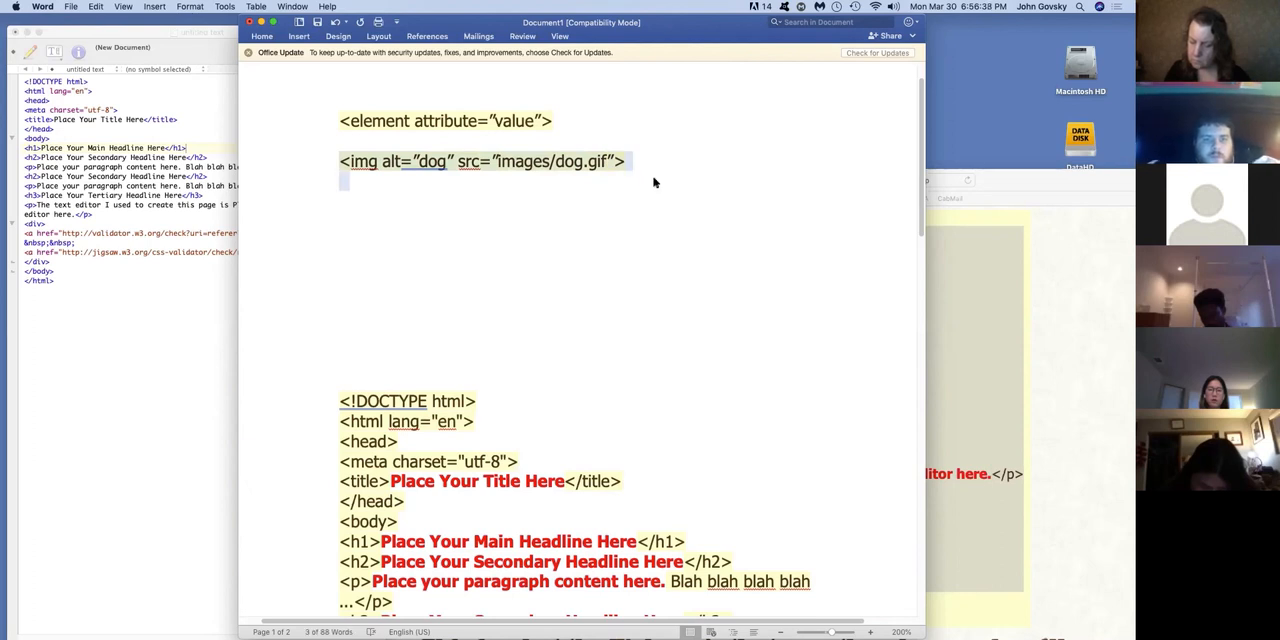
pyautogui.moveTo(648, 173)
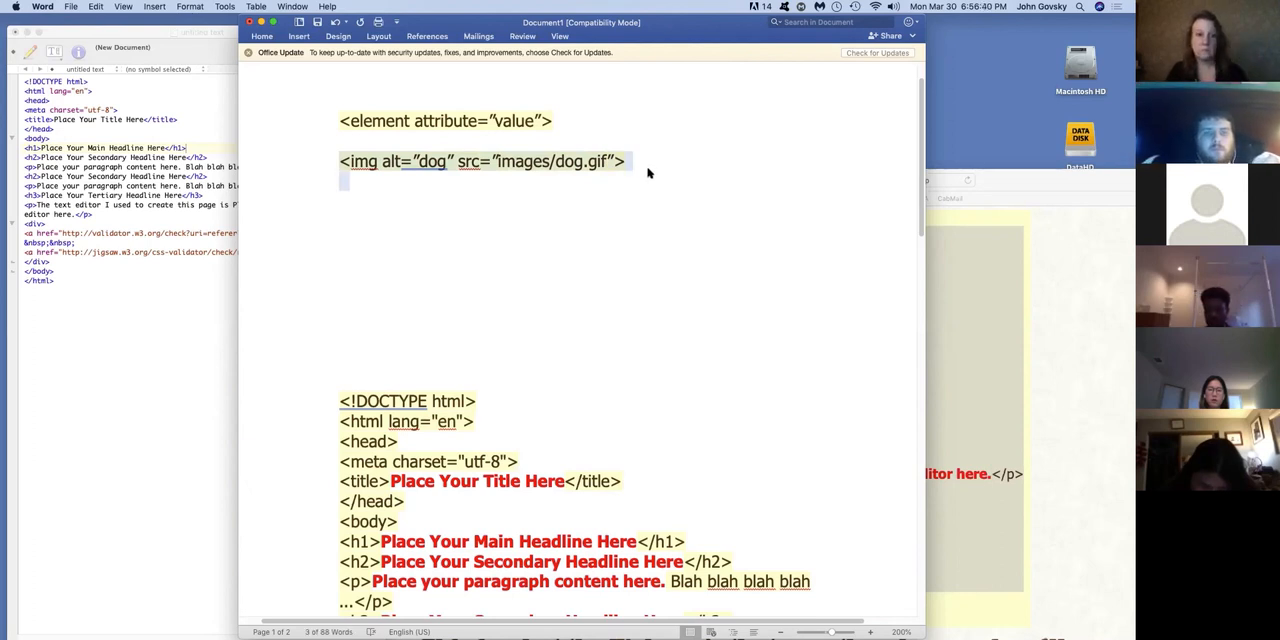
pyautogui.moveTo(480, 166)
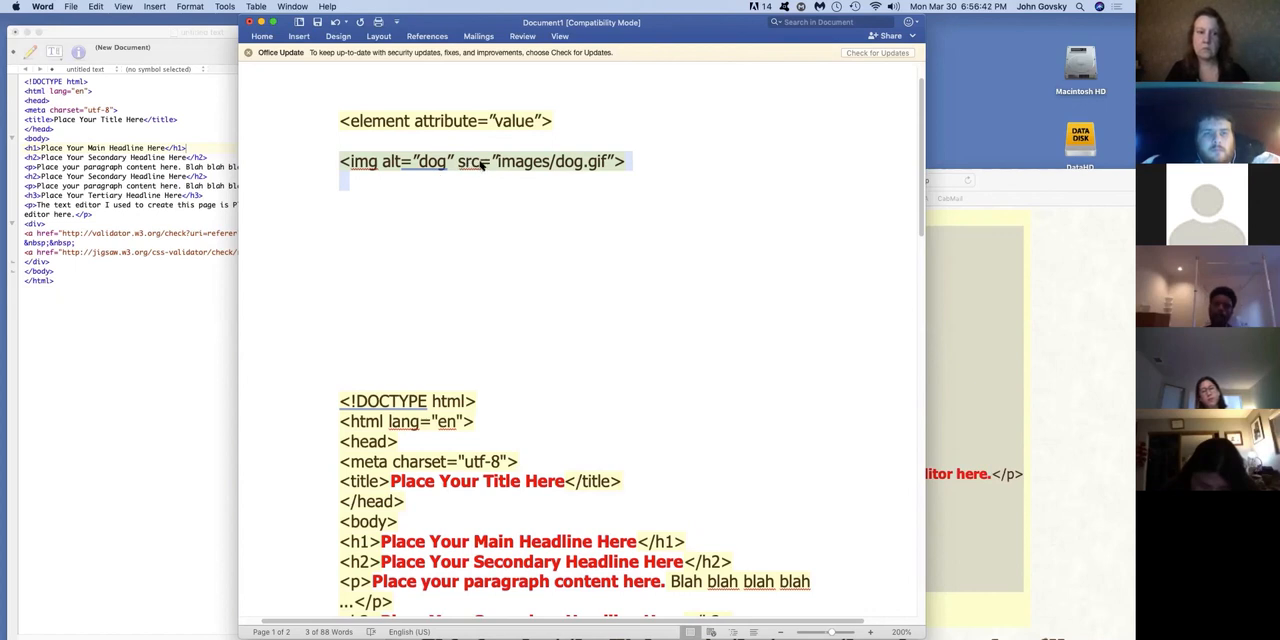
pyautogui.moveTo(522, 168)
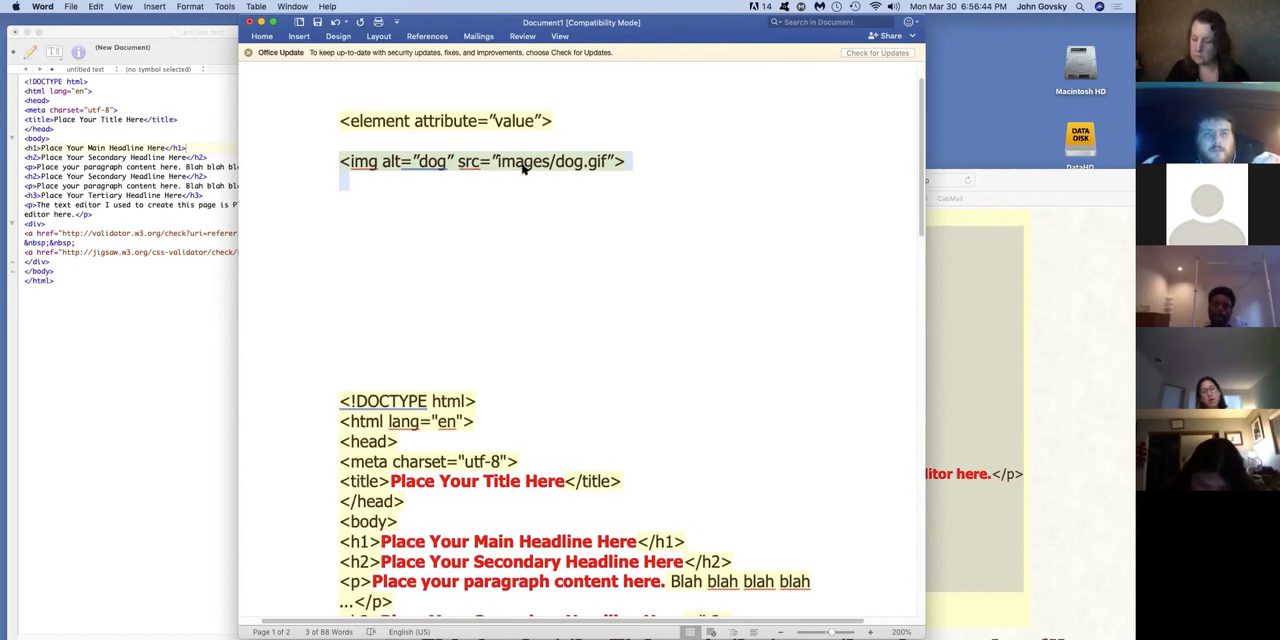
pyautogui.moveTo(620, 161)
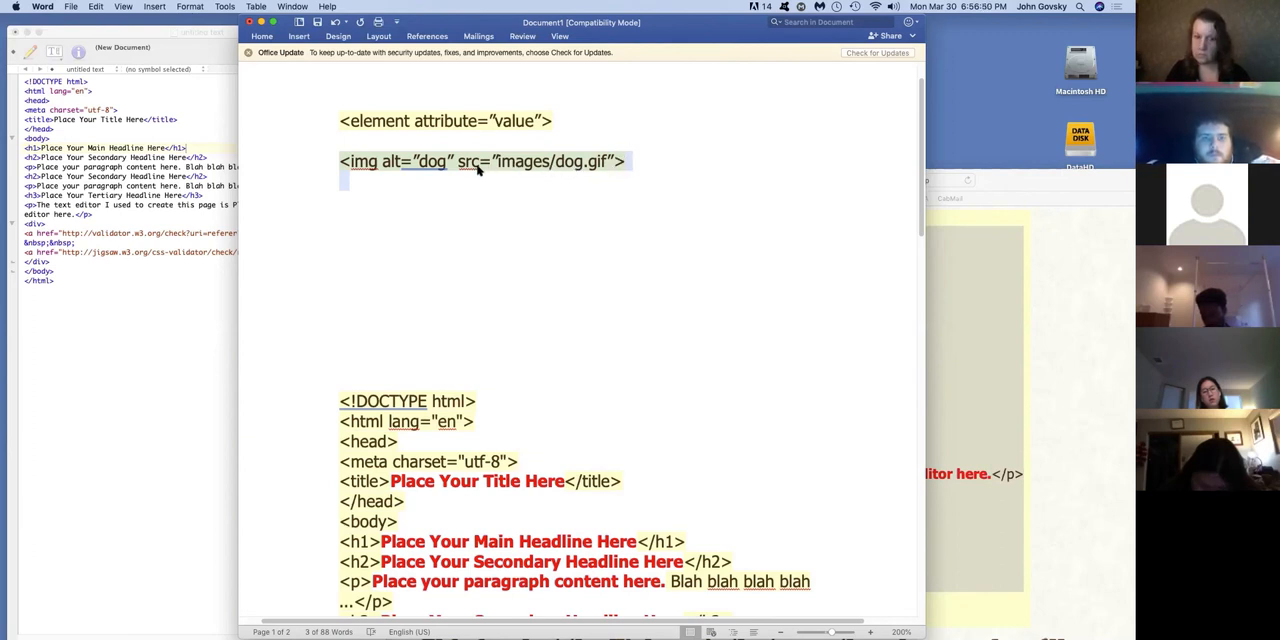
pyautogui.moveTo(508, 240)
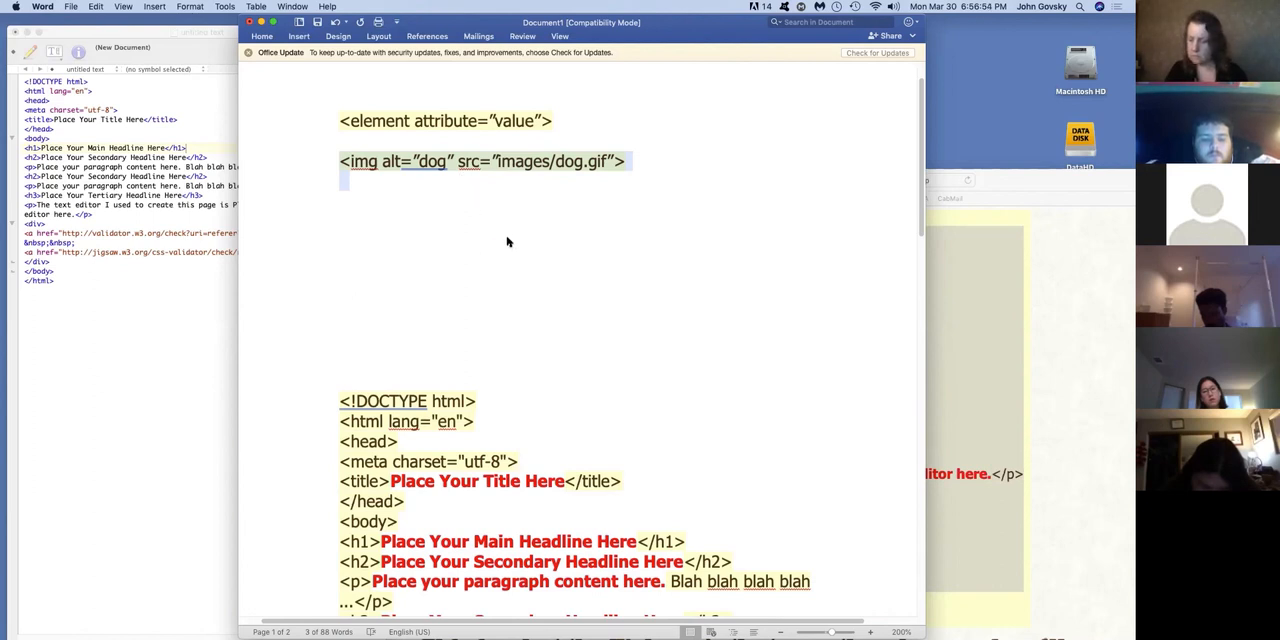
pyautogui.moveTo(509, 237)
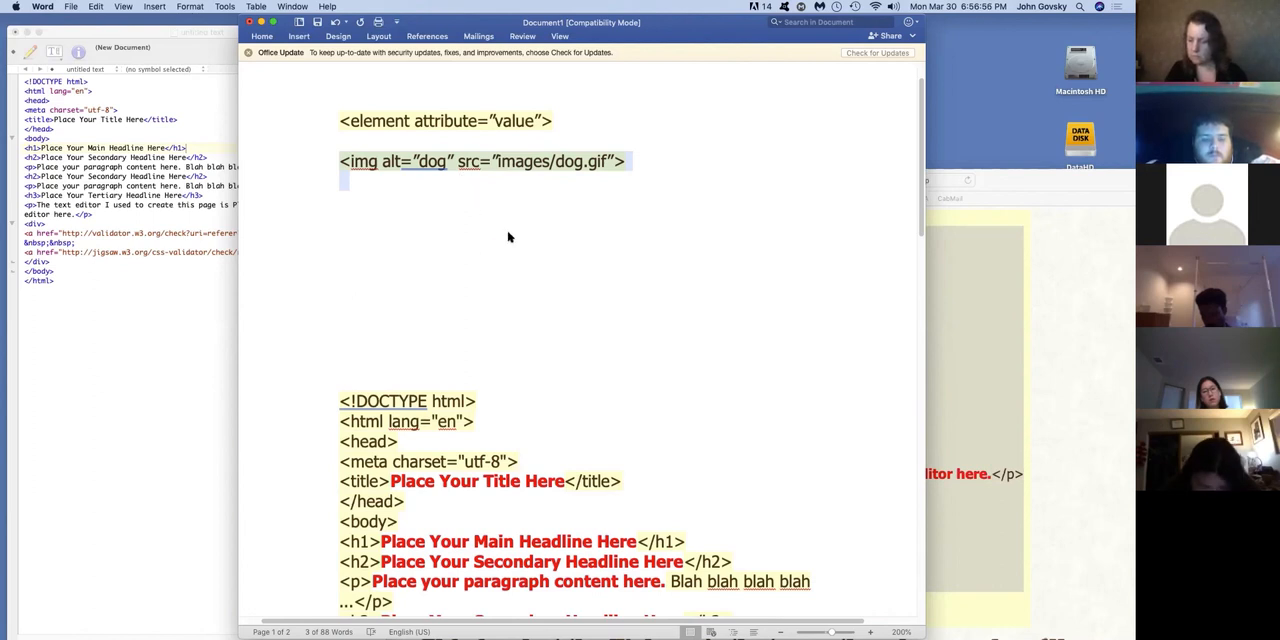
pyautogui.moveTo(525, 238)
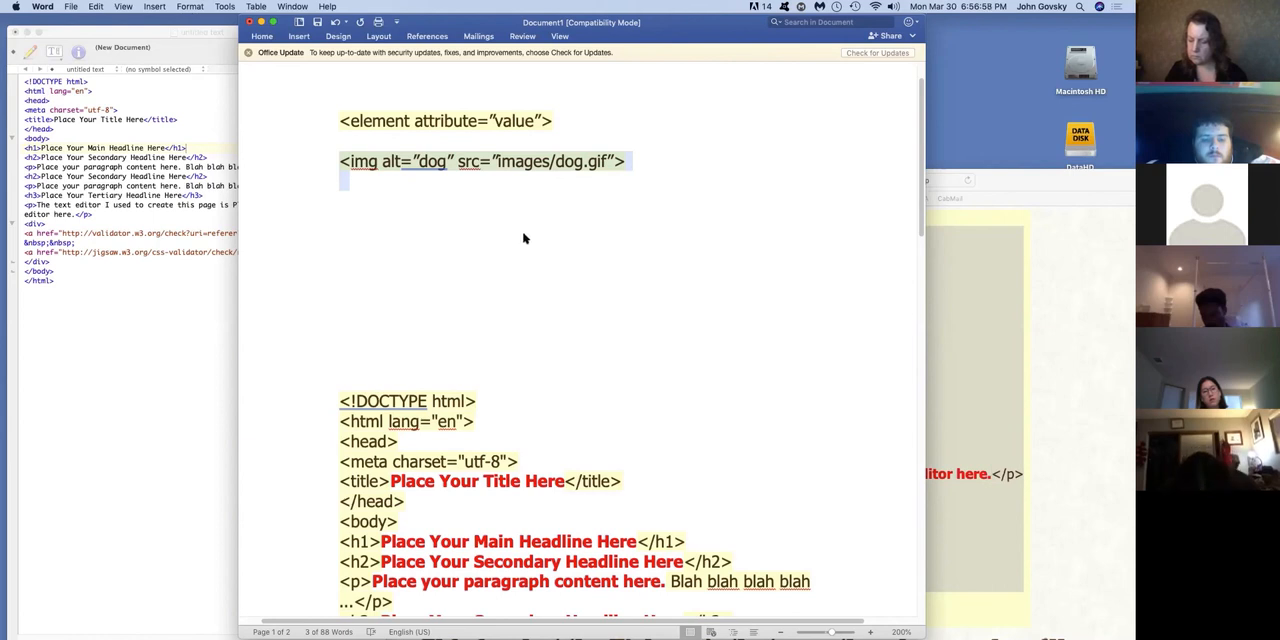
pyautogui.moveTo(538, 244)
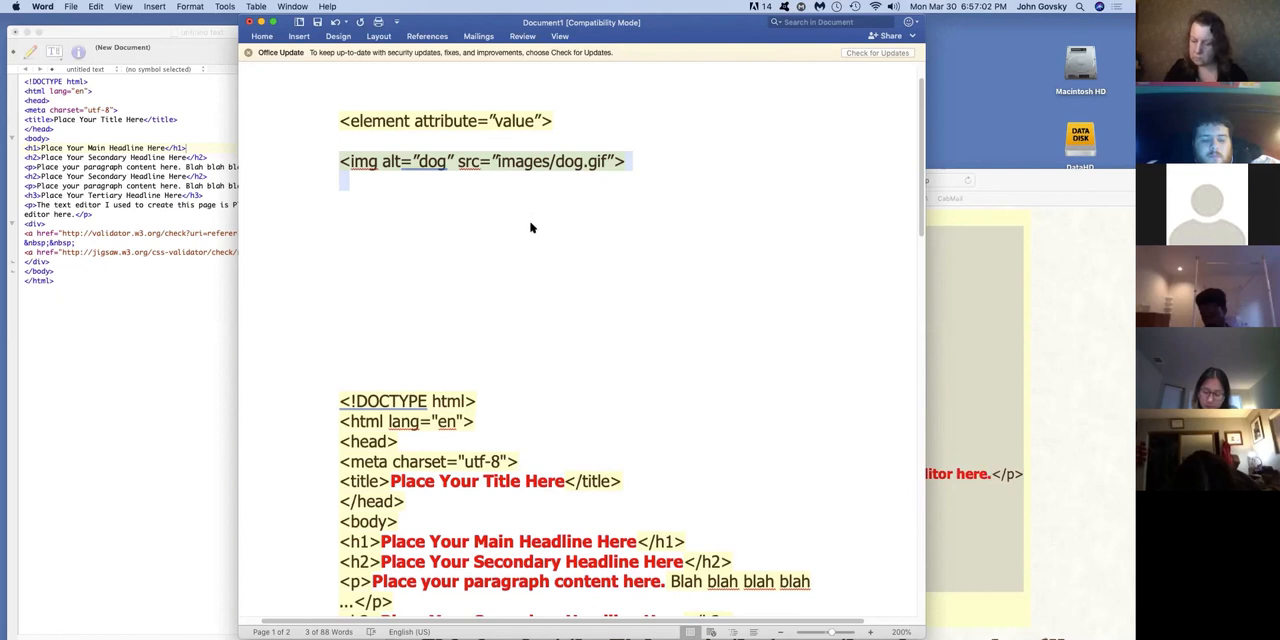
pyautogui.moveTo(574, 244)
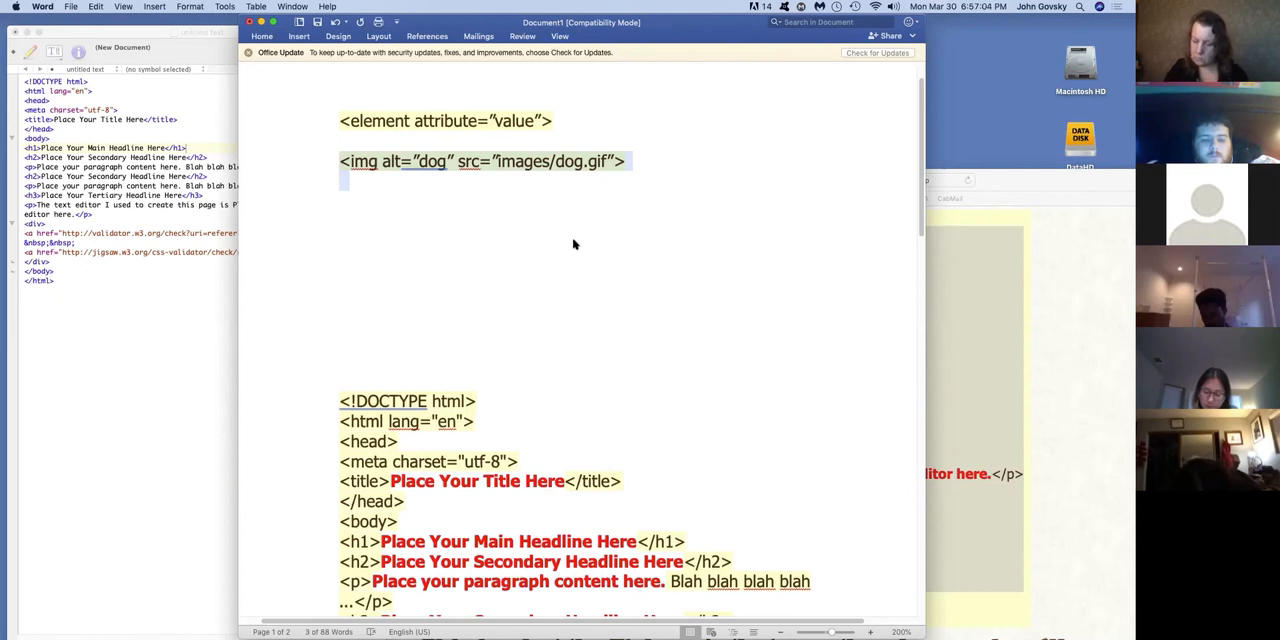
pyautogui.moveTo(579, 226)
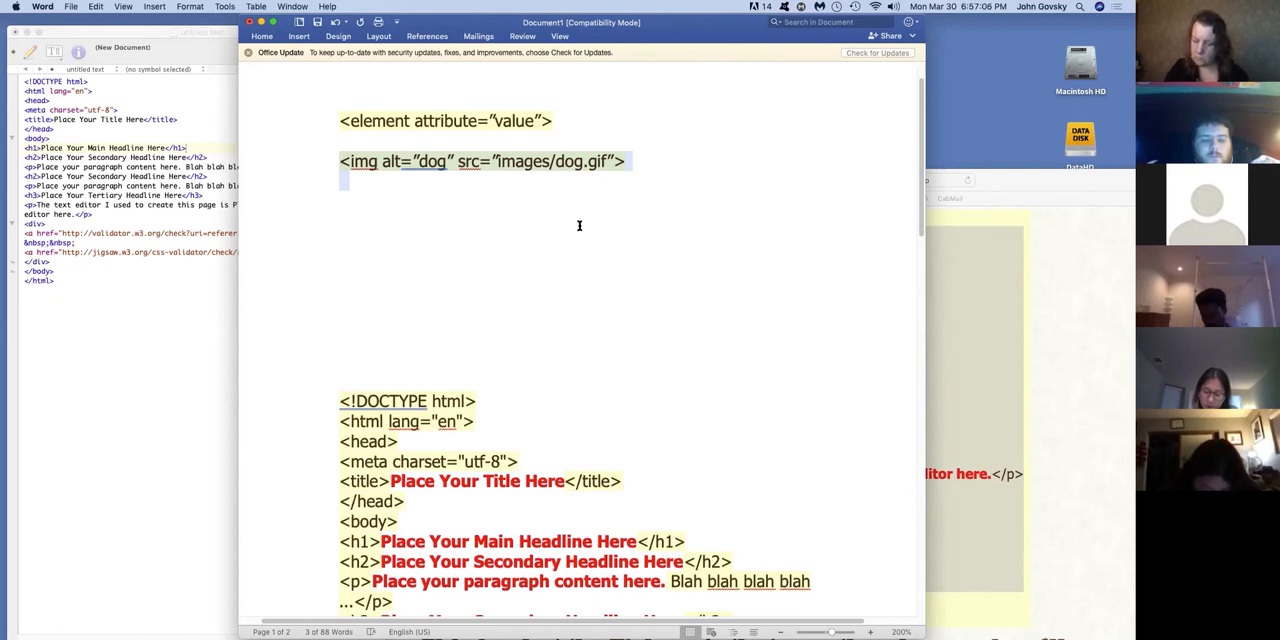
pyautogui.moveTo(822, 231)
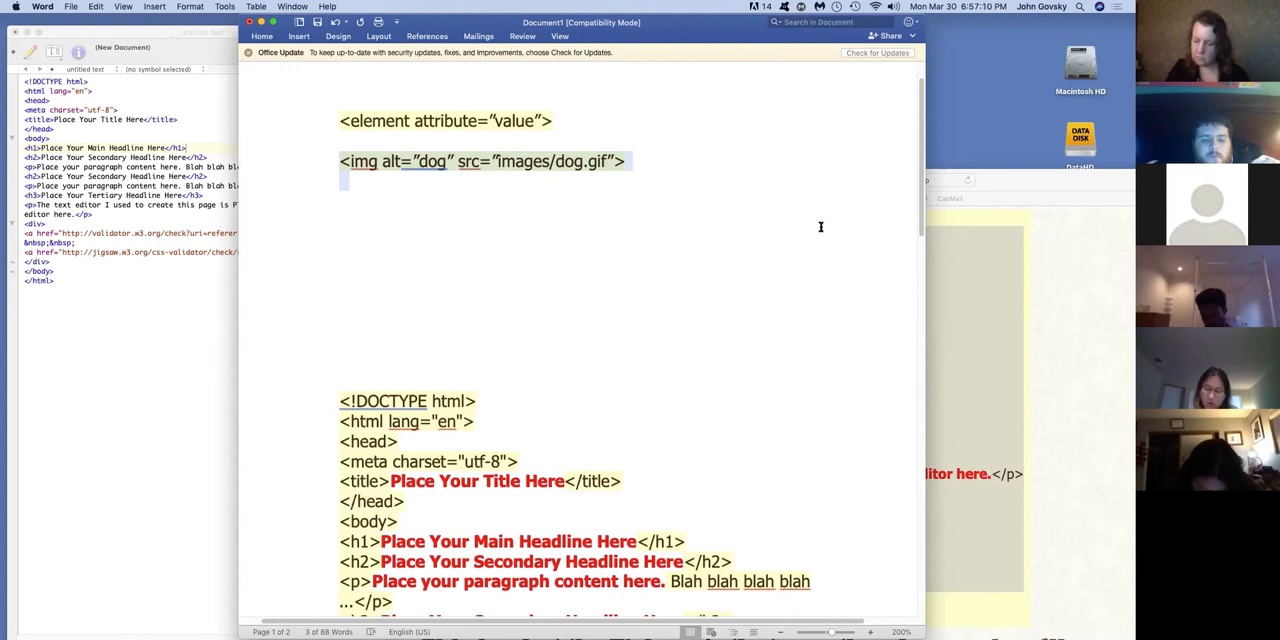
pyautogui.moveTo(827, 184)
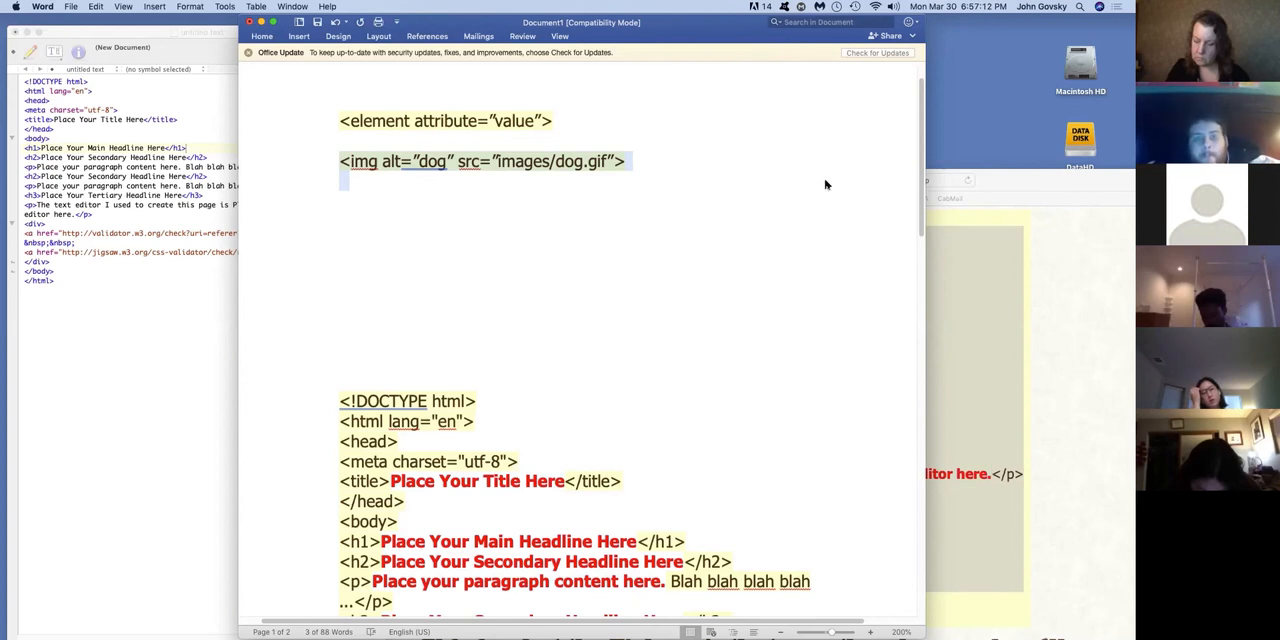
pyautogui.moveTo(646, 205)
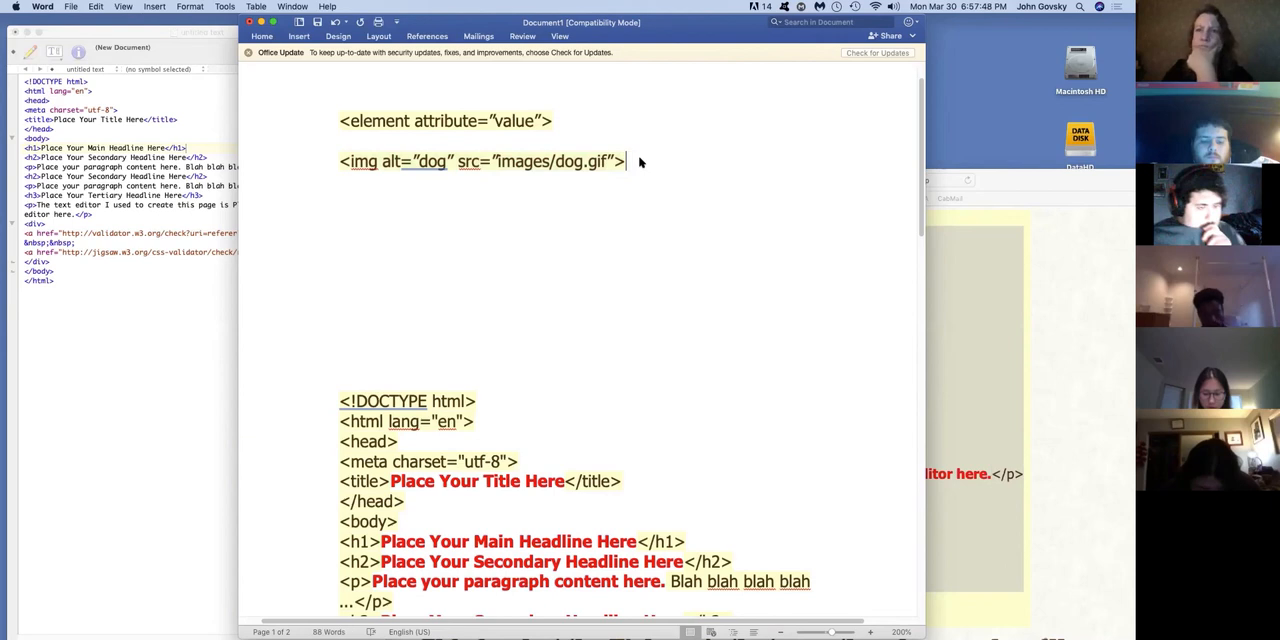
pyautogui.moveTo(663, 164)
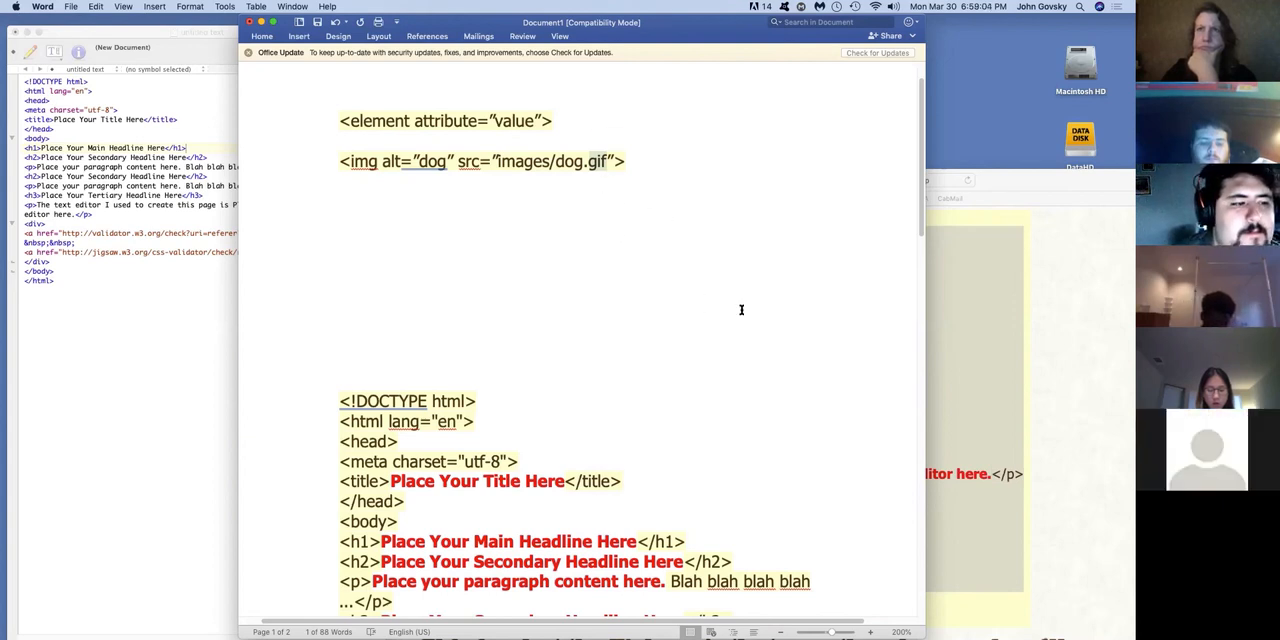
pyautogui.moveTo(646, 199)
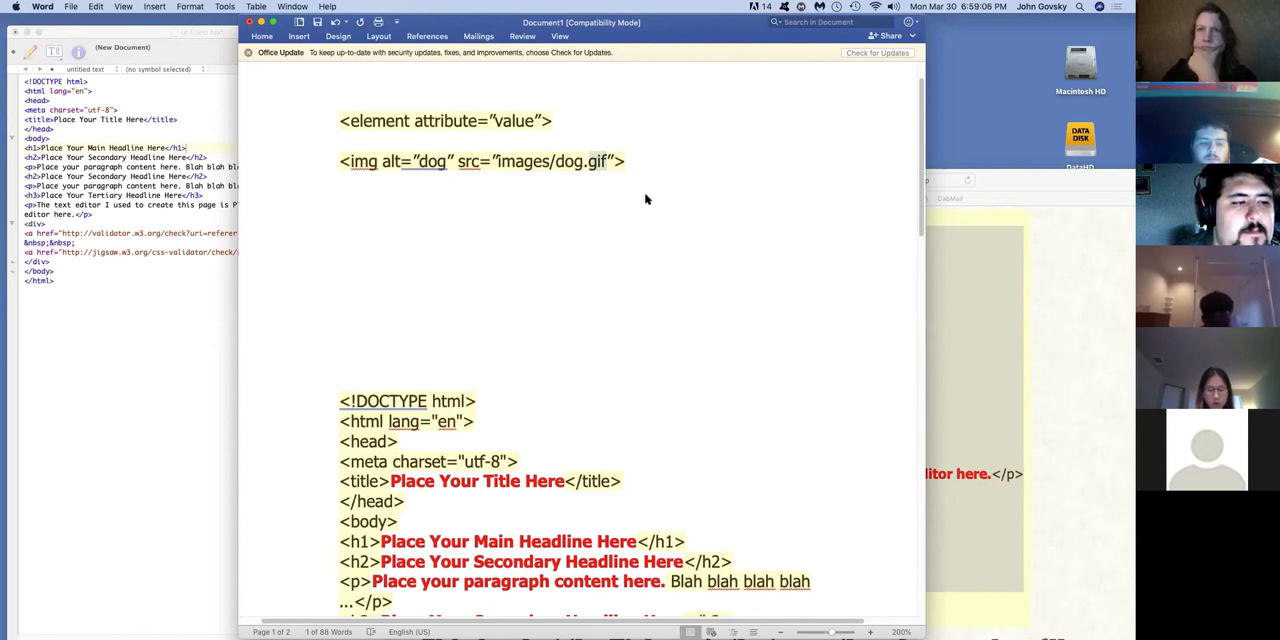
pyautogui.moveTo(632, 238)
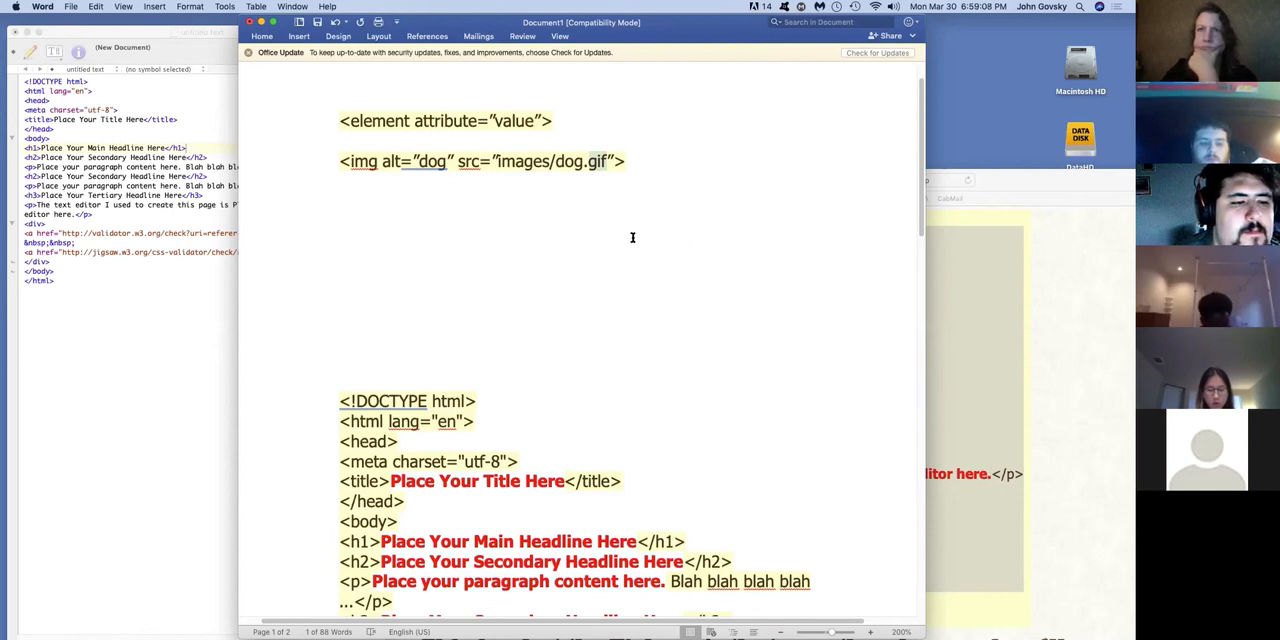
pyautogui.moveTo(629, 283)
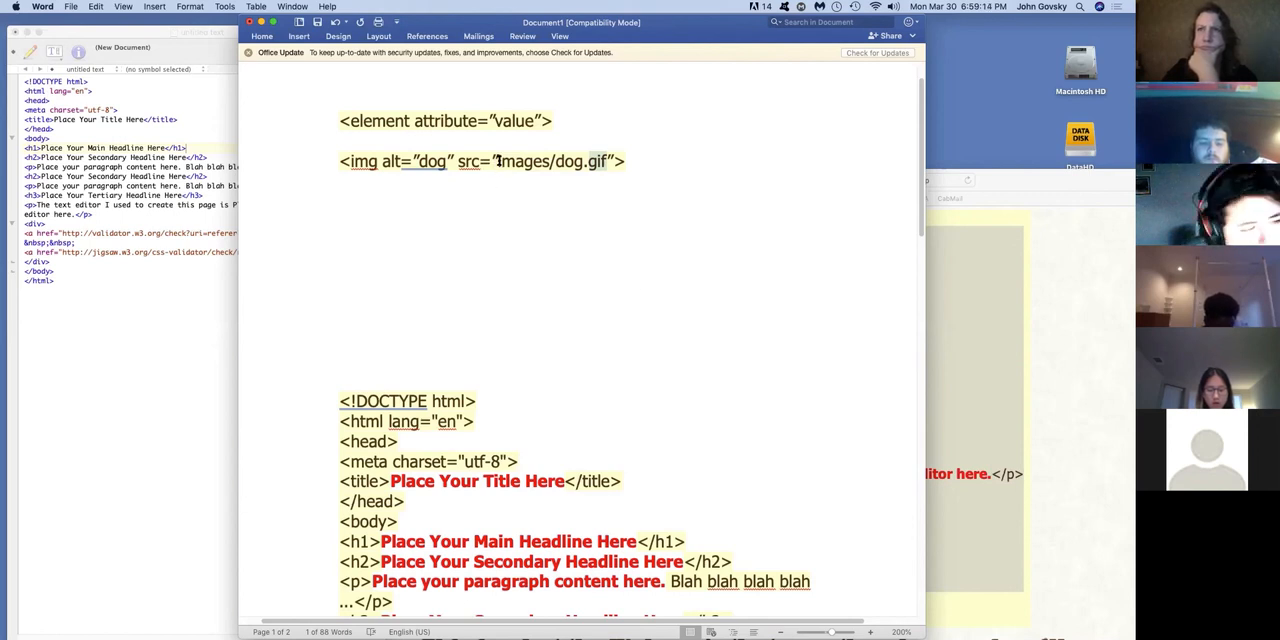
pyautogui.moveTo(515, 166)
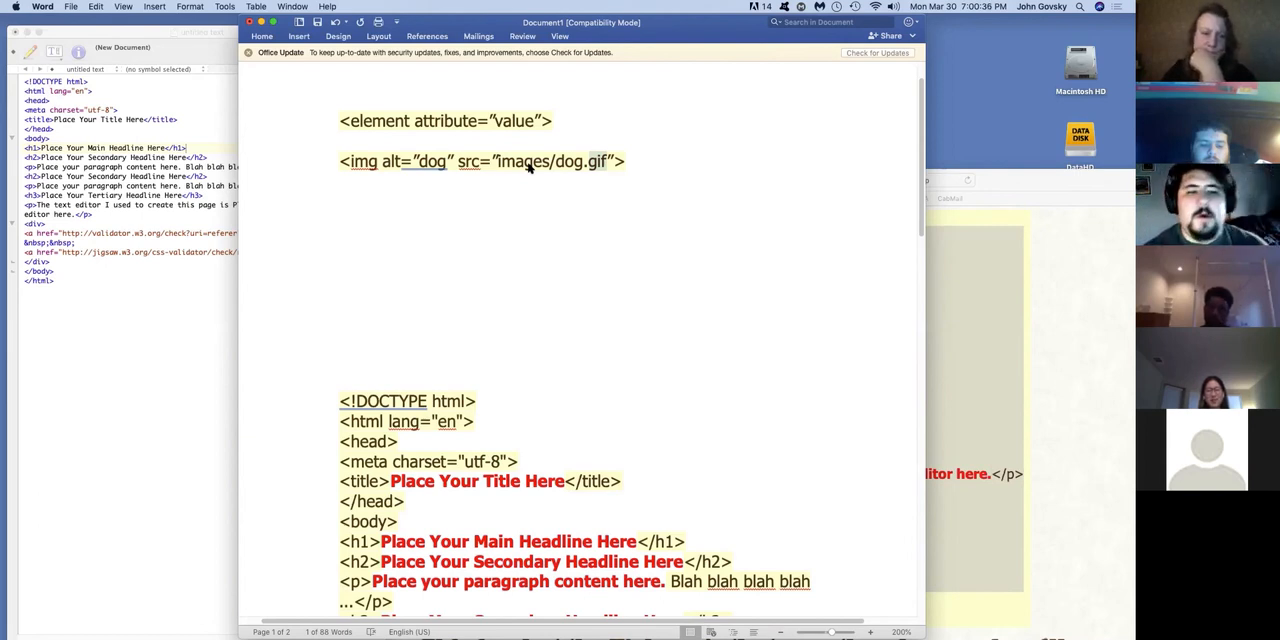
pyautogui.moveTo(357, 314)
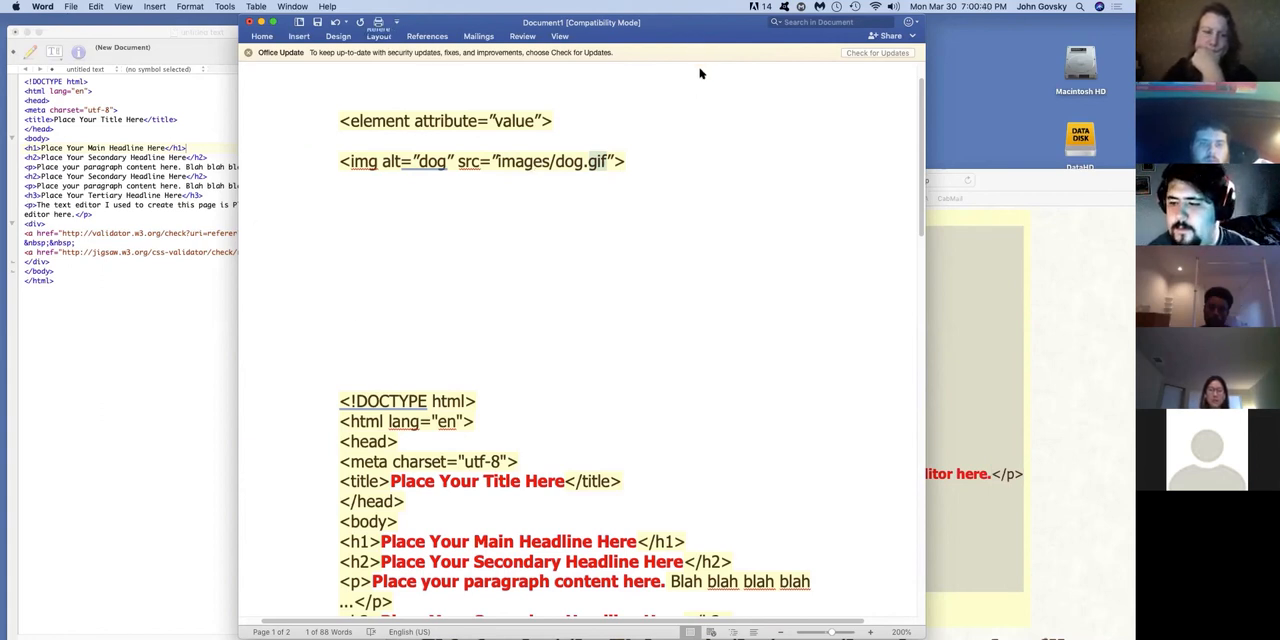
pyautogui.moveTo(808, 97)
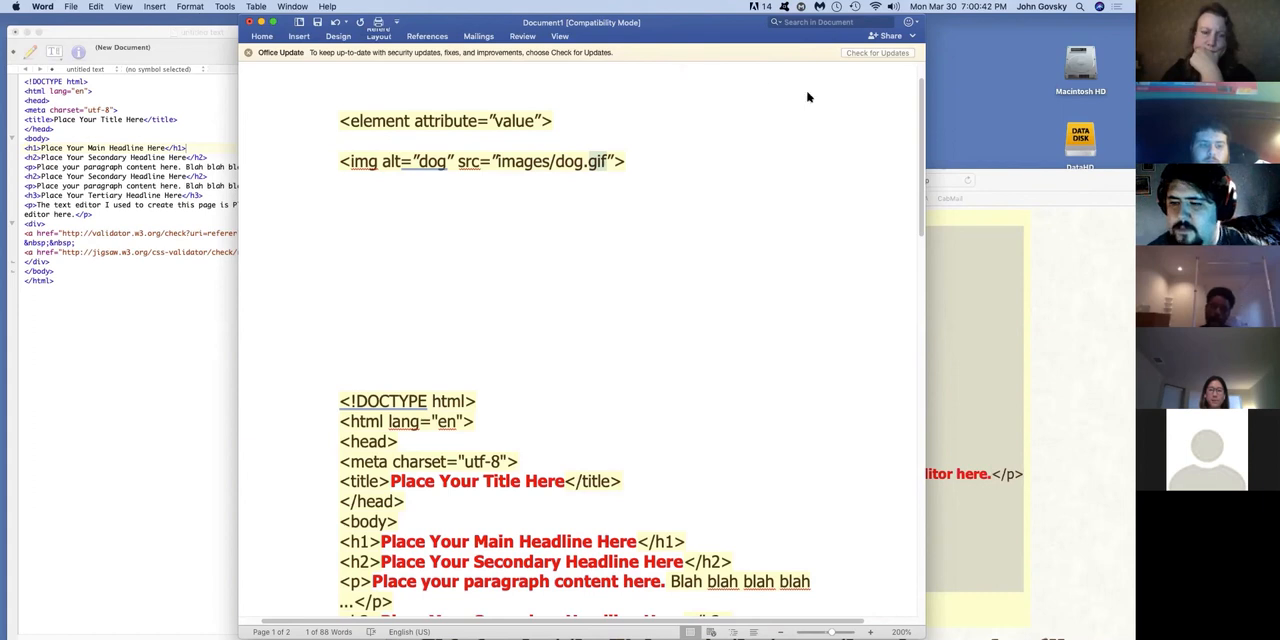
# - Scroll down to show the pasted HTML template's body content
pyautogui.scroll(-3)
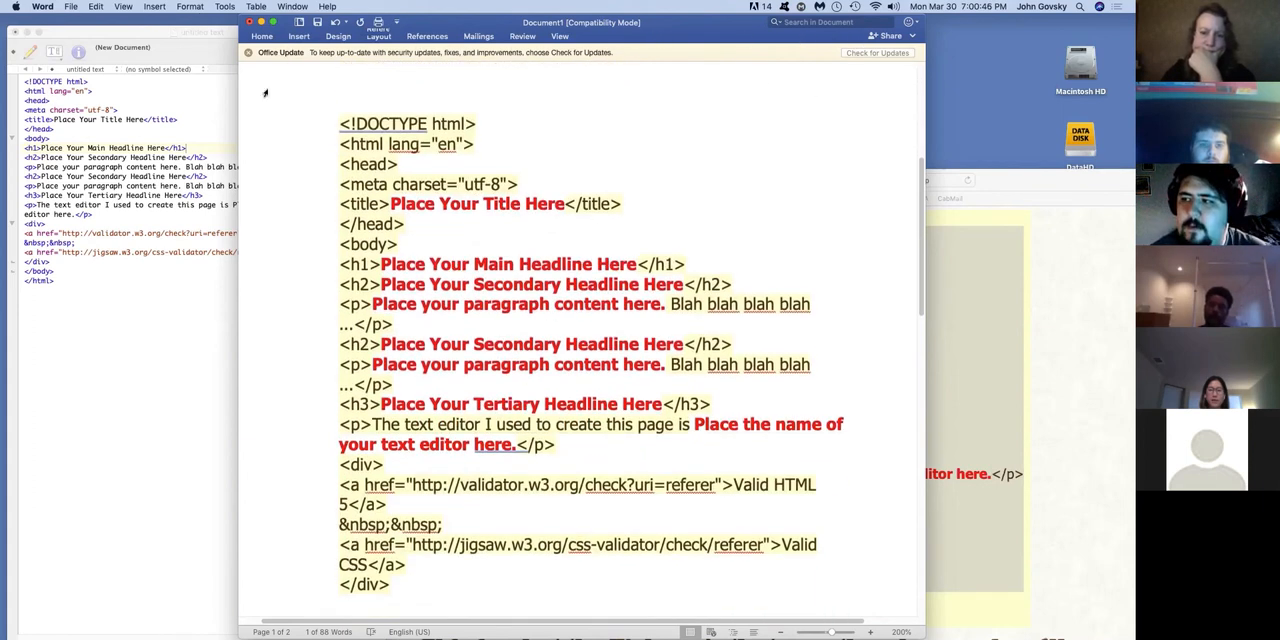
pyautogui.moveTo(889, 61)
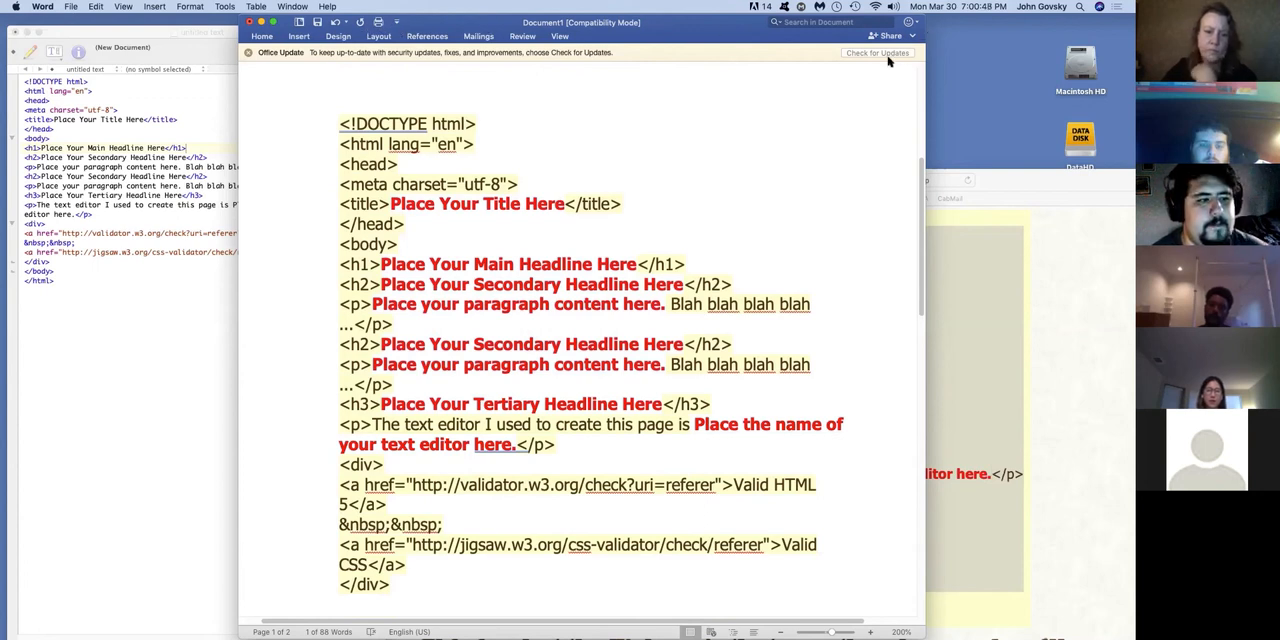